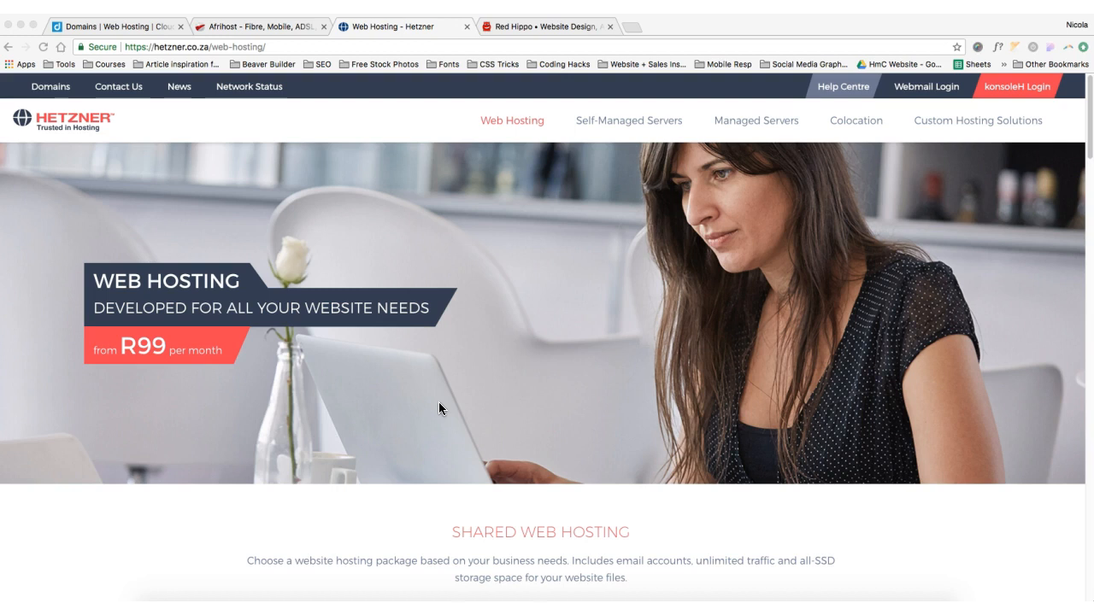
# Step: Look at the Red Hippo and Afrihost sites, then return to domains.co.za
pyautogui.click(448, 150)
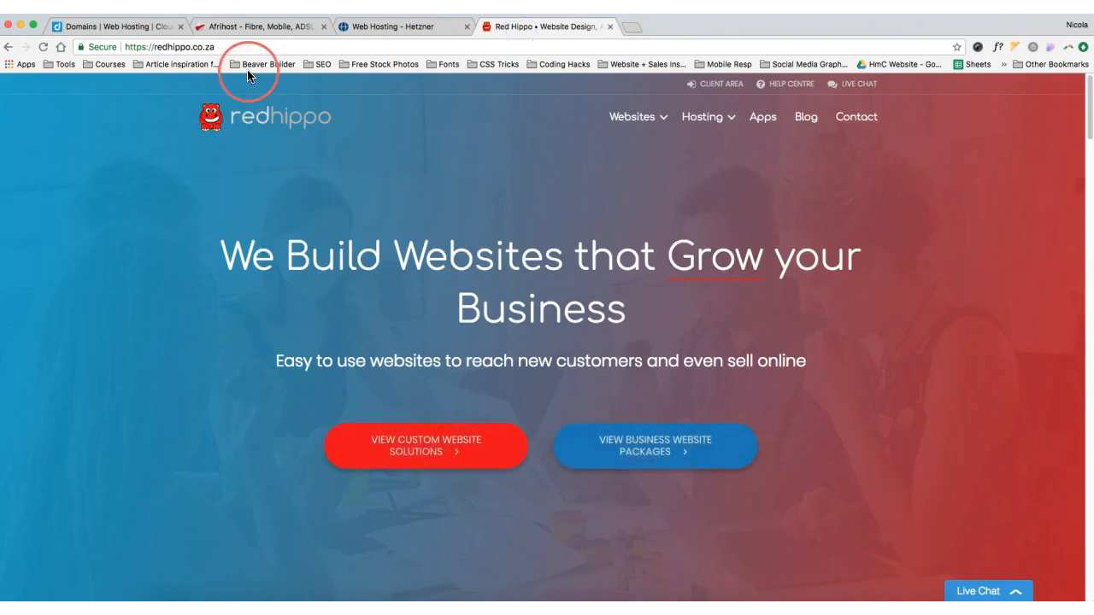
pyautogui.click(260, 27)
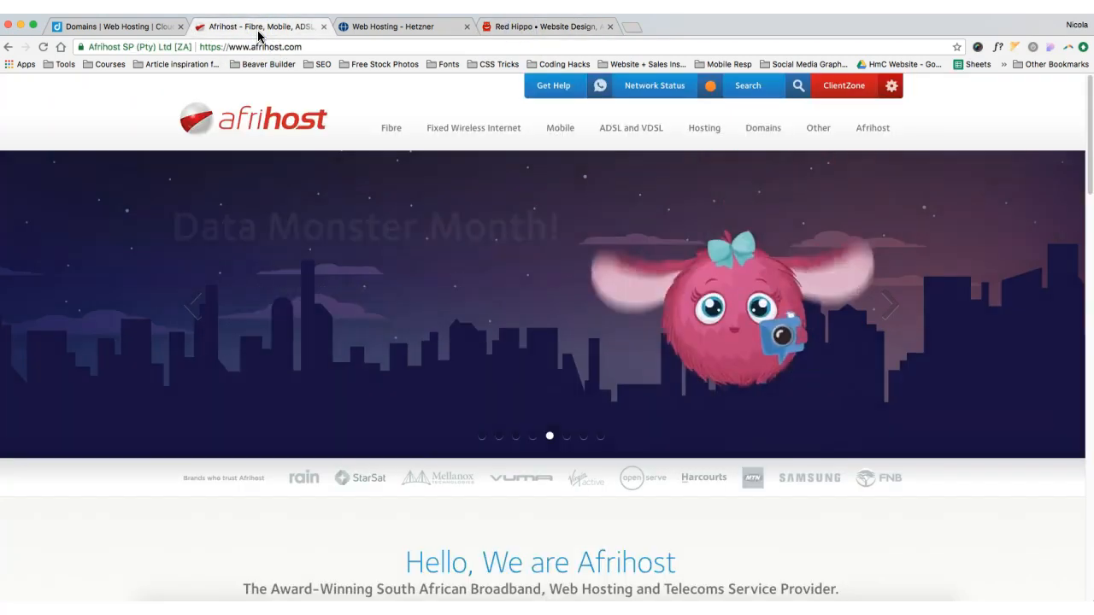
pyautogui.click(116, 27)
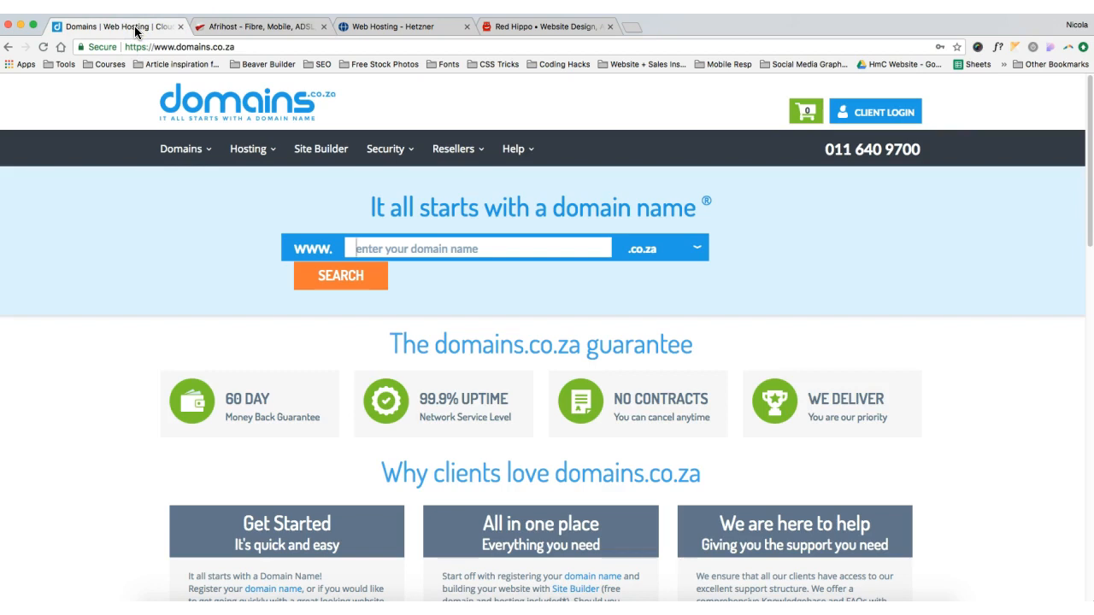
pyautogui.moveTo(137, 31)
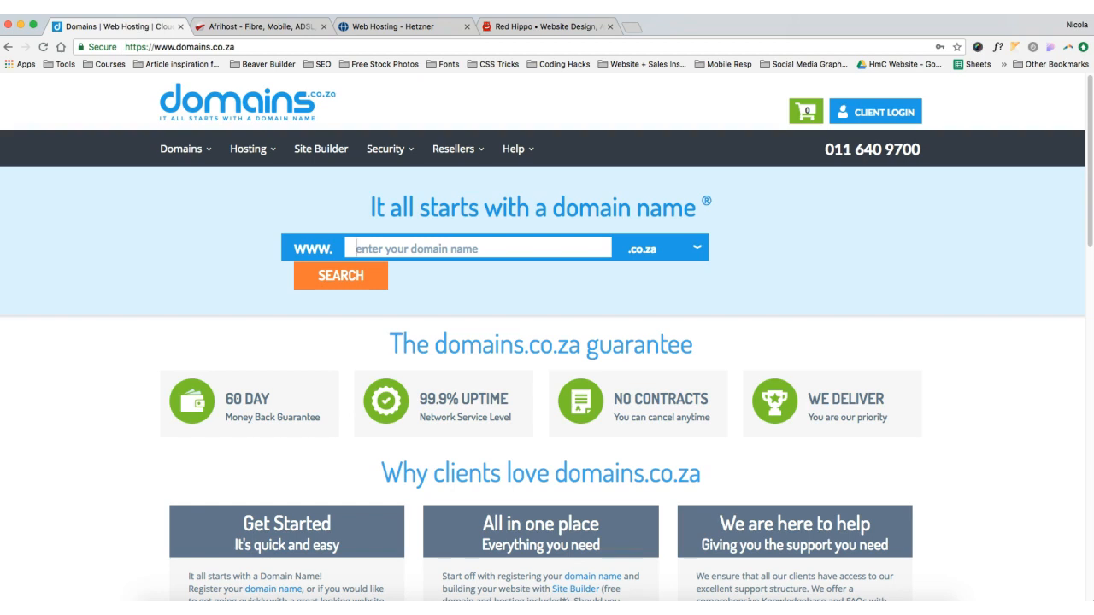
pyautogui.moveTo(208, 33)
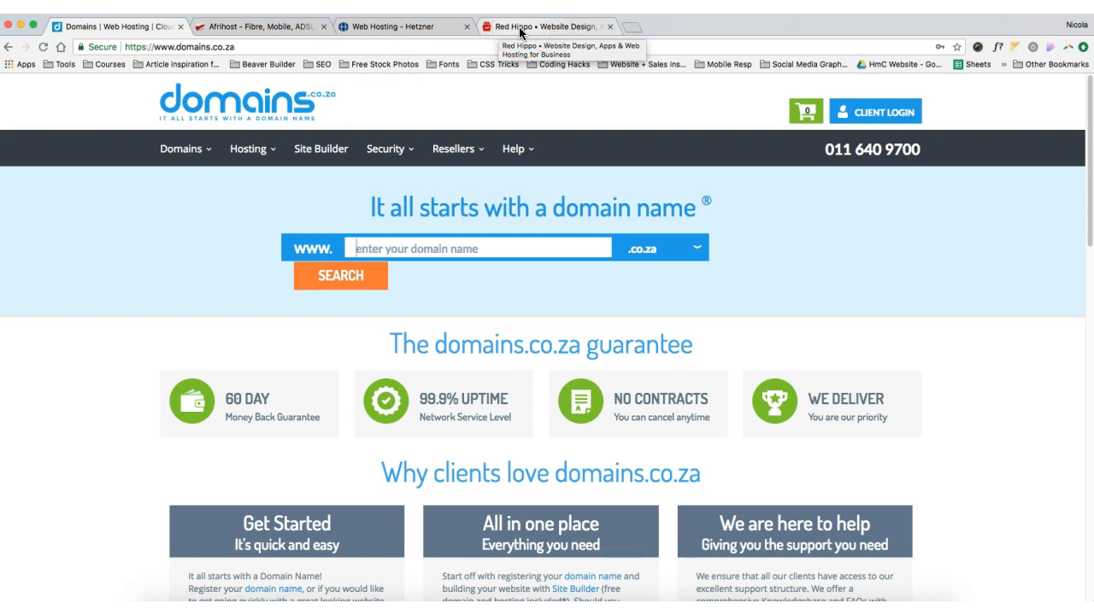
# Step: Check Hetzner's web hosting page and settle back on the domains.co.za home page
pyautogui.click(402, 26)
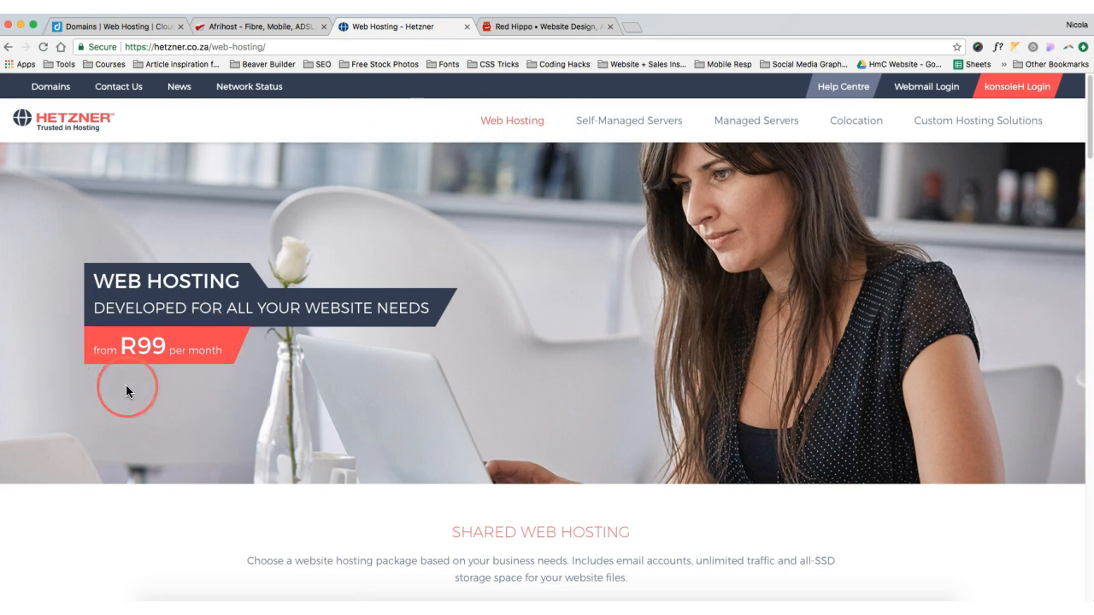
pyautogui.moveTo(137, 390)
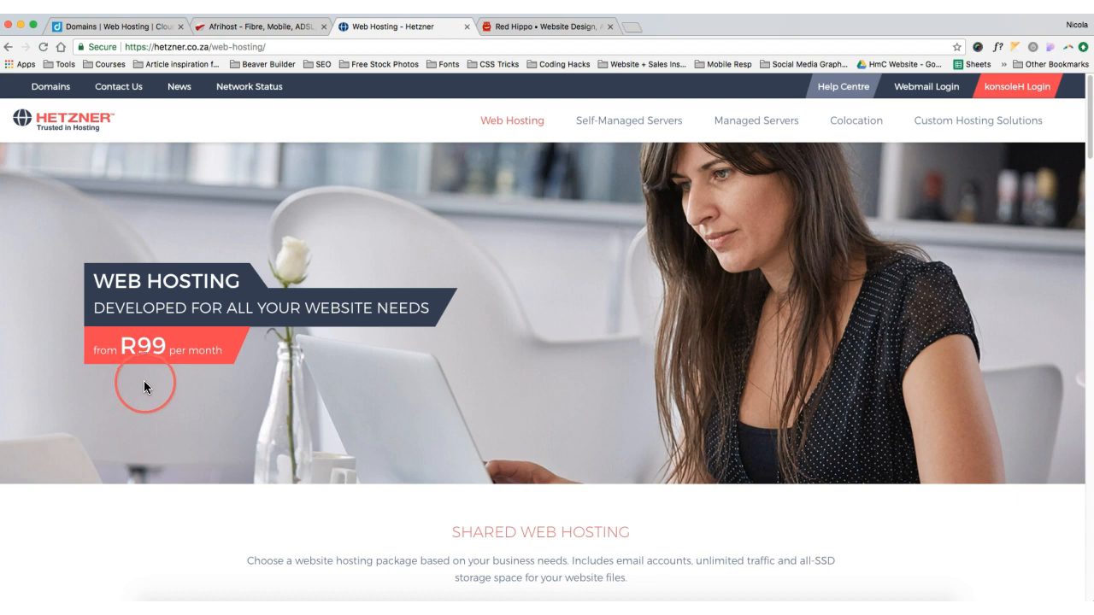
pyautogui.click(112, 27)
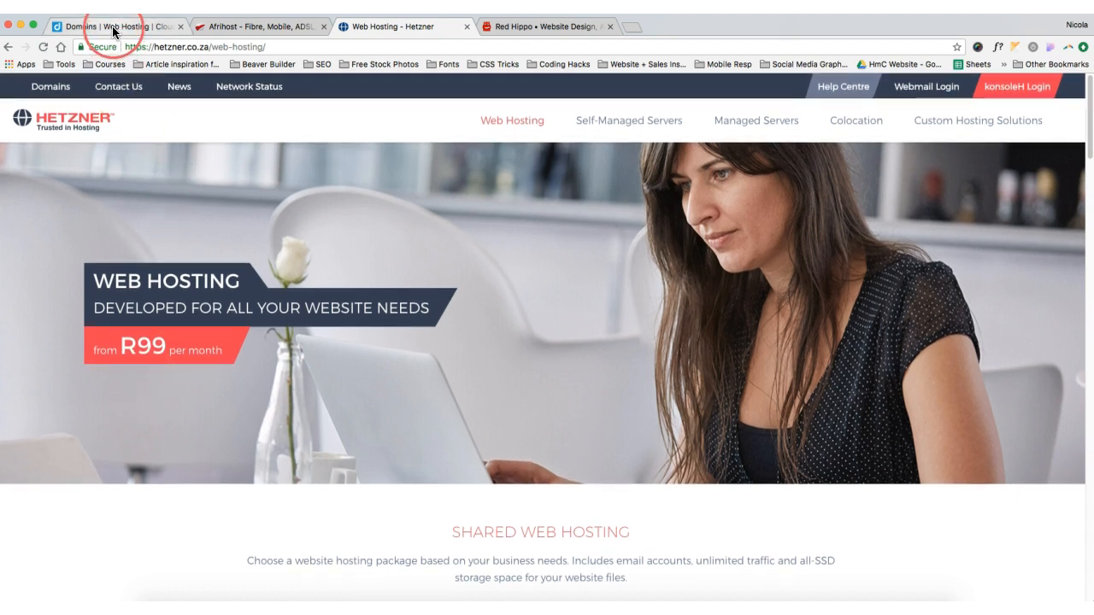
pyautogui.click(117, 27)
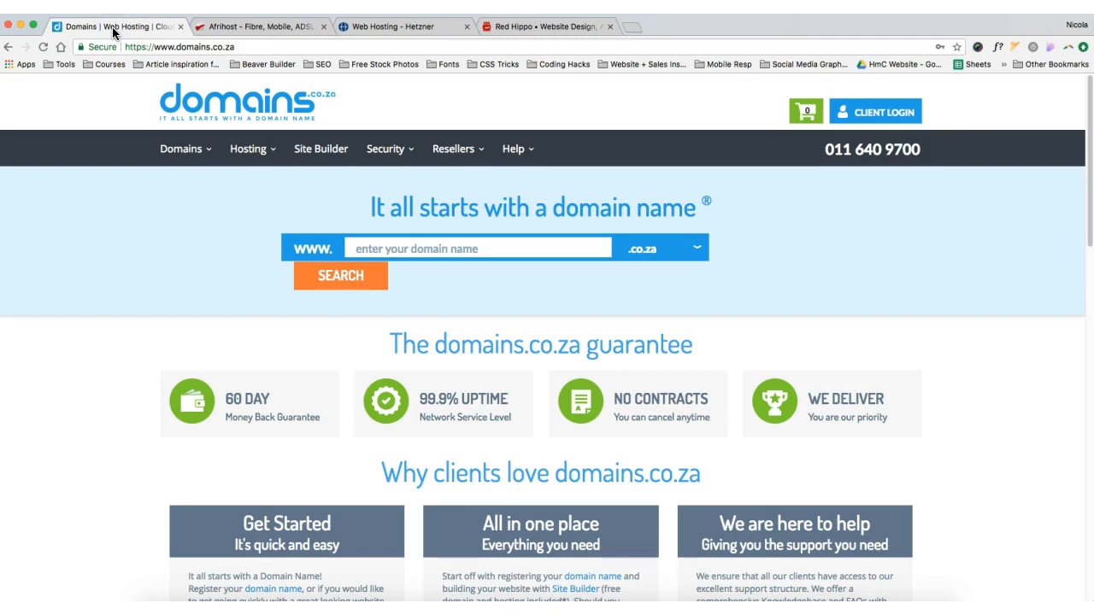
pyautogui.click(477, 248)
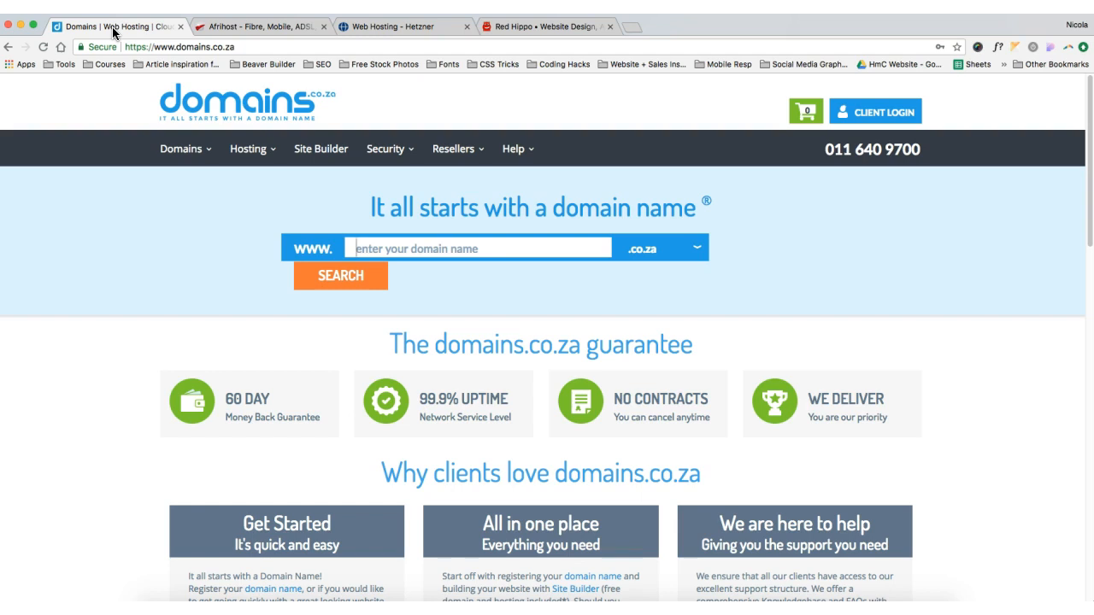
# Step: Search for nicolatweed.co.za and review the results showing it taken but free on other extensions
pyautogui.write('nicolatweed')
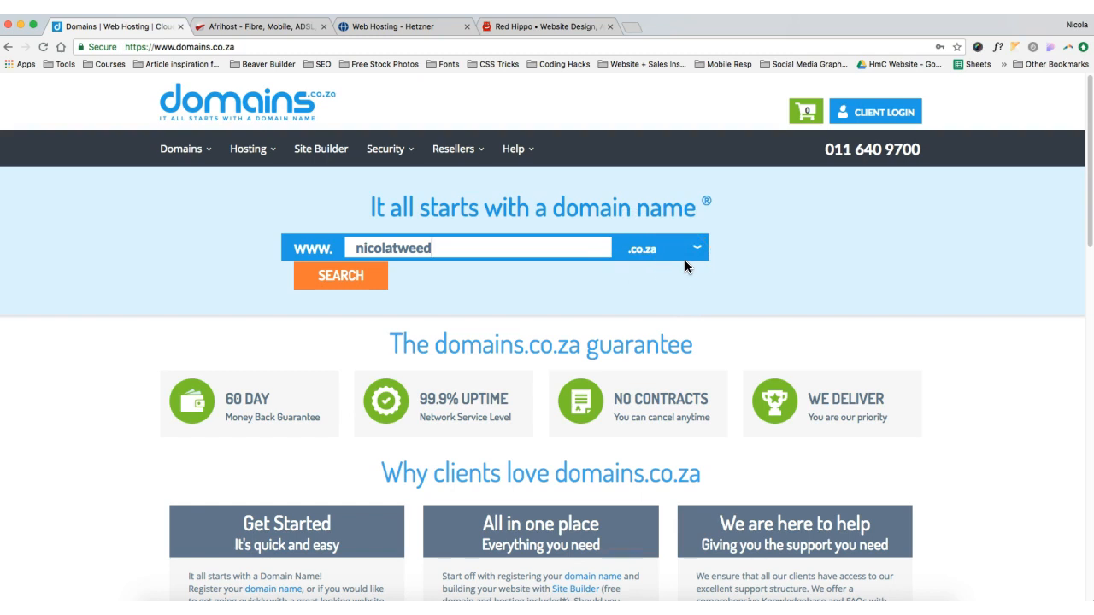
pyautogui.click(340, 275)
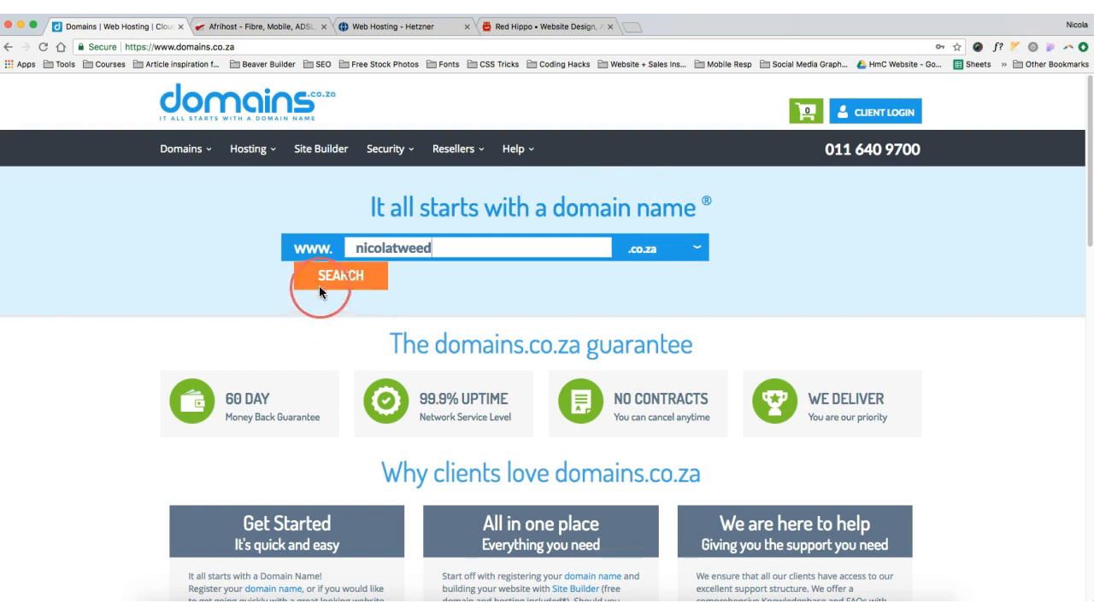
pyautogui.click(340, 276)
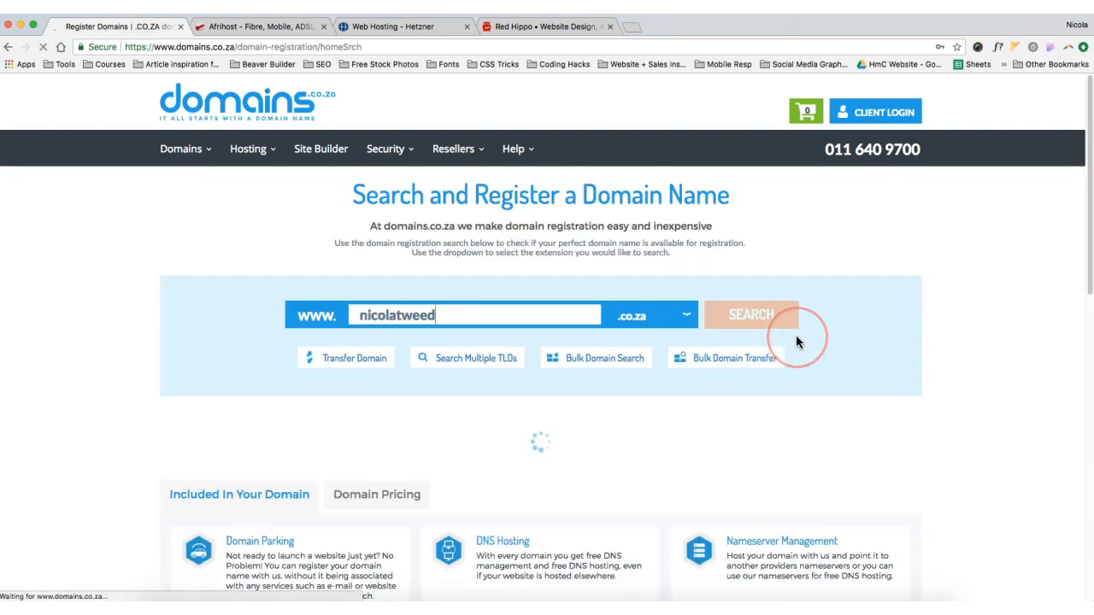
pyautogui.click(751, 315)
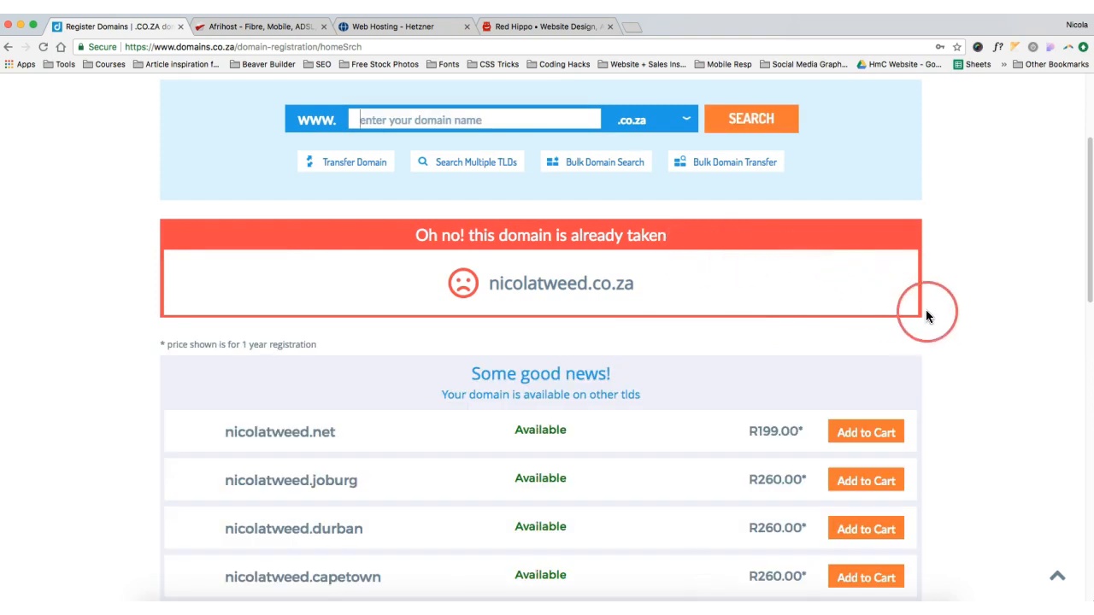
pyautogui.scroll(-3)
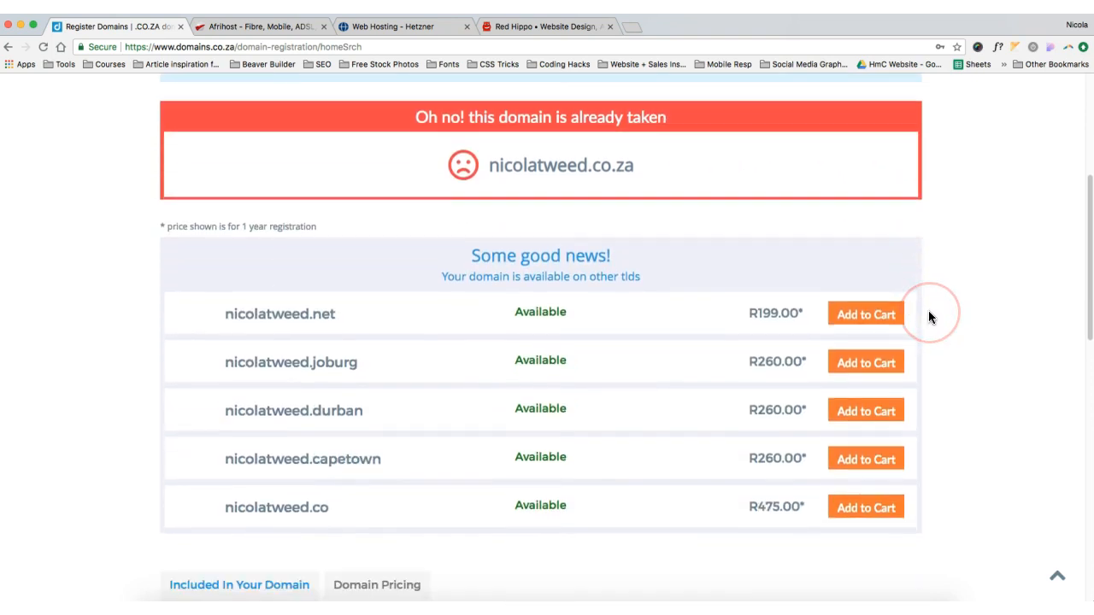
pyautogui.scroll(-3)
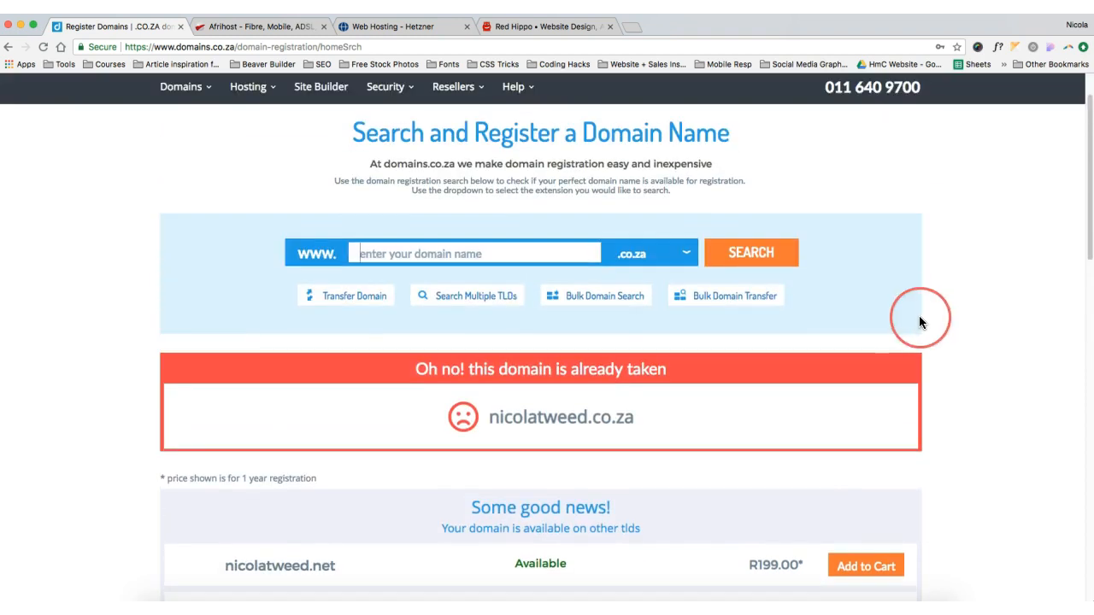
# Step: Search for thewpworkspace.co.za and confirm it is available
pyautogui.write('thew')
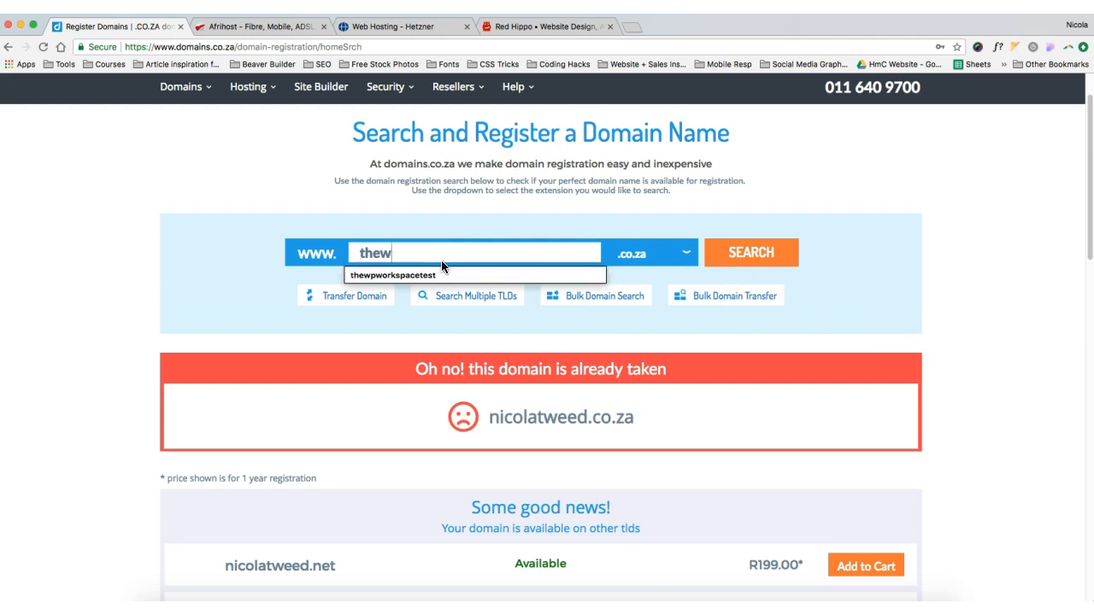
pyautogui.write('pwork')
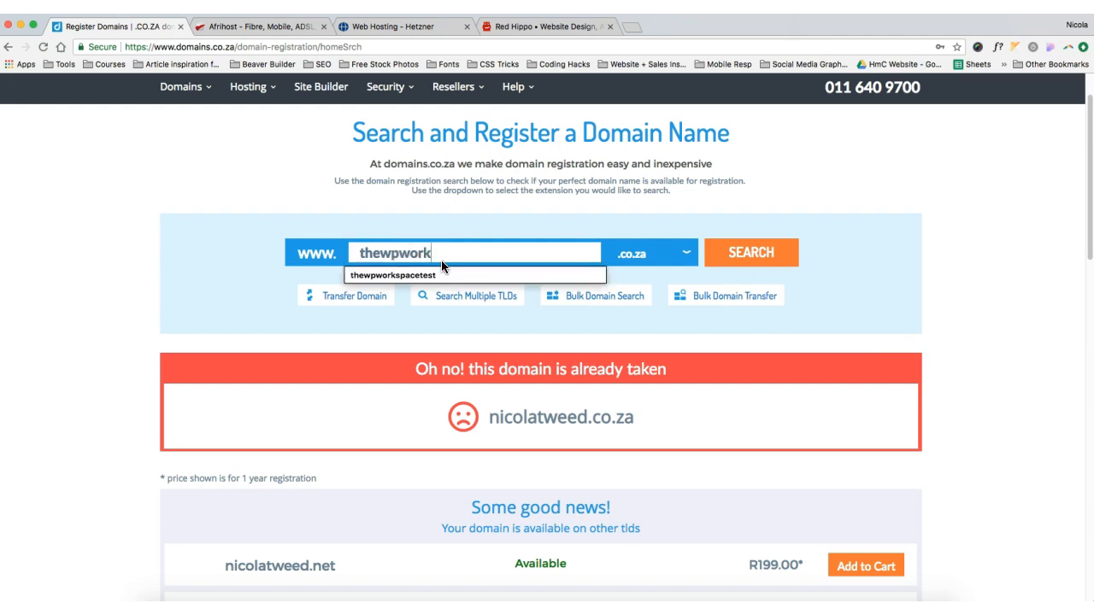
pyautogui.click(751, 253)
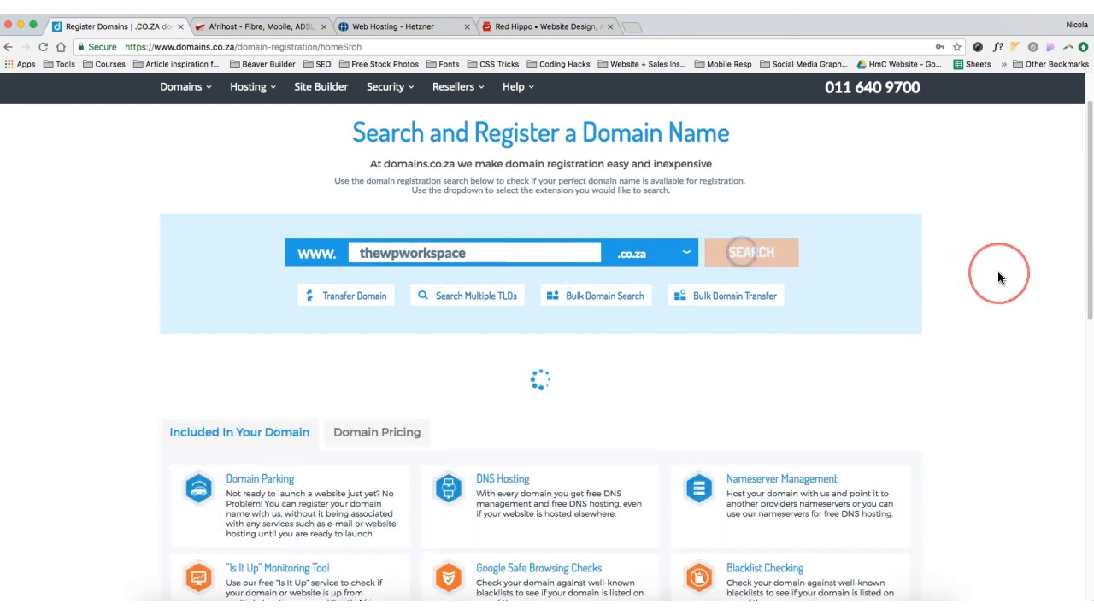
pyautogui.click(750, 253)
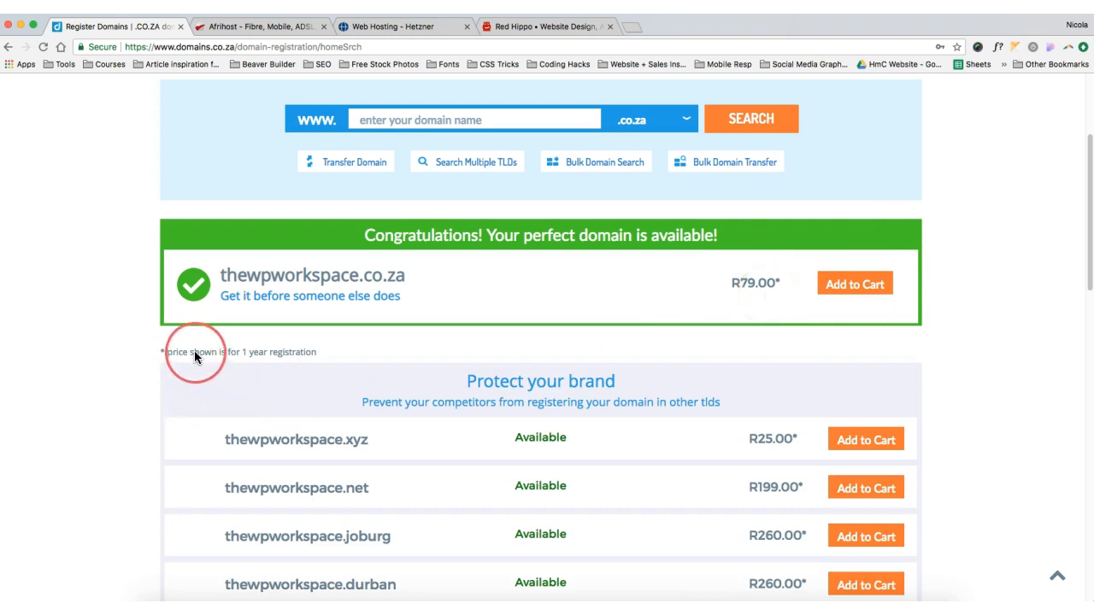
pyautogui.moveTo(333, 362)
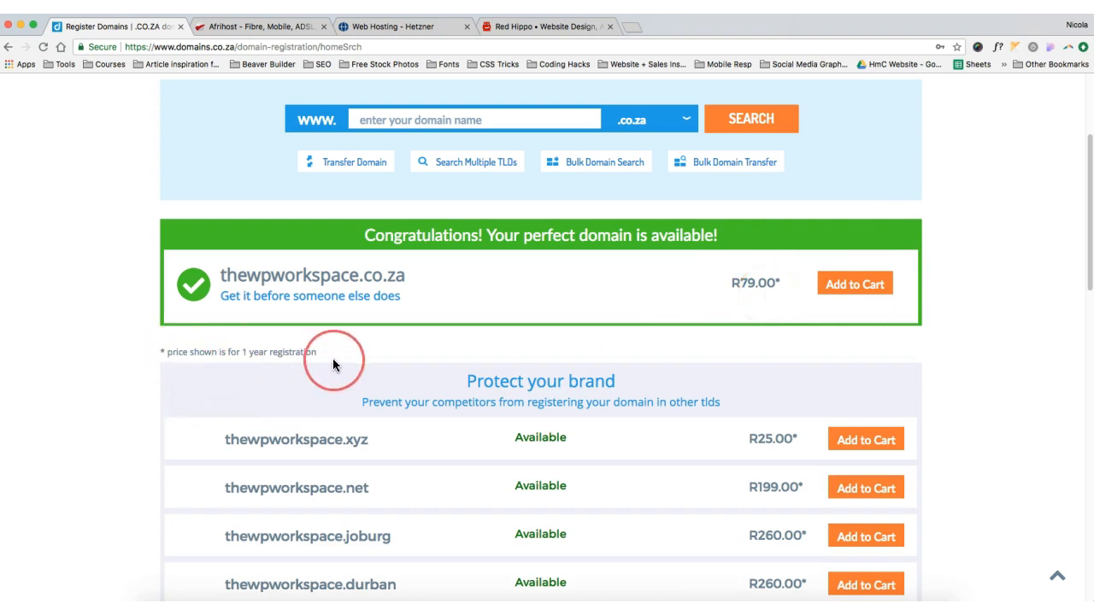
# Step: Add thewpworkspace.co.za to the cart and proceed to the cart
pyautogui.click(855, 283)
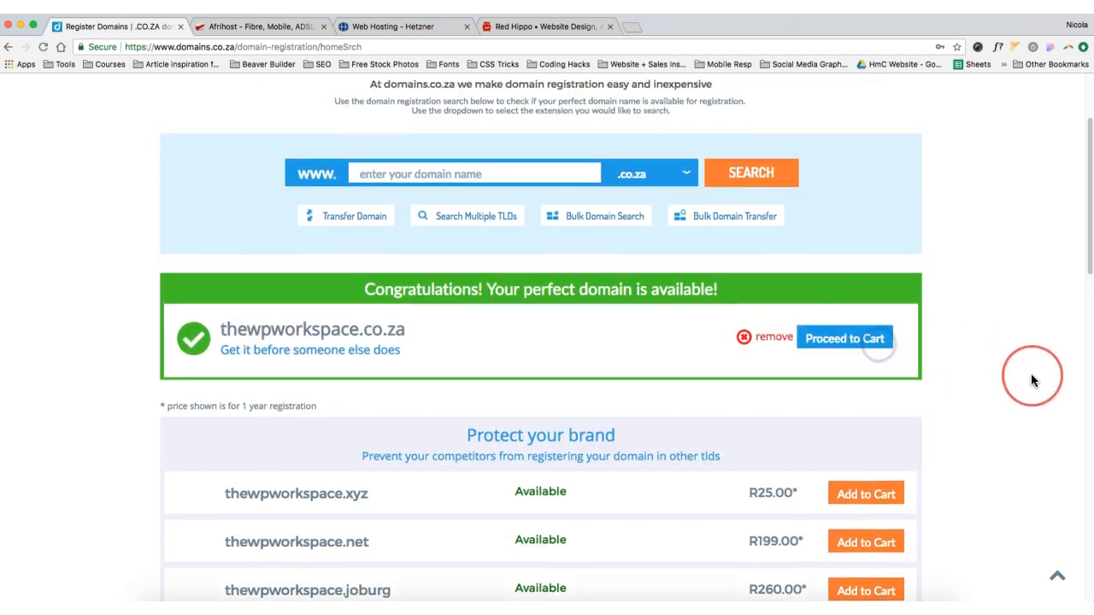
pyautogui.moveTo(1050, 350)
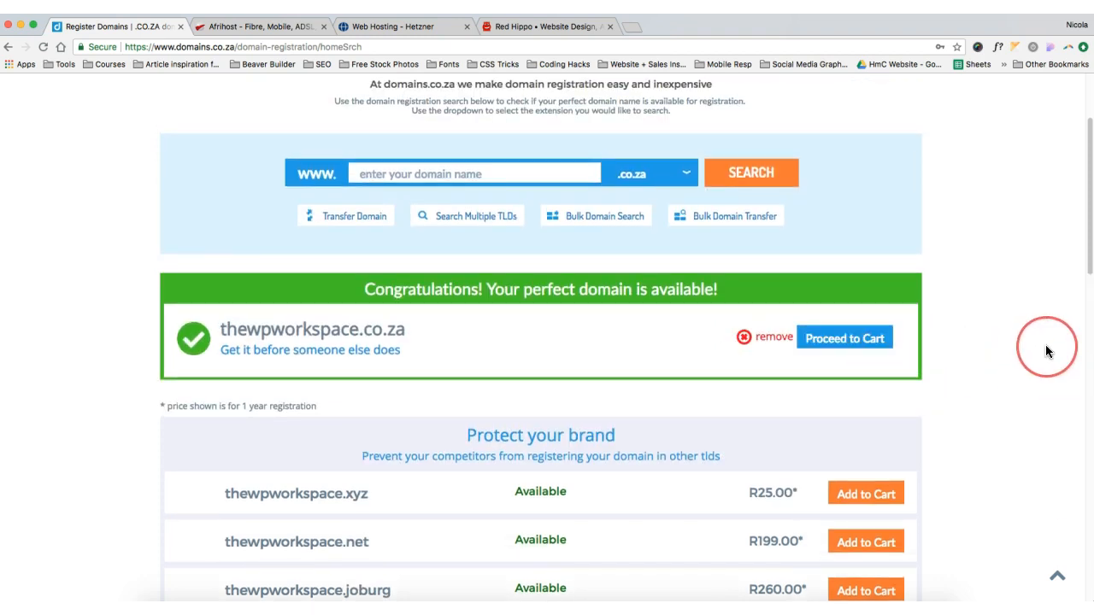
pyautogui.click(845, 339)
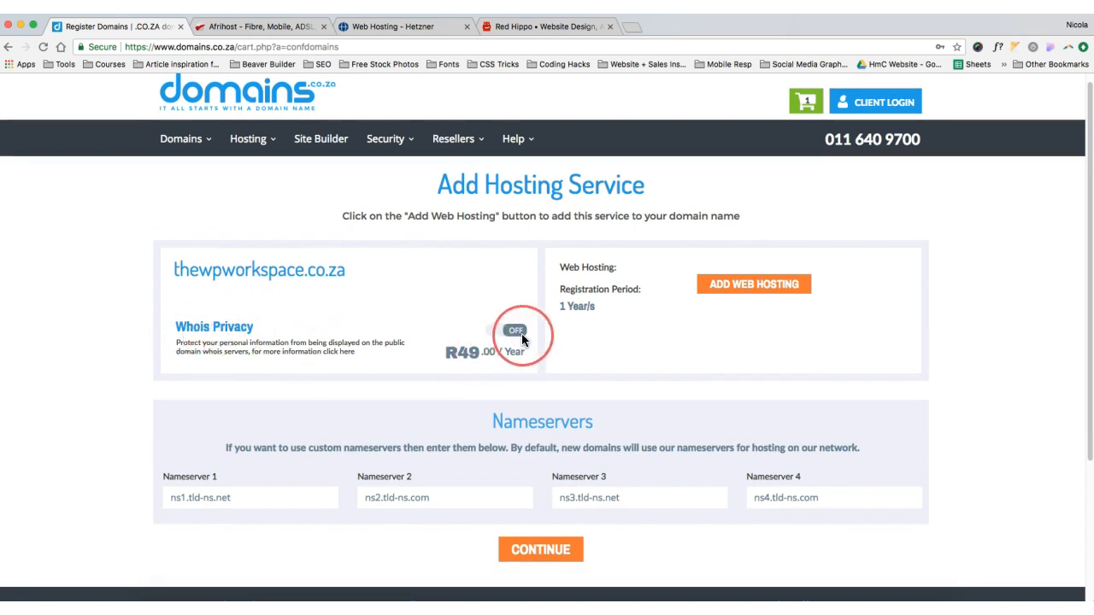
# Step: Add web hosting for the domain and order the Budget package (R62 p/m)
pyautogui.click(752, 284)
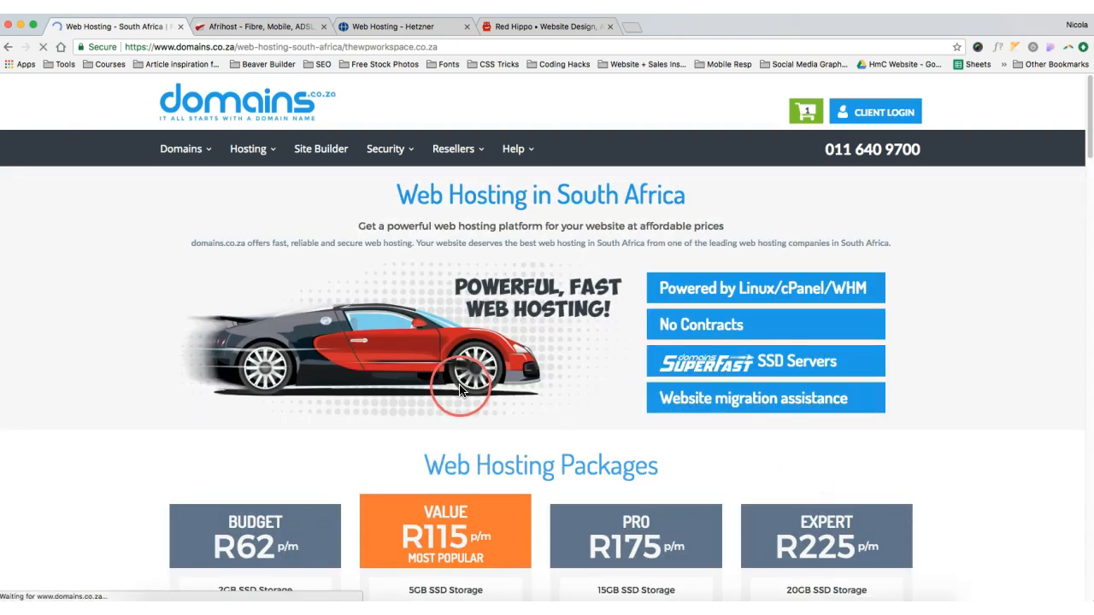
pyautogui.scroll(-3)
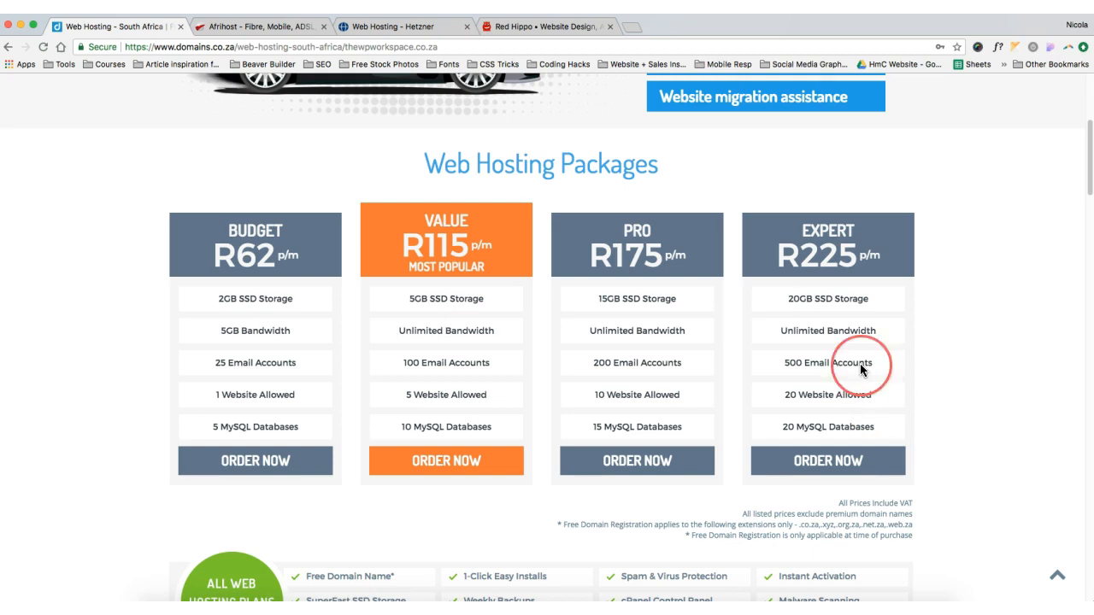
pyautogui.moveTo(482, 153)
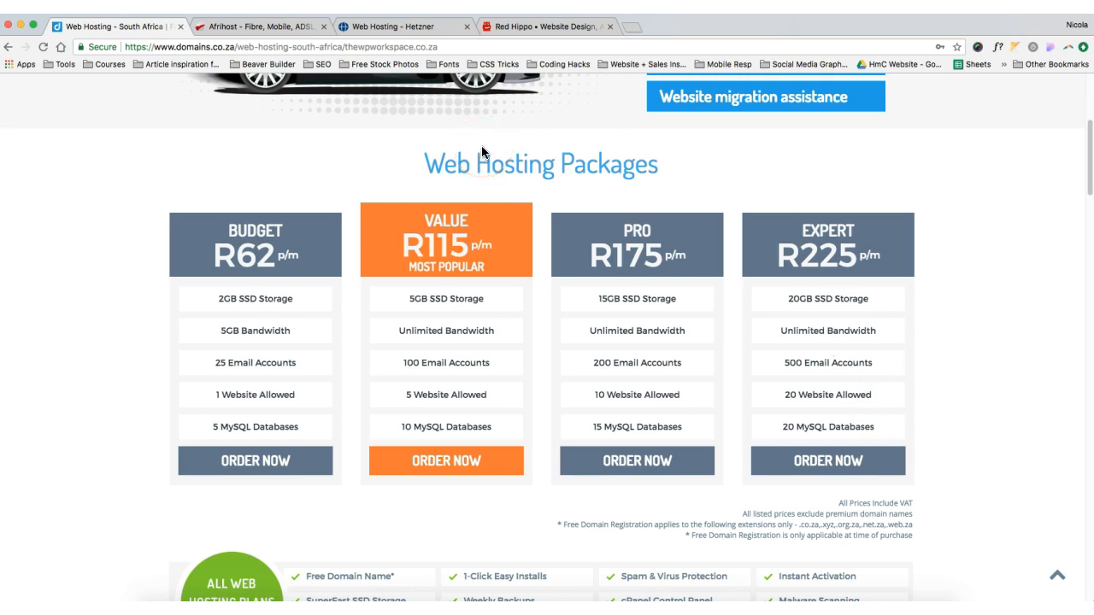
pyautogui.click(419, 444)
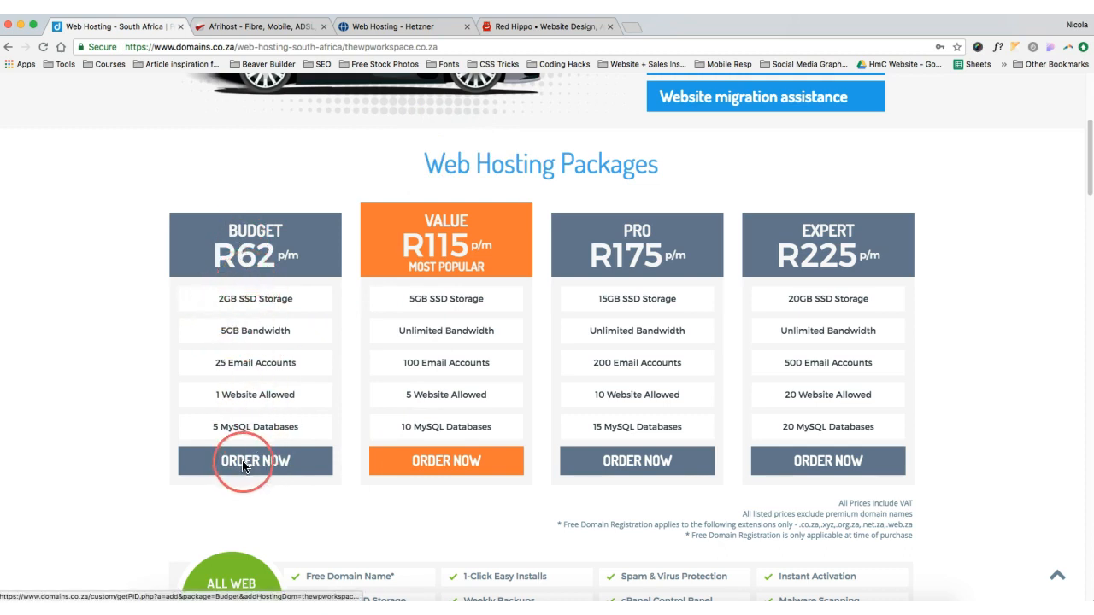
pyautogui.click(253, 461)
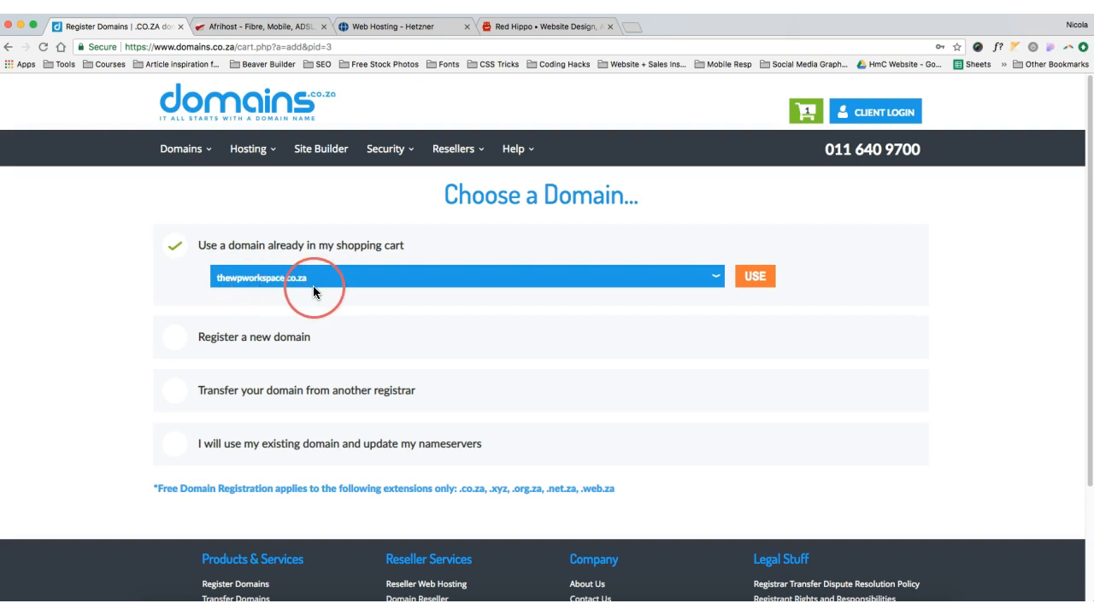
# Step: Use thewpworkspace.co.za from the cart for the hosting, declining SSL and CodeGuard Backup
pyautogui.click(754, 277)
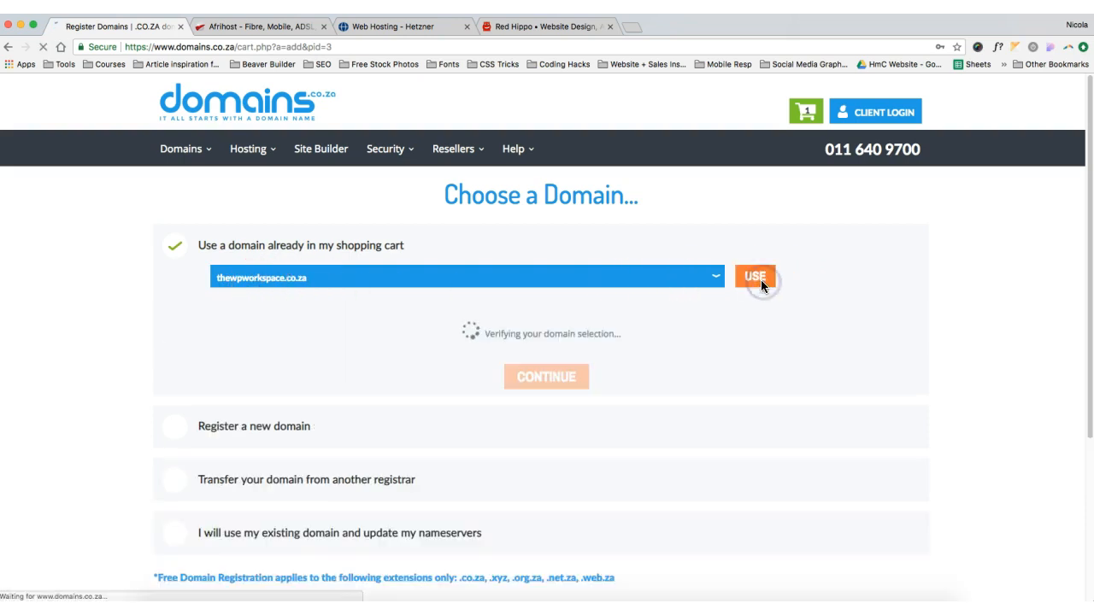
pyautogui.click(754, 277)
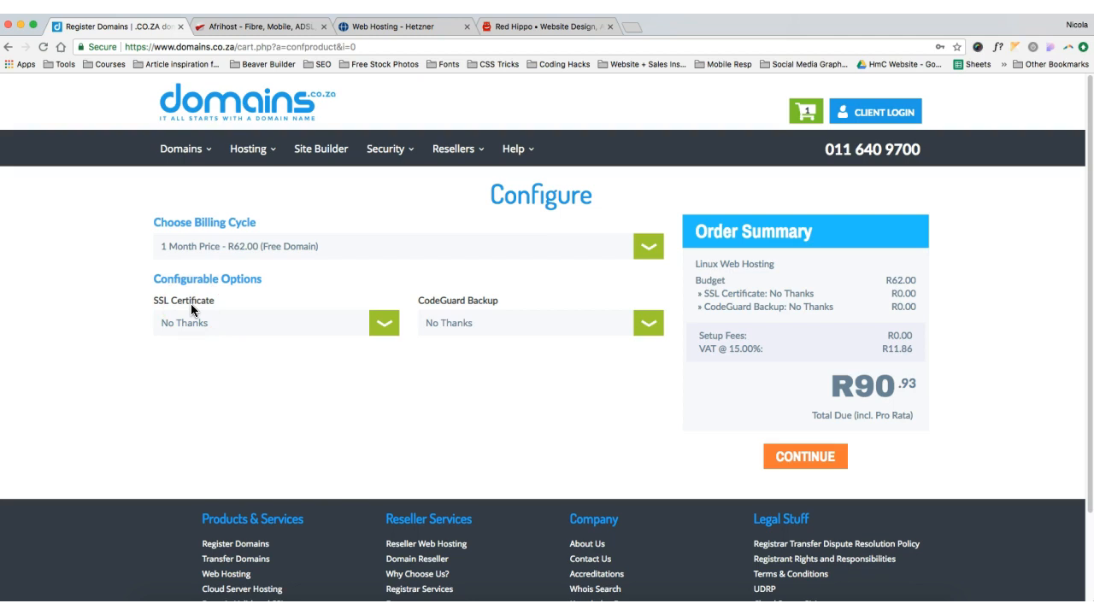
pyautogui.click(256, 323)
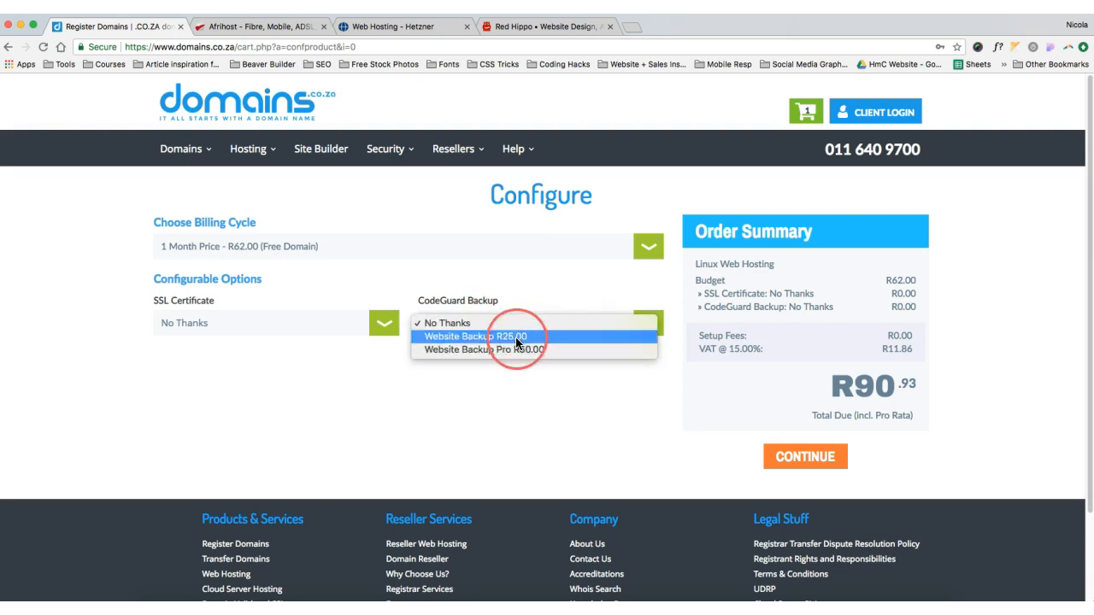
pyautogui.moveTo(527, 344)
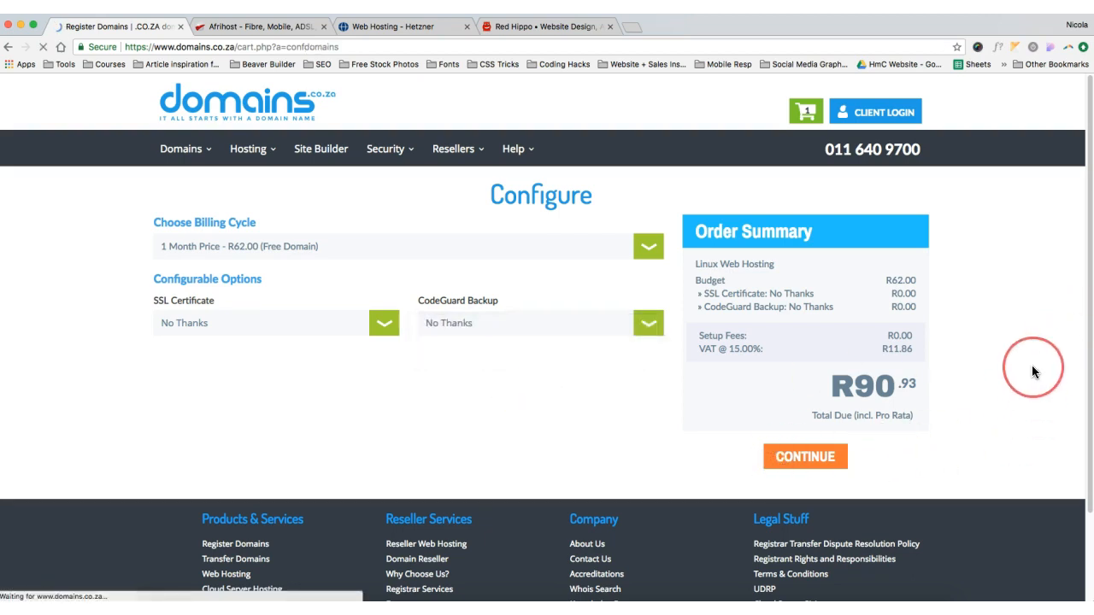
pyautogui.click(803, 455)
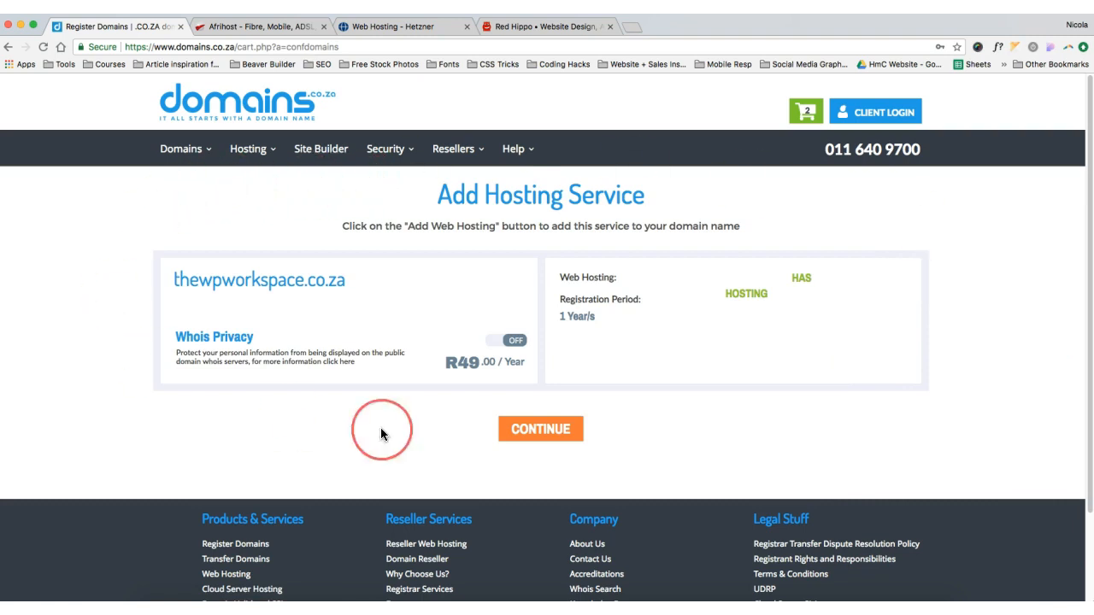
# Step: Continue past the hosting service step, review the R90.93 cart and go to the checkout form
pyautogui.click(540, 428)
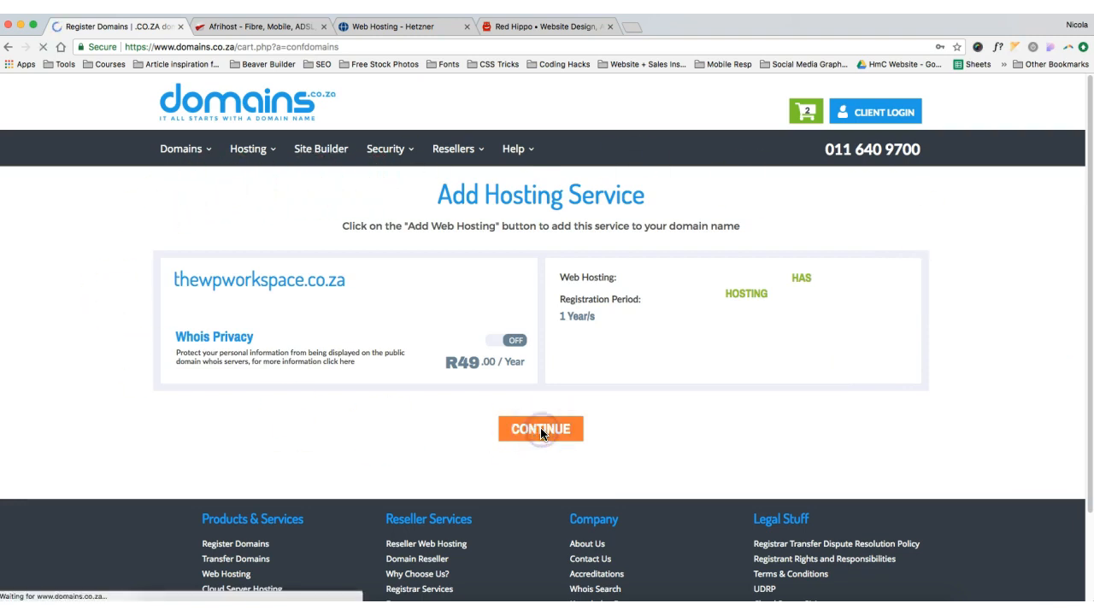
pyautogui.click(540, 428)
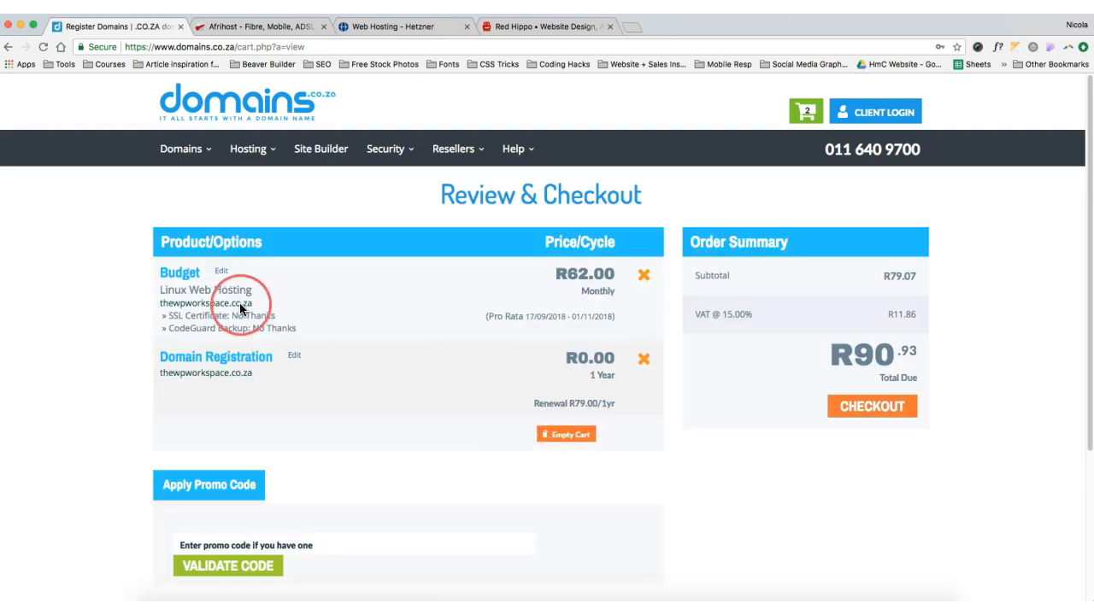
pyautogui.moveTo(516, 299)
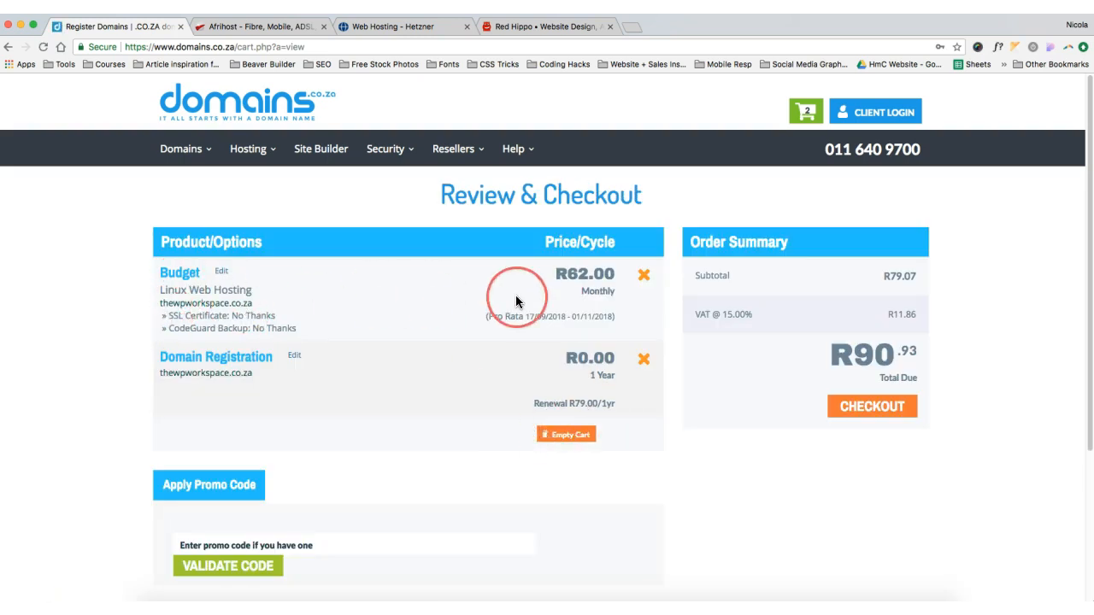
pyautogui.scroll(-3)
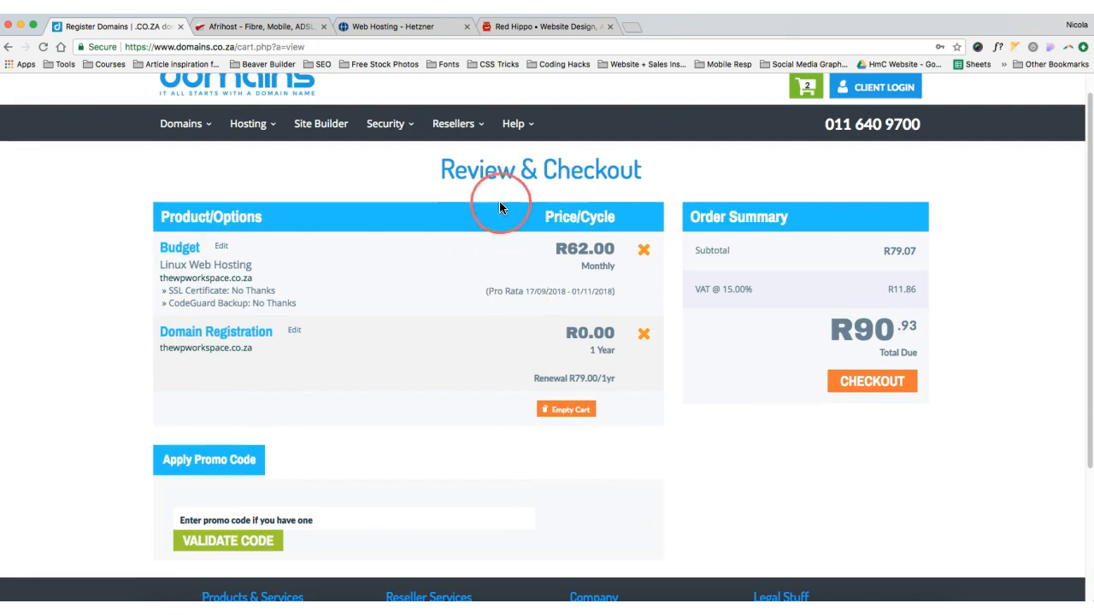
pyautogui.click(872, 381)
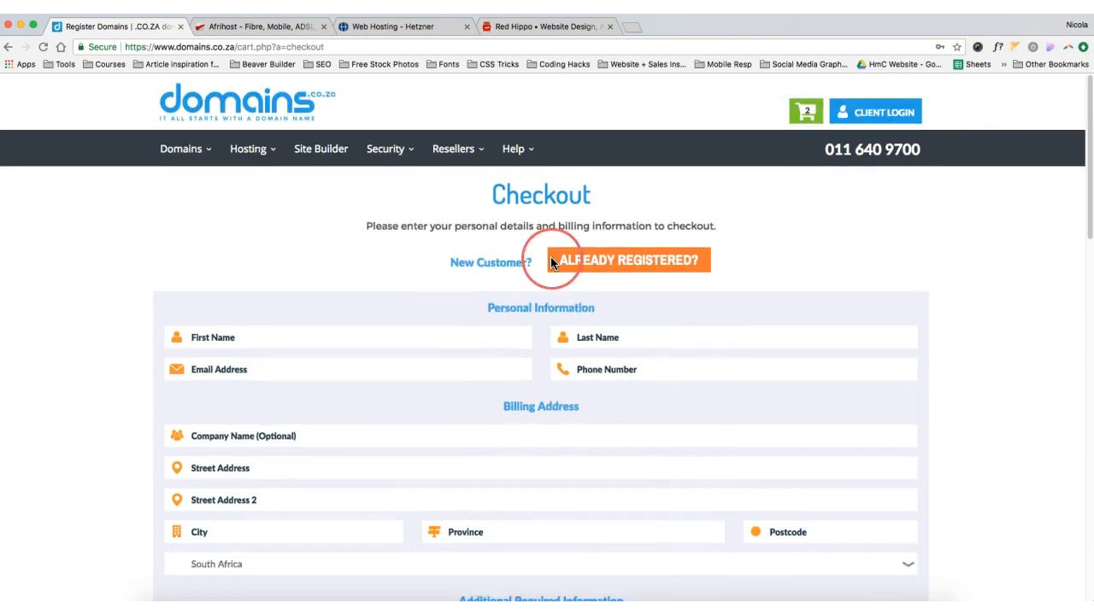
pyautogui.moveTo(387, 379)
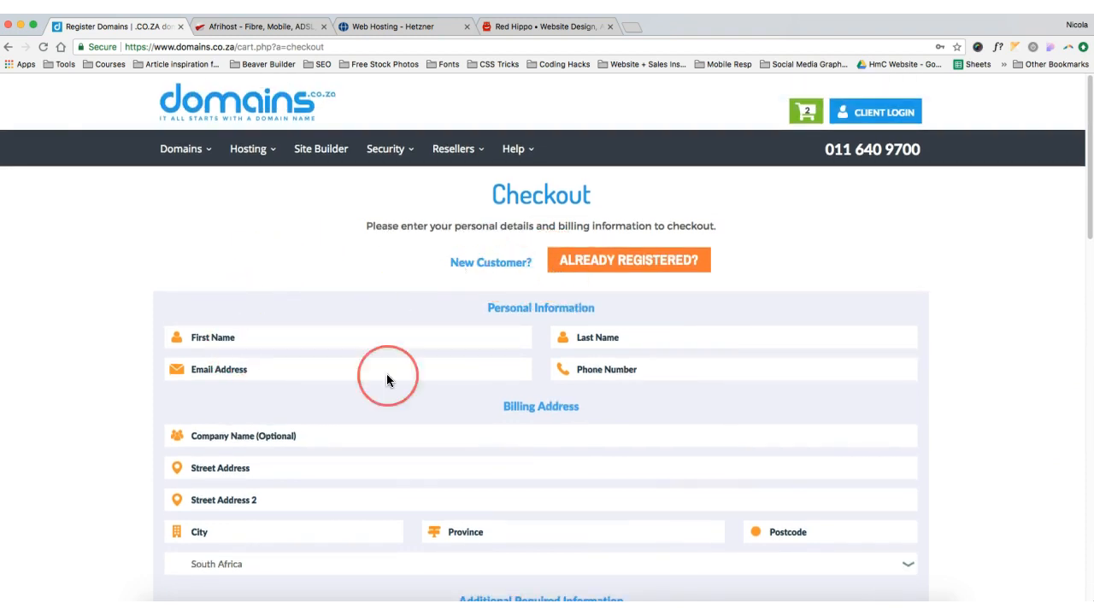
pyautogui.scroll(-3)
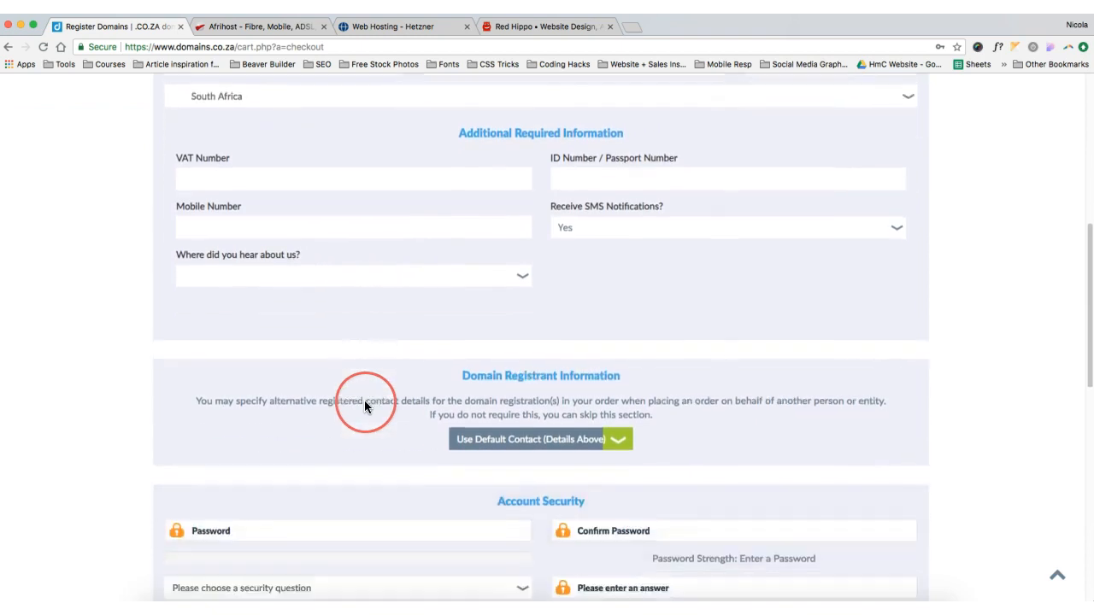
pyautogui.scroll(-3)
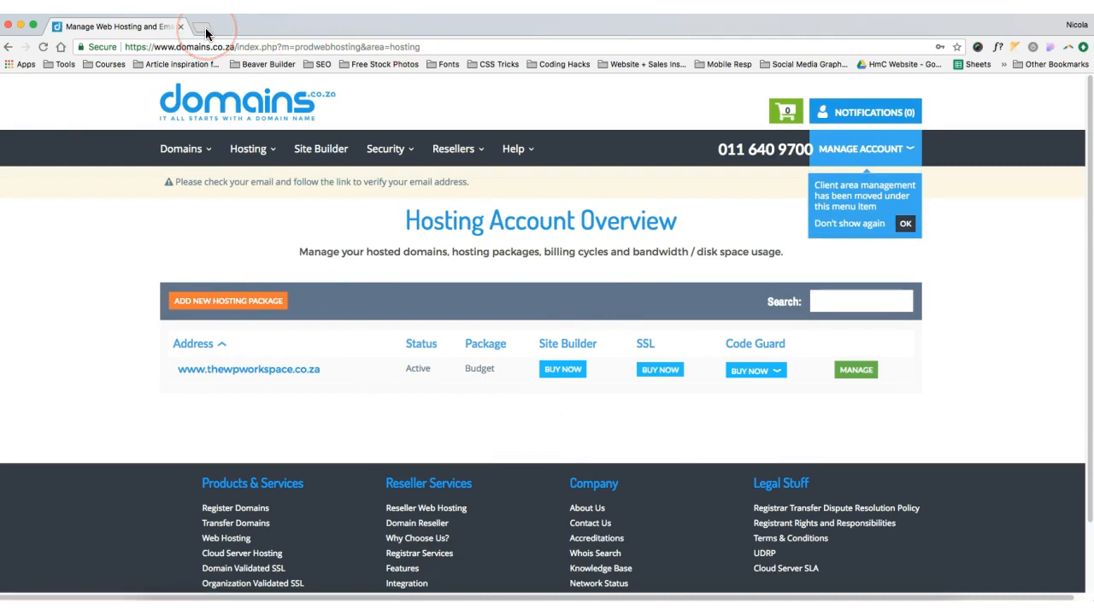
# Step: Visit thewpworkspace.co.za in a new tab, see it is unreachable, and close it
pyautogui.click(201, 27)
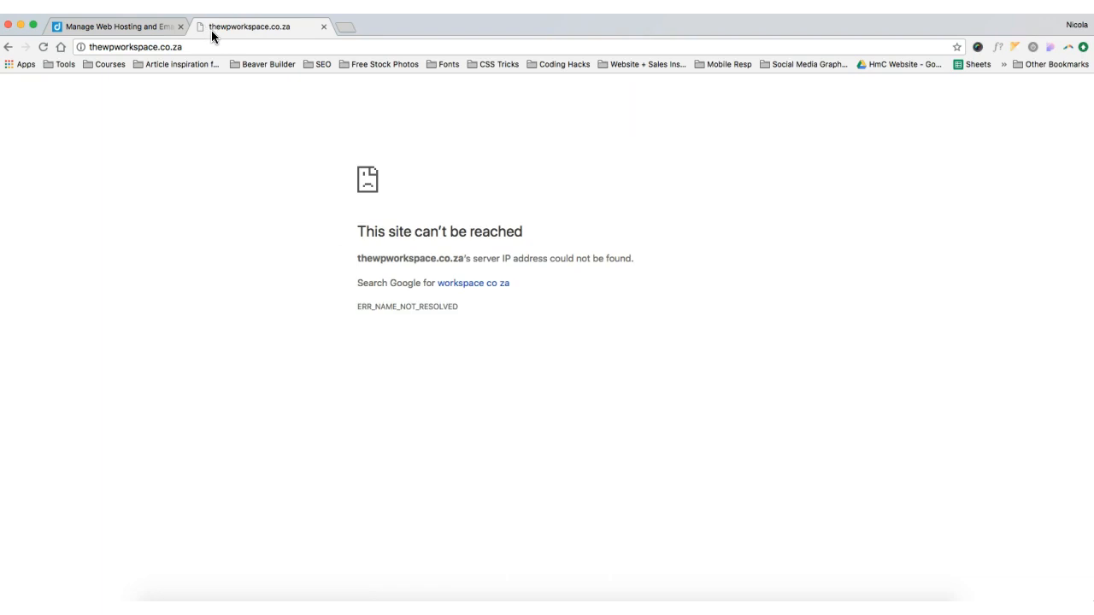
pyautogui.moveTo(209, 36)
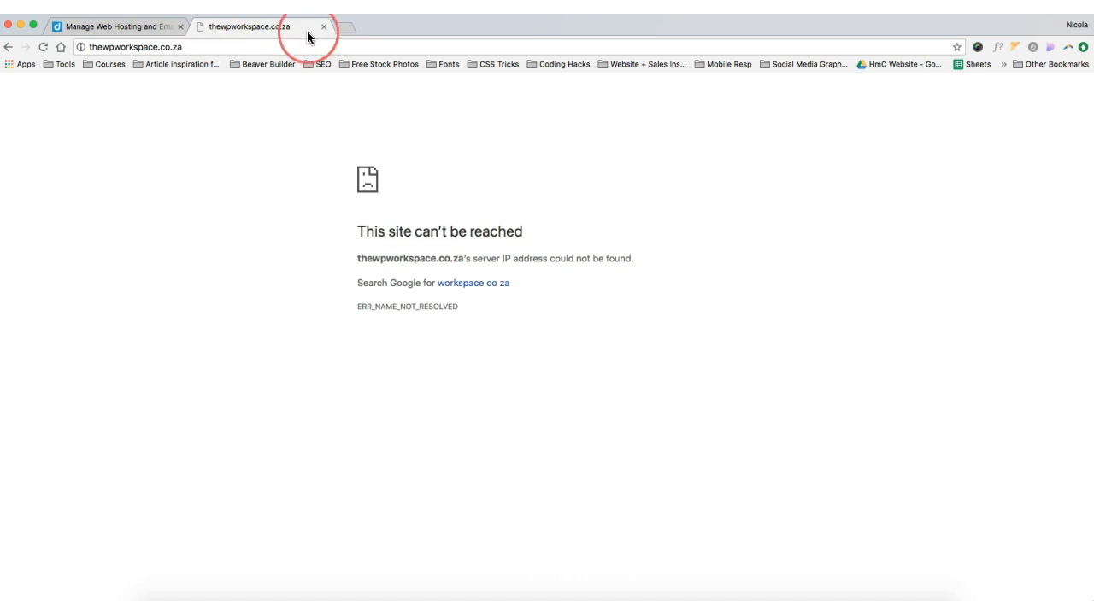
pyautogui.click(117, 26)
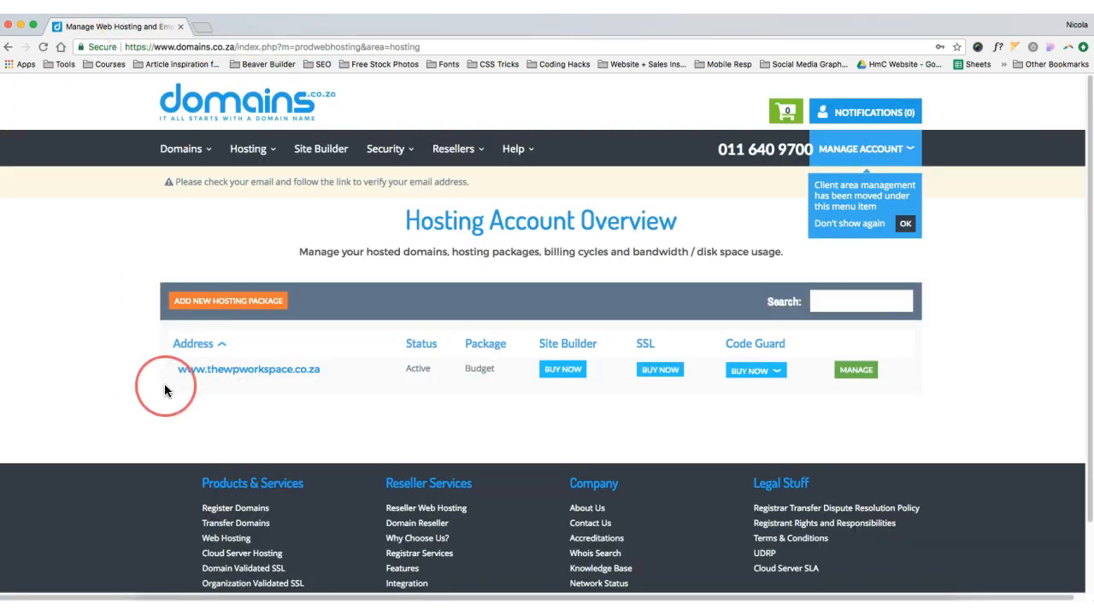
pyautogui.moveTo(898, 390)
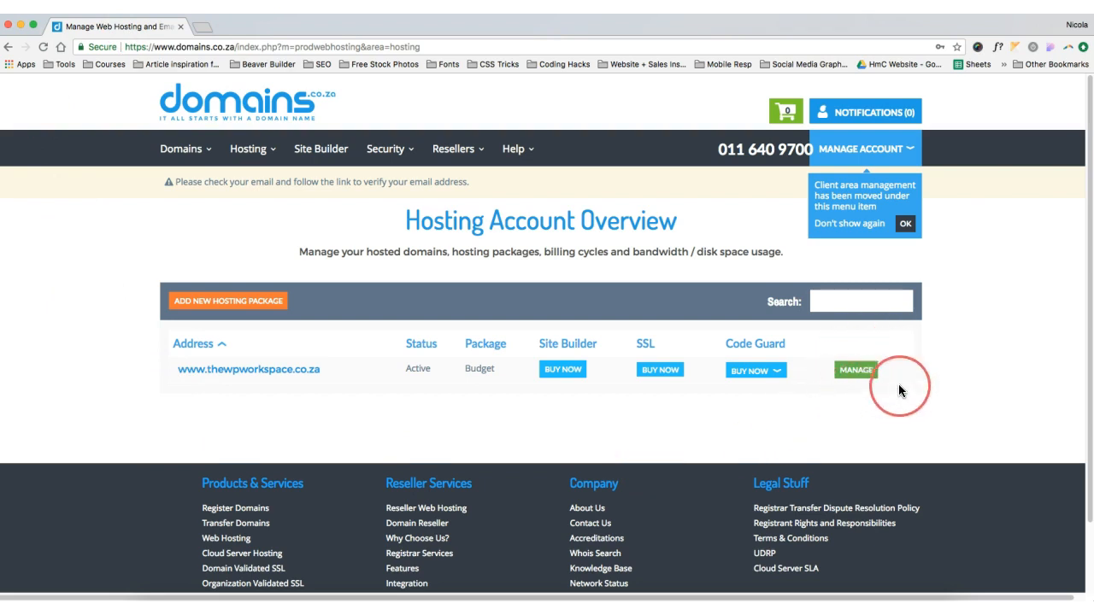
# Step: Manage the thewpworkspace.co.za Budget hosting account from the Hosting Account Overview
pyautogui.click(855, 369)
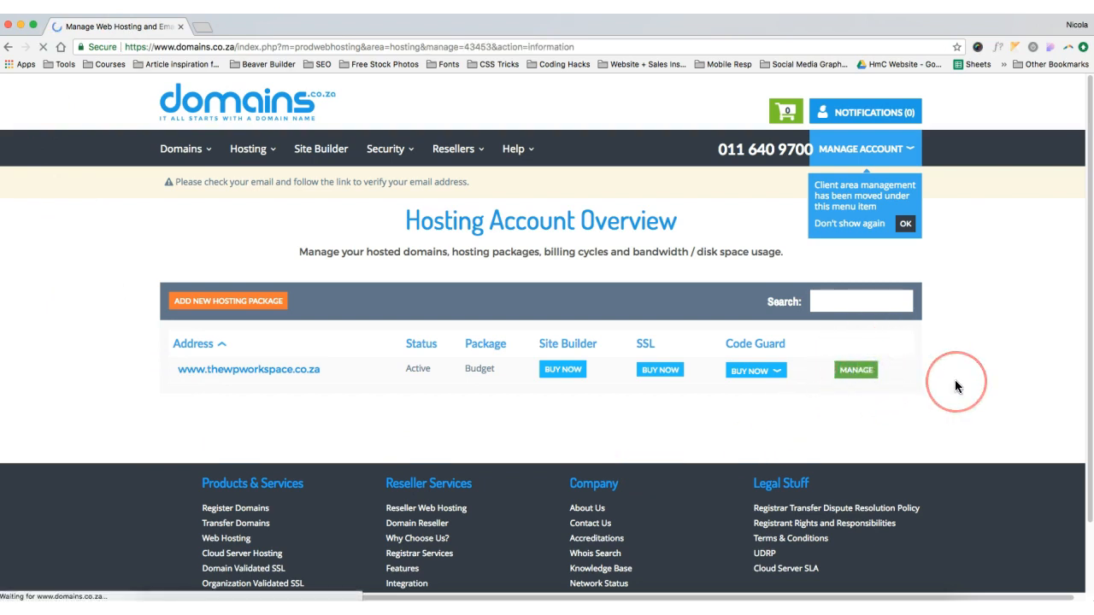
pyautogui.click(855, 370)
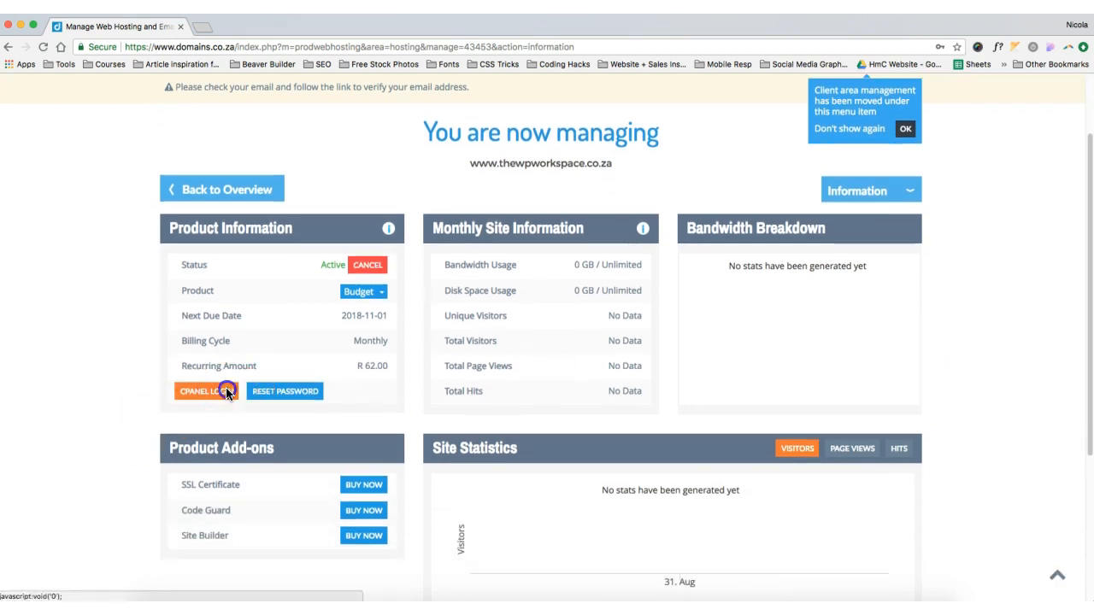
# Step: Log in to cPanel and choose WordPress under Popular Applications
pyautogui.click(204, 390)
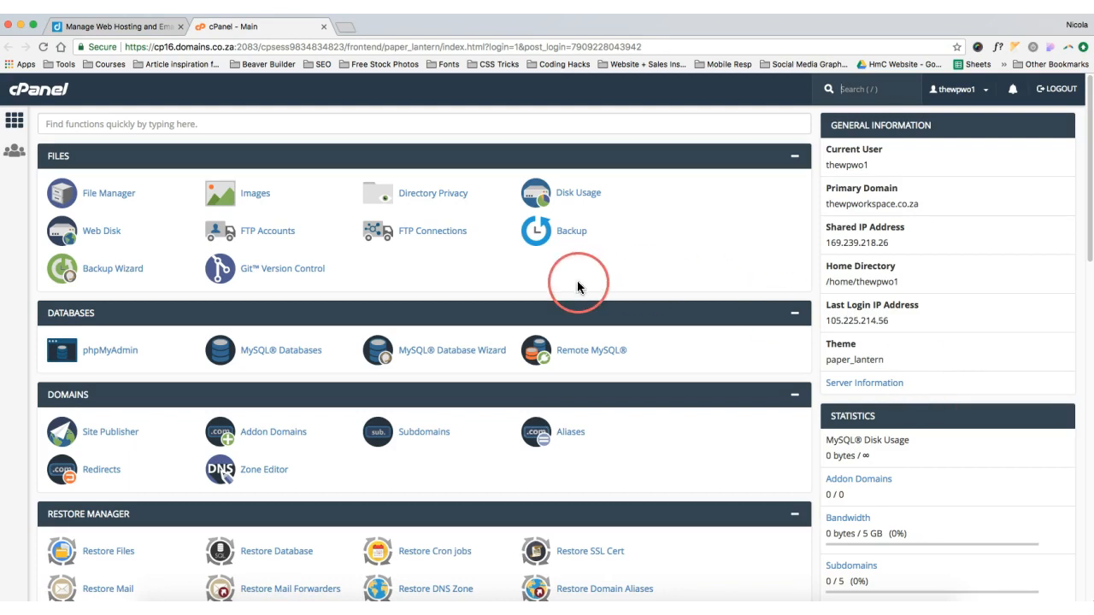
pyautogui.scroll(-3)
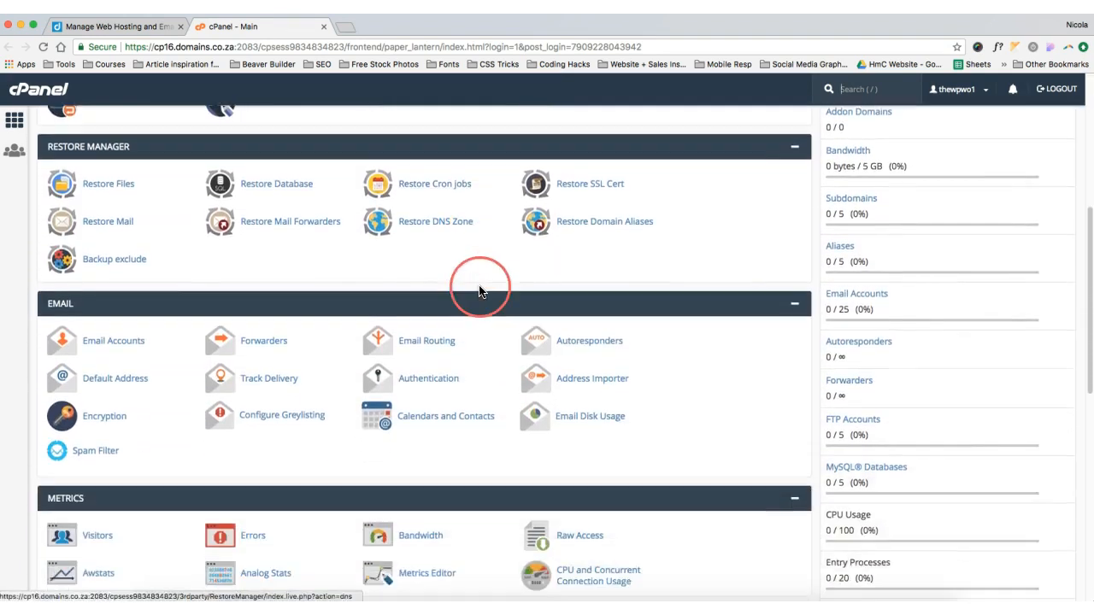
pyautogui.scroll(-3)
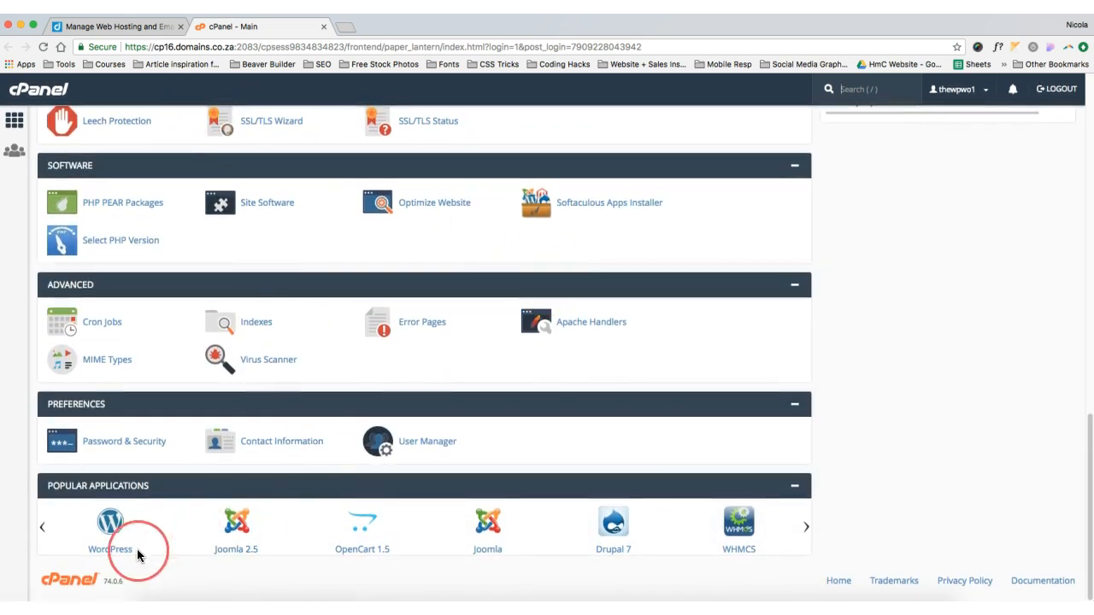
pyautogui.click(109, 527)
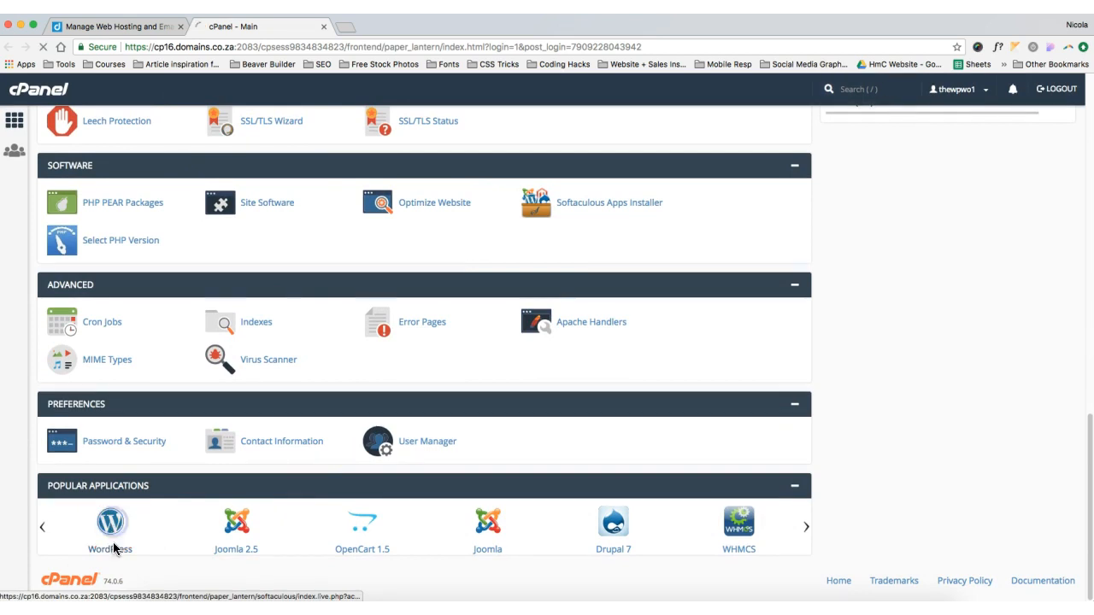
pyautogui.click(109, 527)
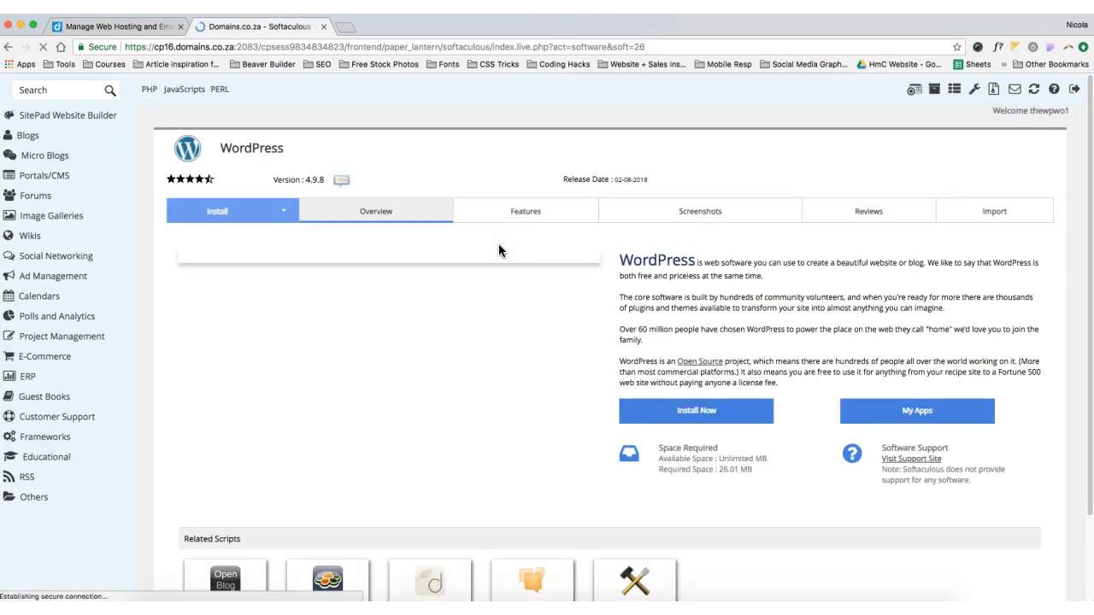
pyautogui.click(696, 411)
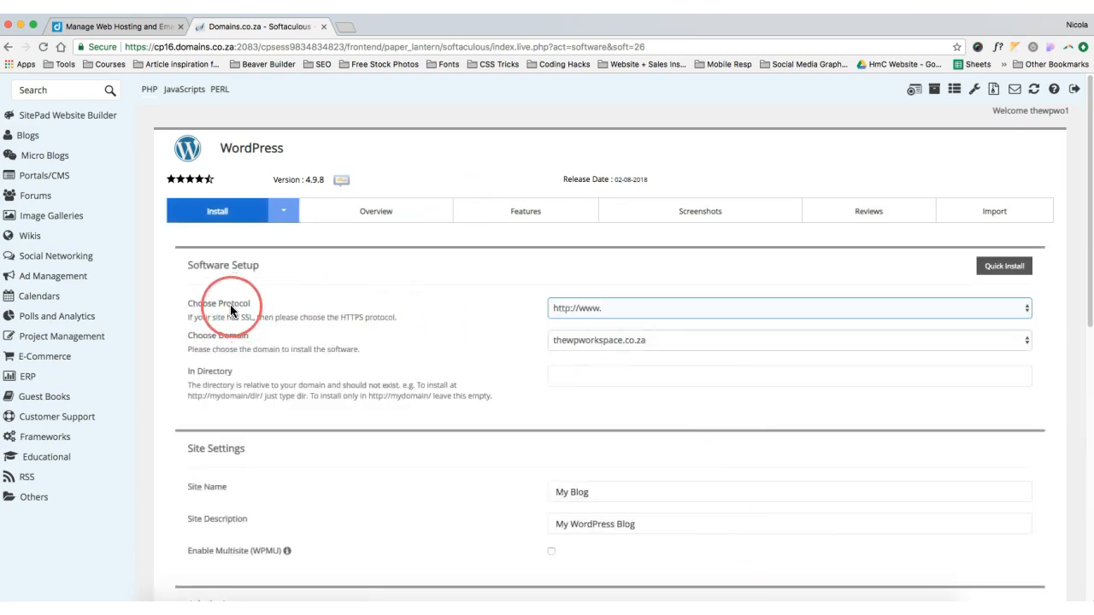
pyautogui.click(786, 308)
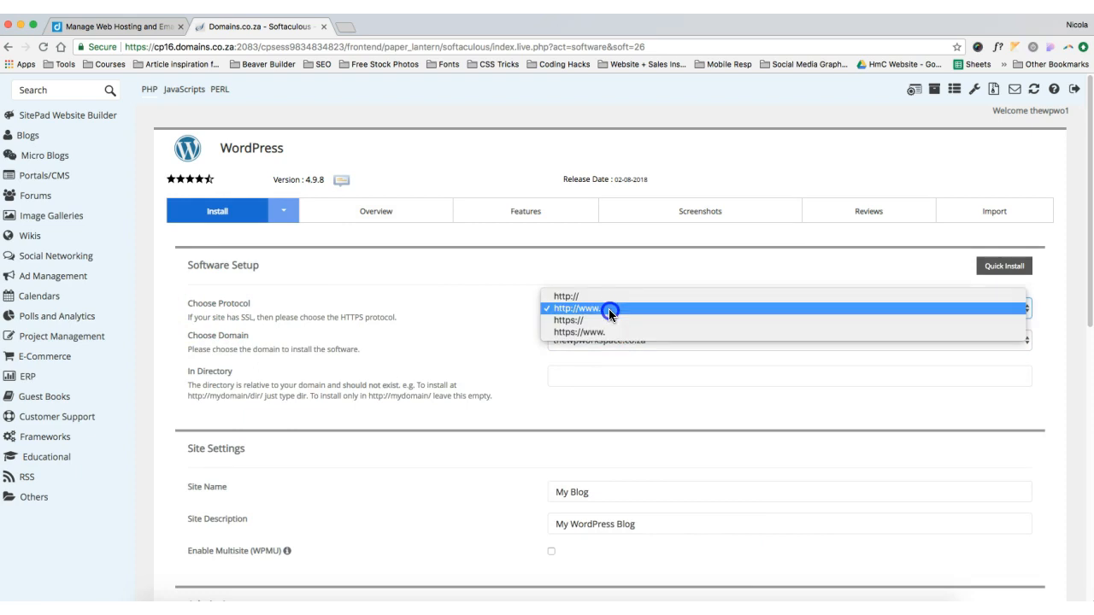
pyautogui.click(576, 307)
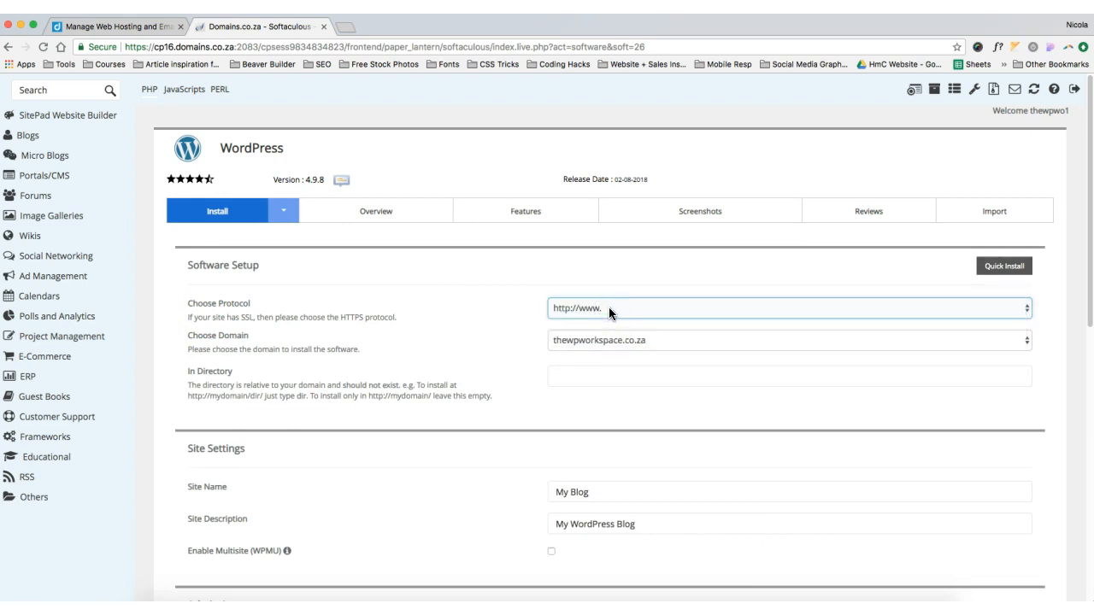
pyautogui.click(786, 308)
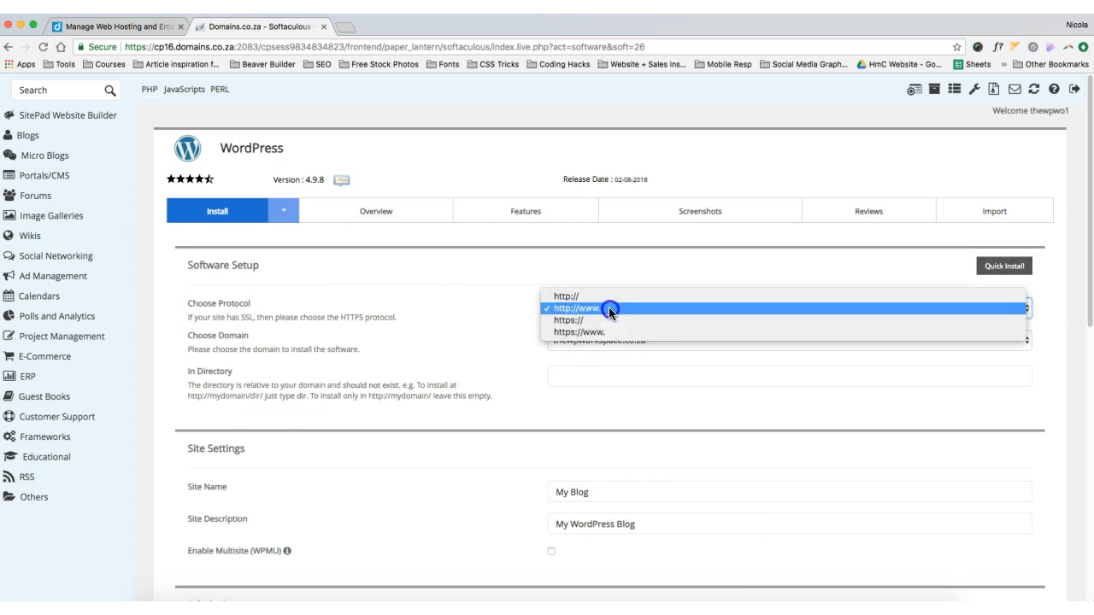
pyautogui.moveTo(588, 320)
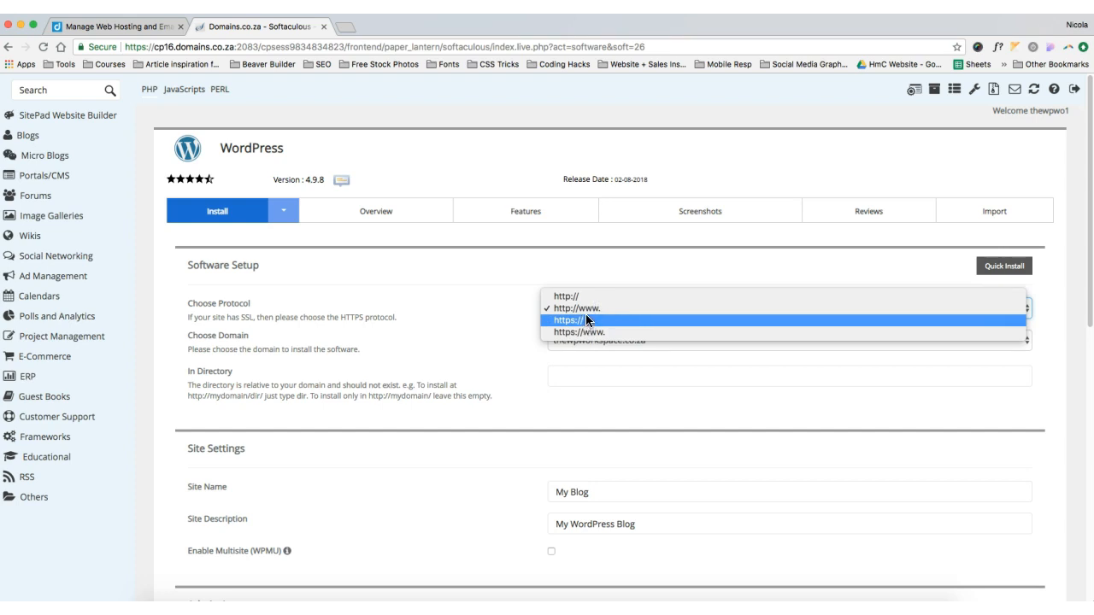
pyautogui.click(577, 307)
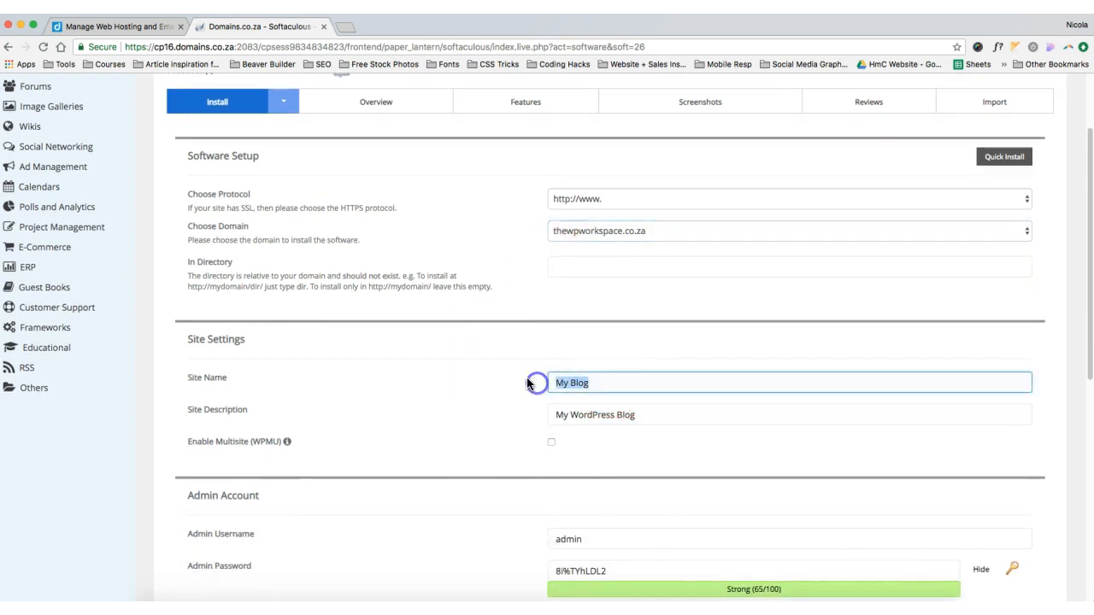
pyautogui.write('The WordPress Workspace')
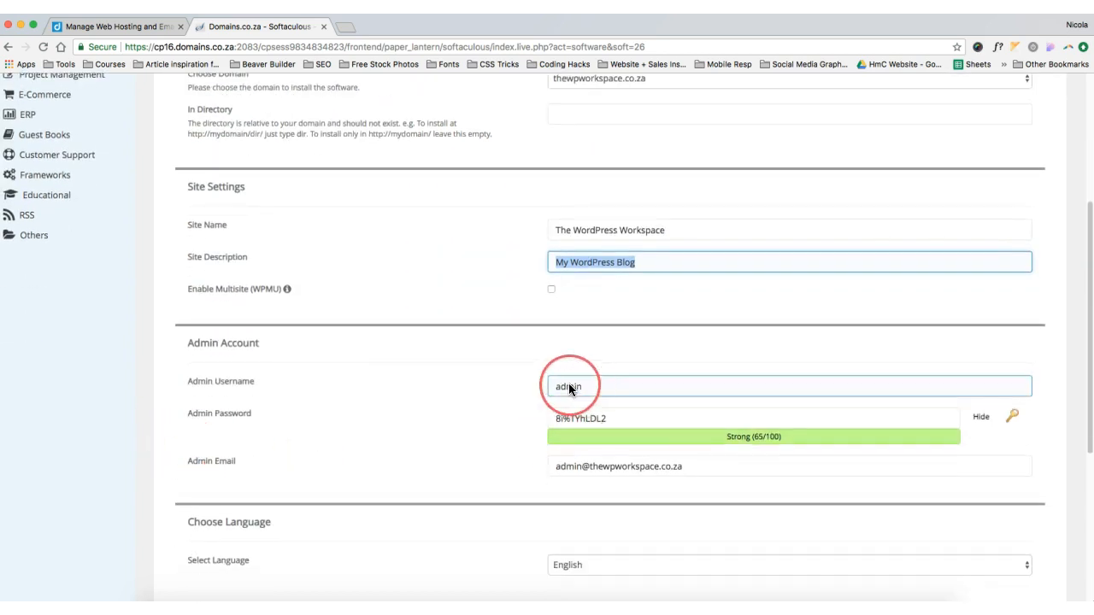
pyautogui.write('Nicola Tw')
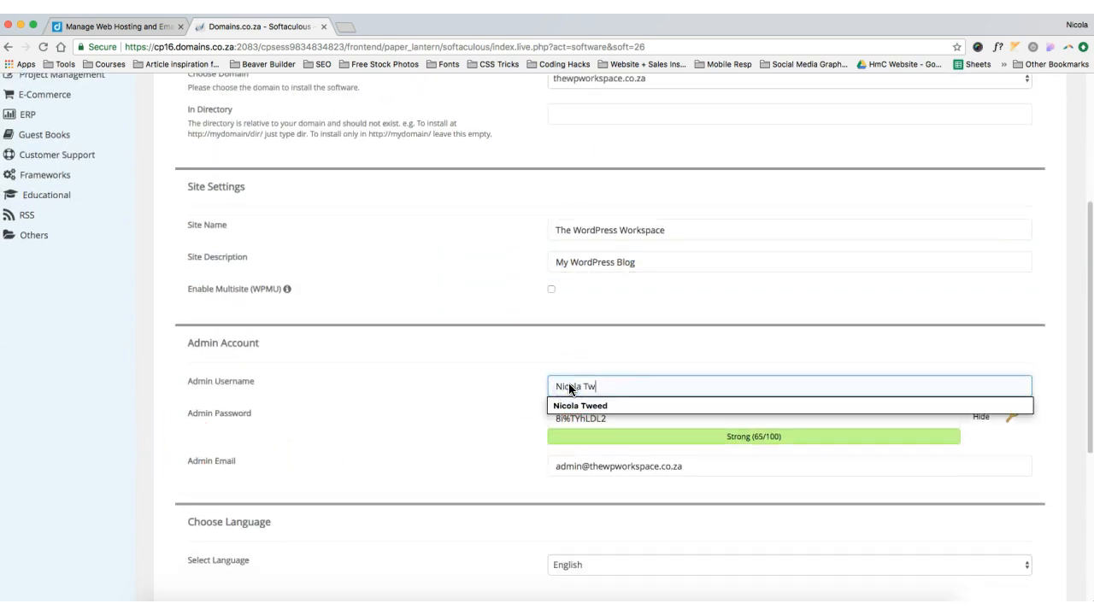
pyautogui.click(590, 418)
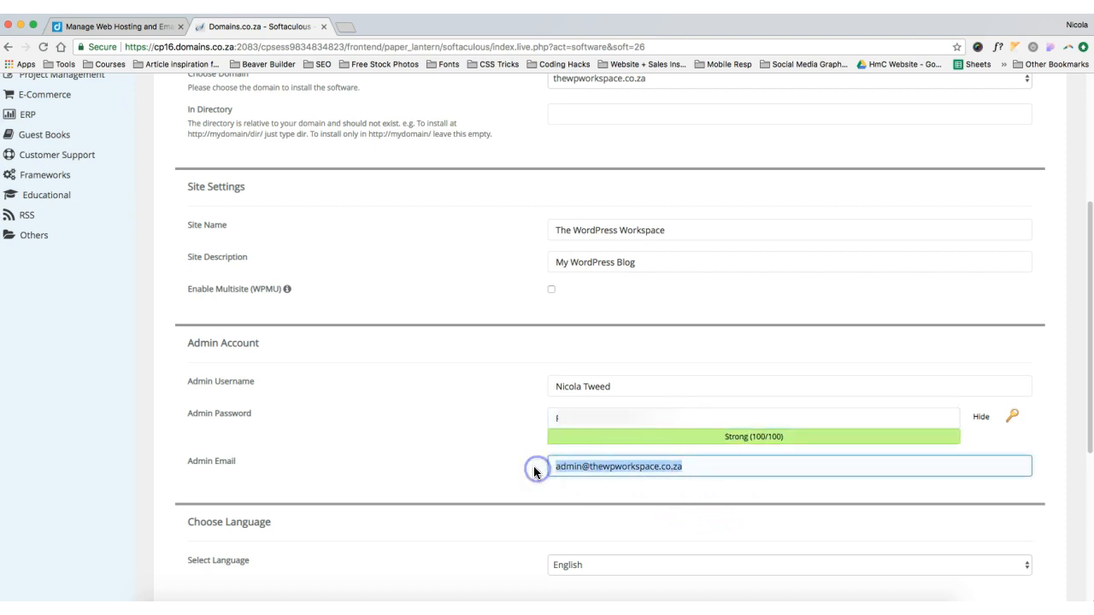
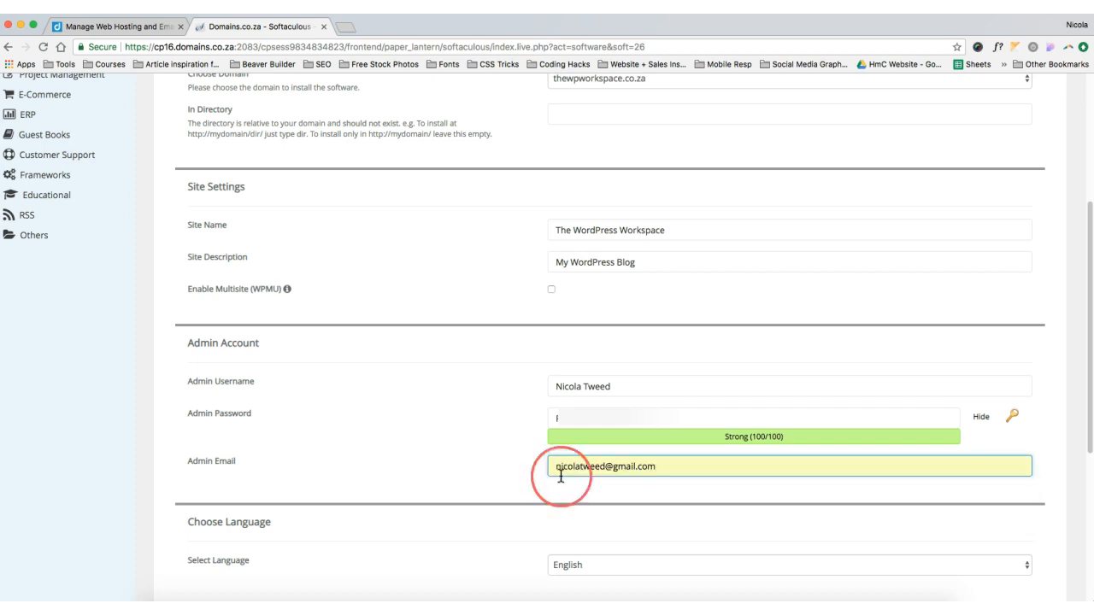
pyautogui.scroll(-3)
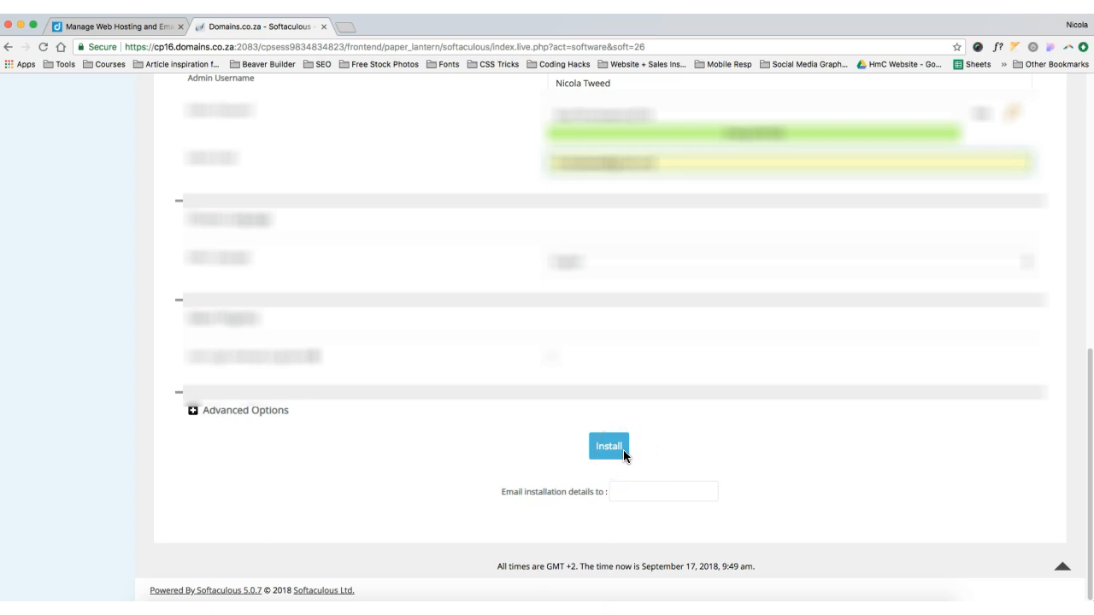
# Step: Install WordPress, try the new site link, and return to the success page
pyautogui.click(608, 446)
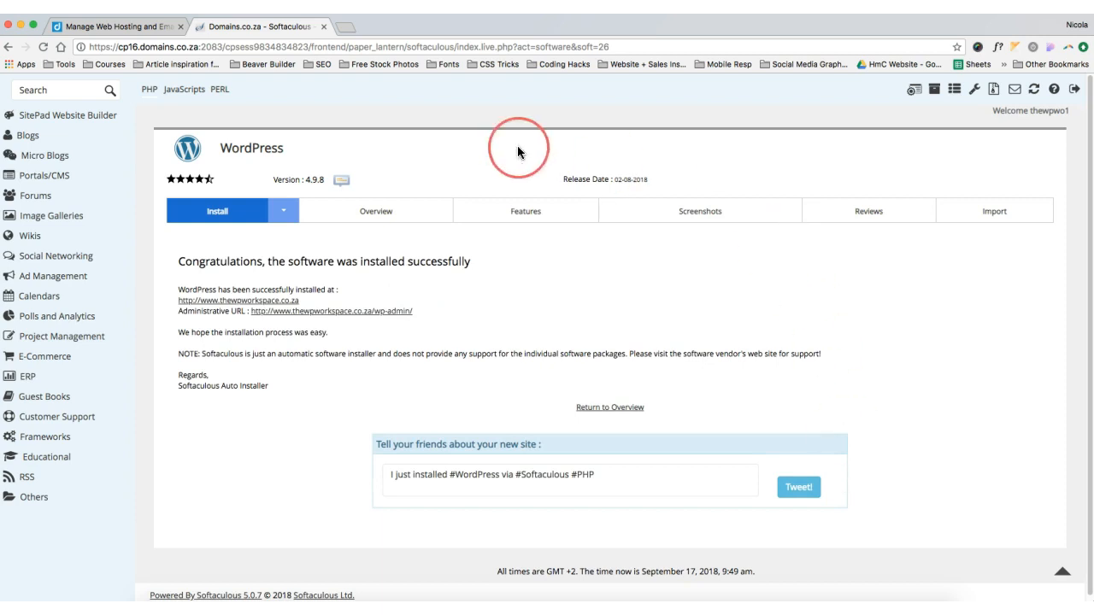
pyautogui.click(239, 301)
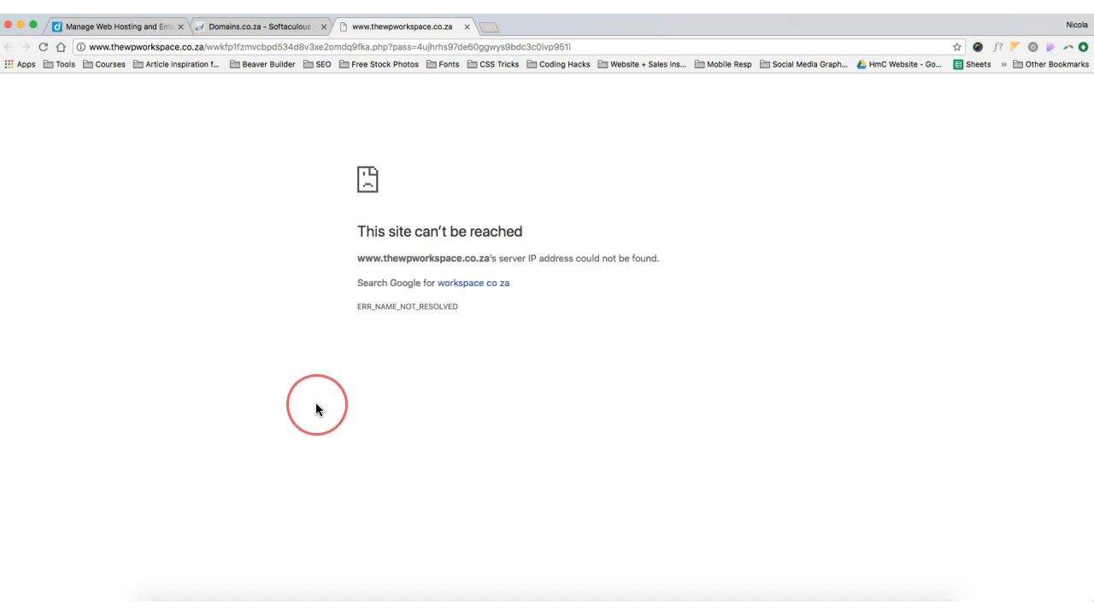
pyautogui.moveTo(438, 392)
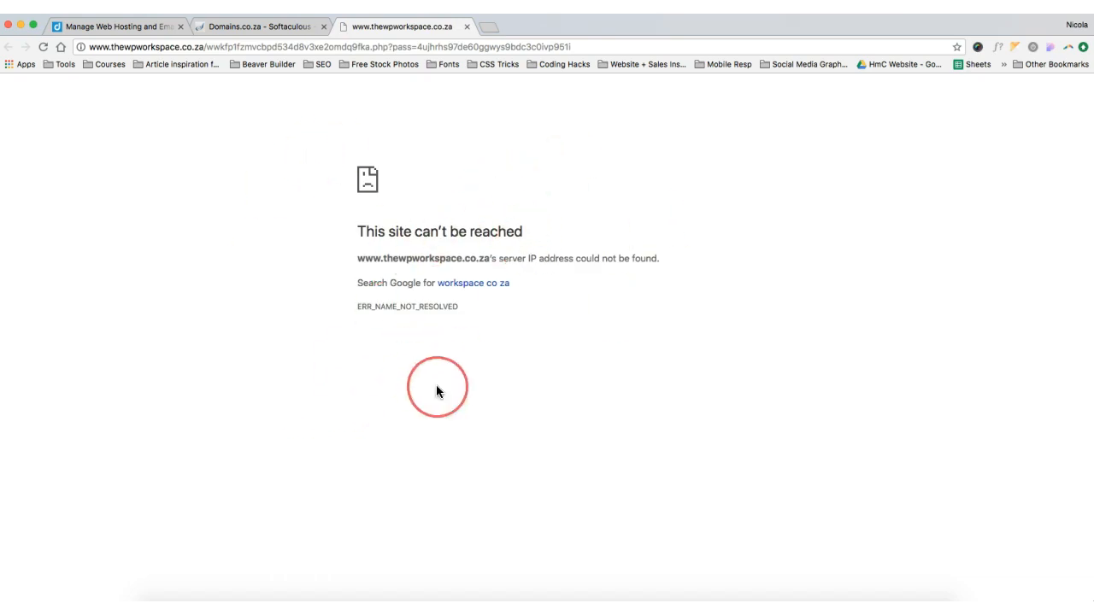
pyautogui.moveTo(419, 277)
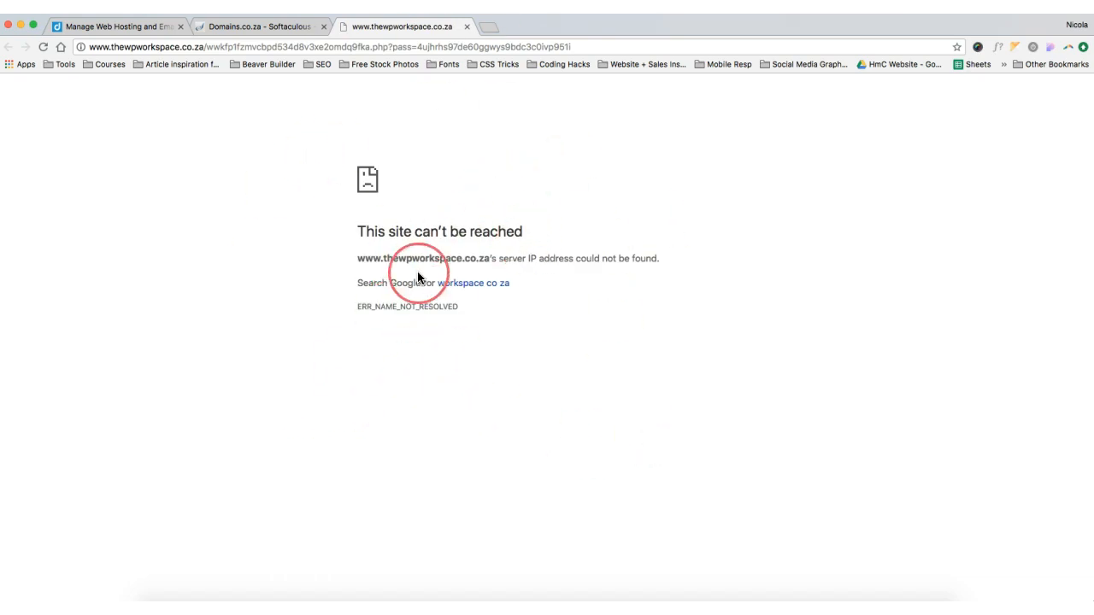
pyautogui.click(258, 28)
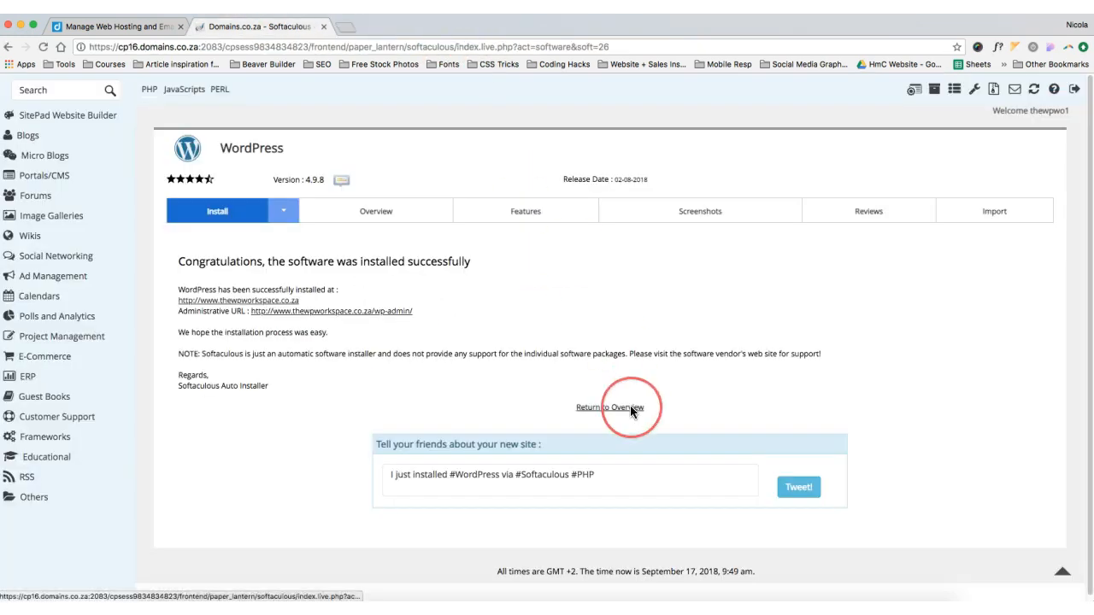
pyautogui.moveTo(553, 281)
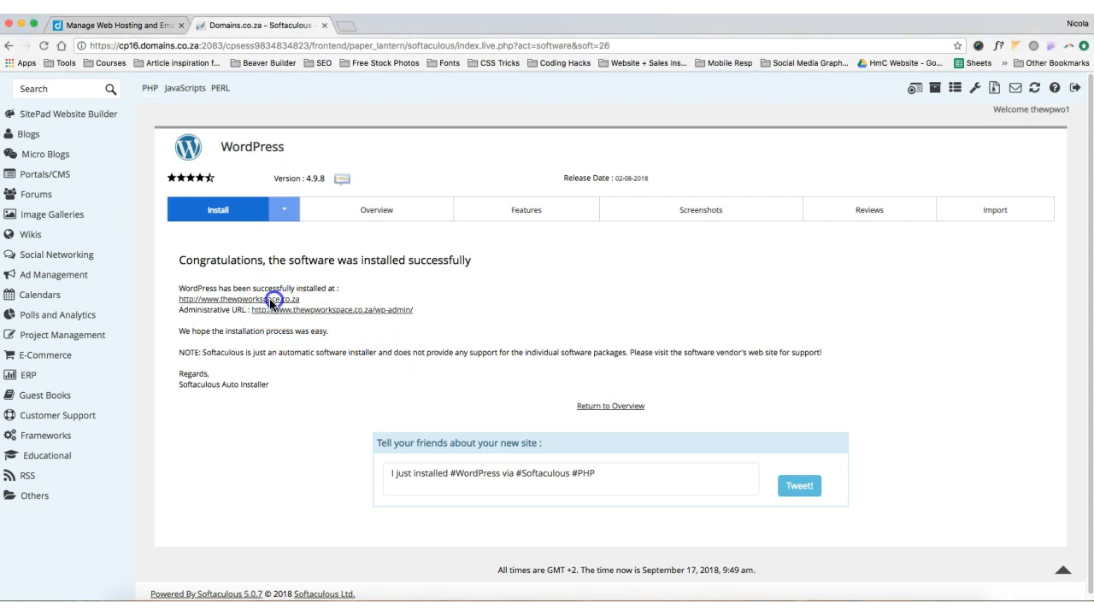
# Step: Load the new WordPress site with its Hello world post and reach its admin dashboard
pyautogui.click(237, 299)
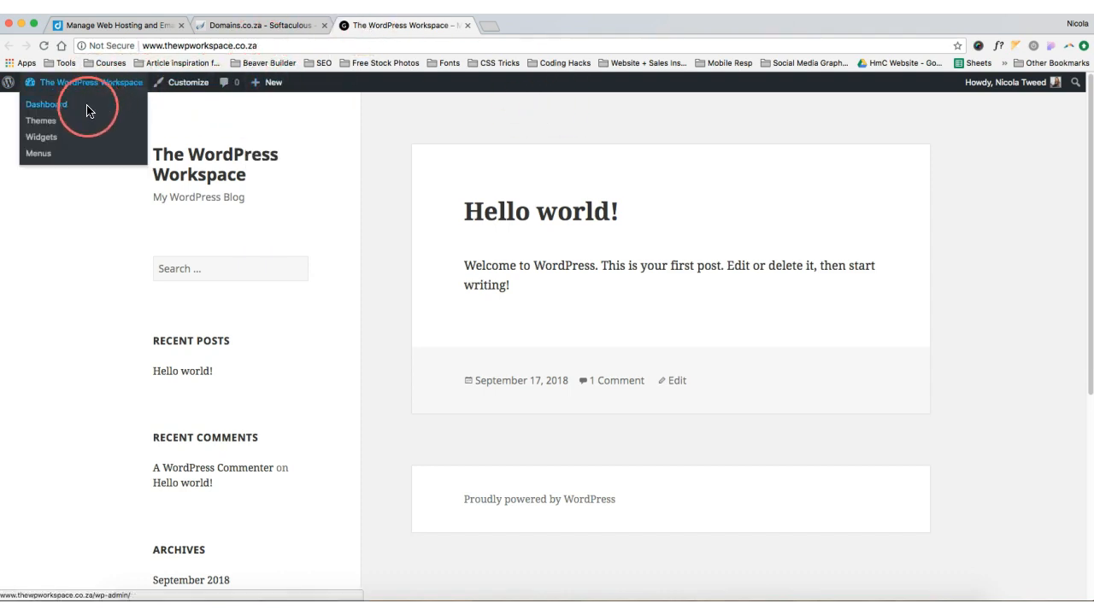
pyautogui.click(260, 25)
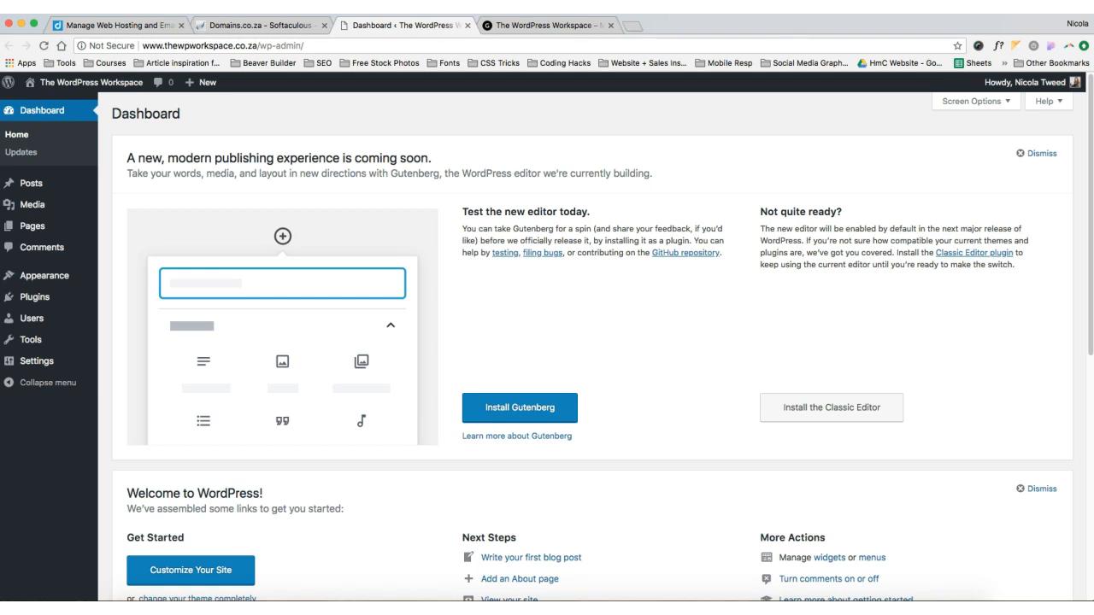
pyautogui.click(547, 26)
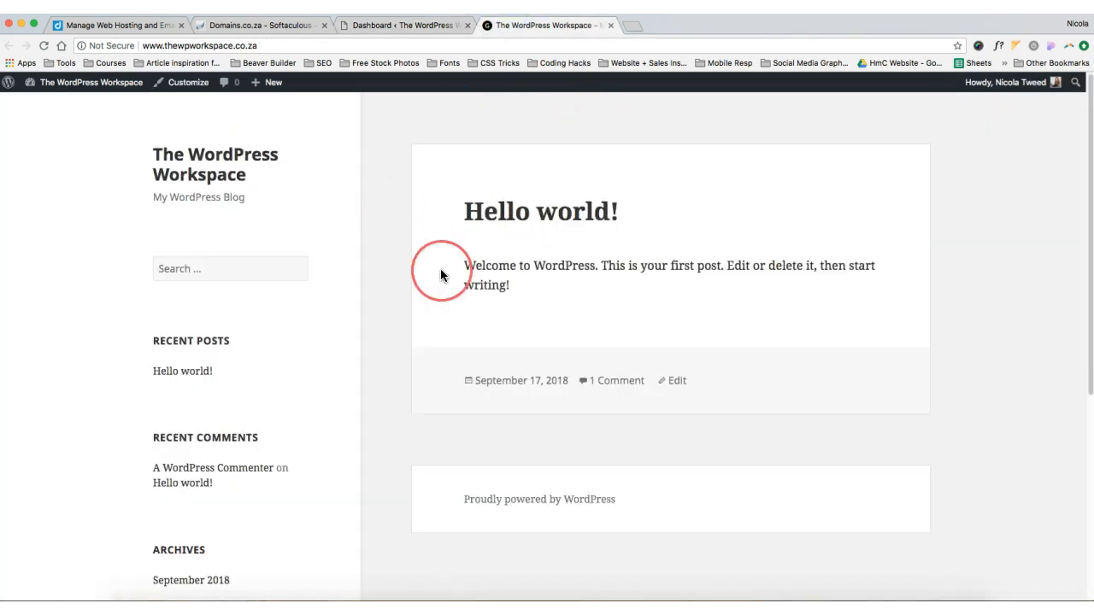
pyautogui.moveTo(488, 468)
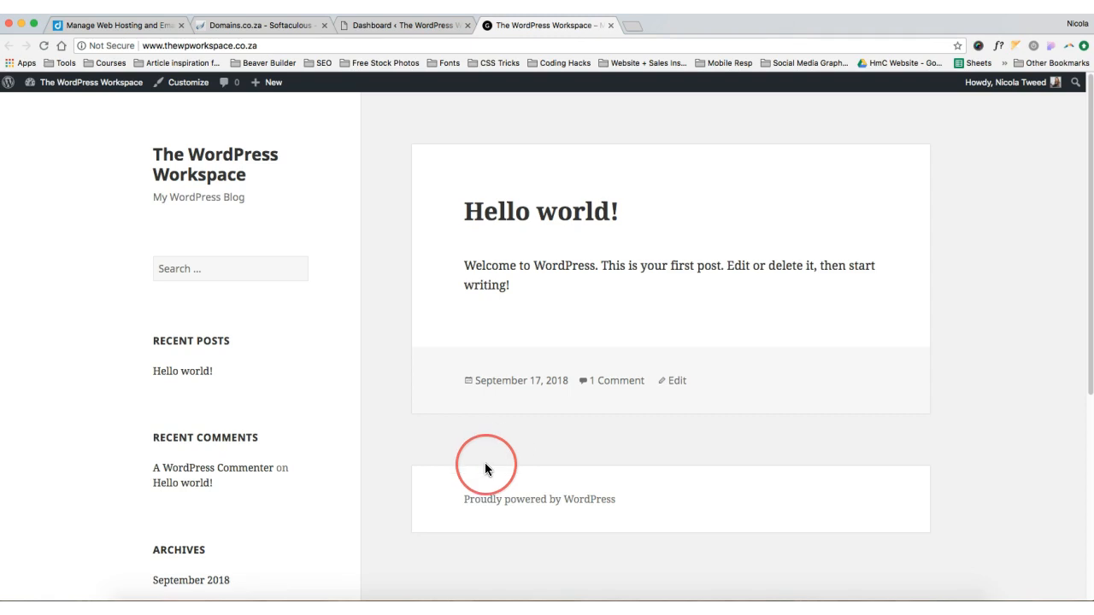
pyautogui.click(402, 26)
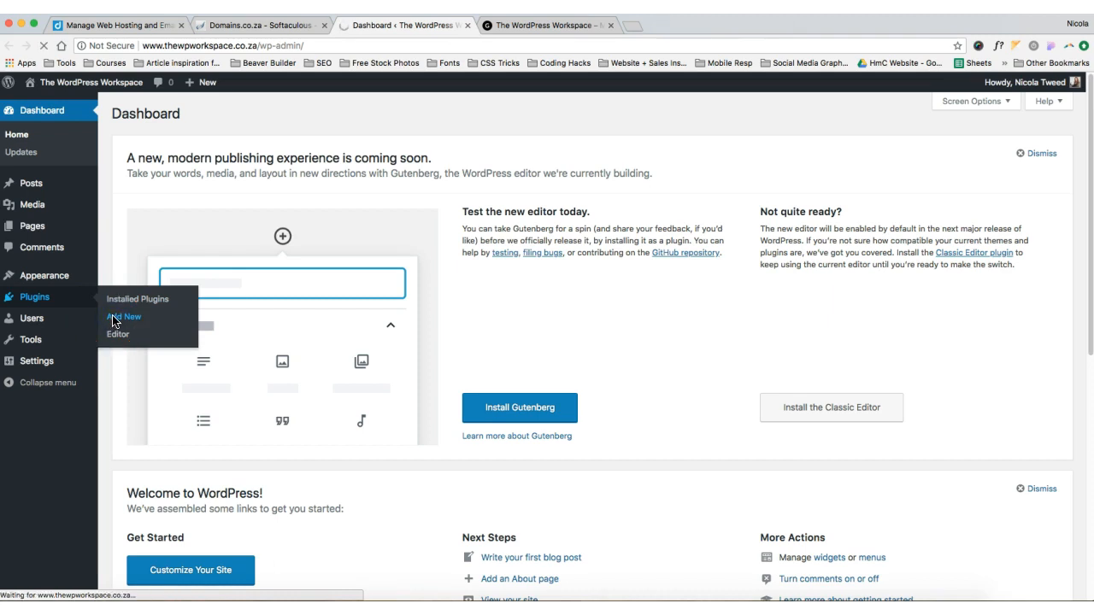
# Step: Search plugins for 'coming soon', install the SeedProd Coming Soon Page & Maintenance Mode plugin and activate it
pyautogui.click(123, 316)
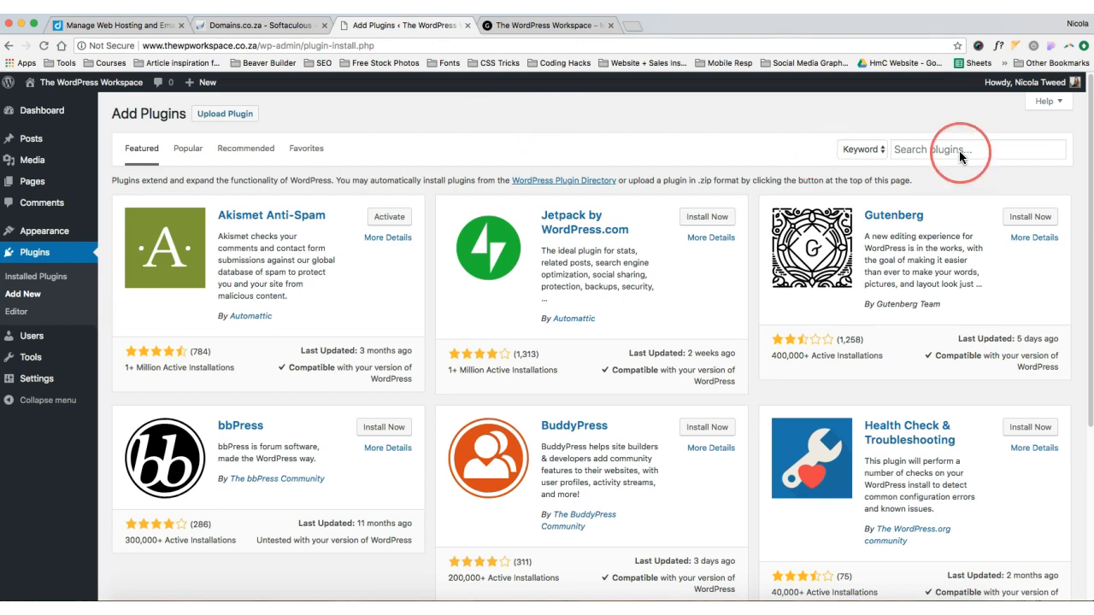
pyautogui.click(974, 150)
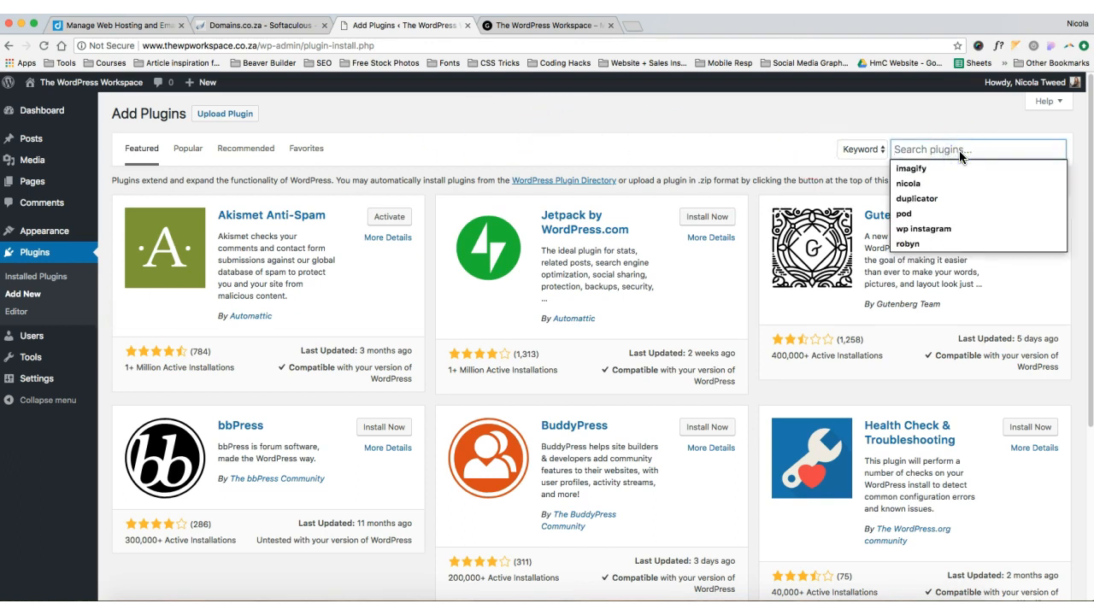
pyautogui.write('coming soon')
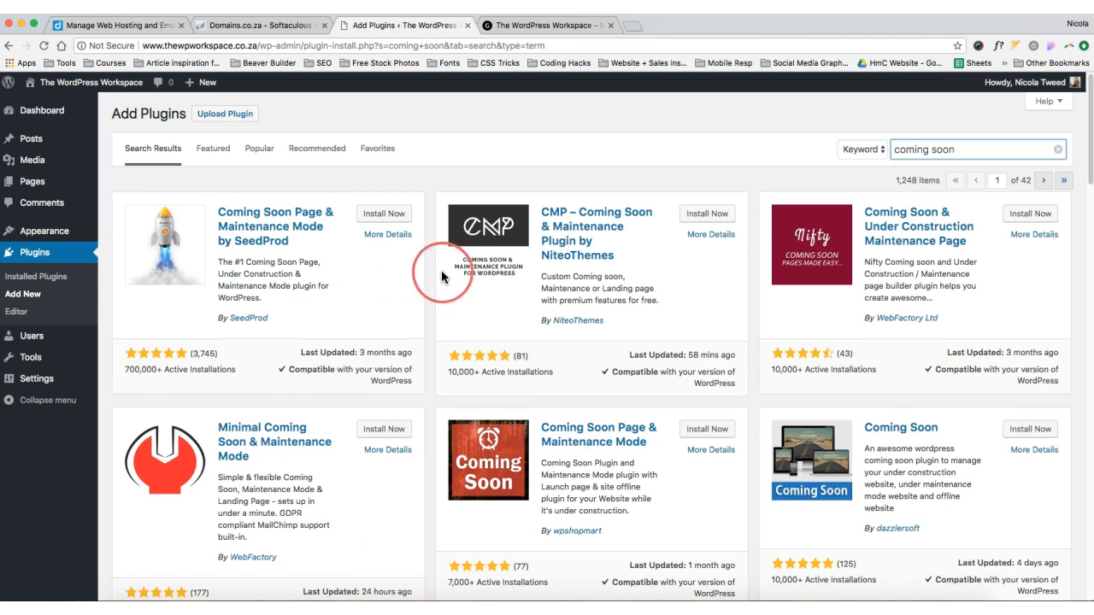
pyautogui.scroll(-3)
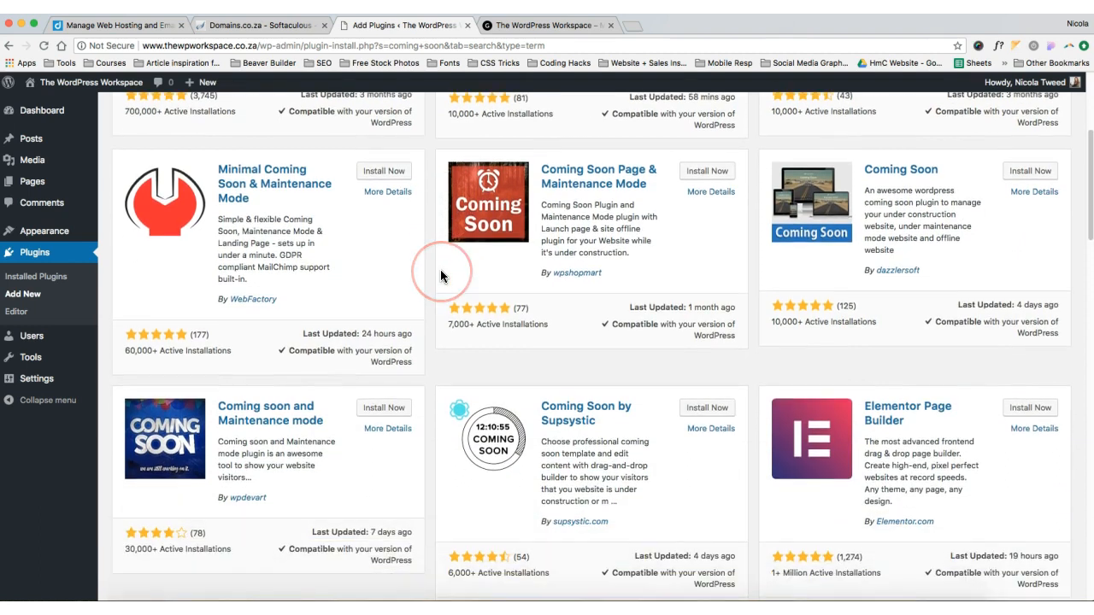
pyautogui.scroll(-3)
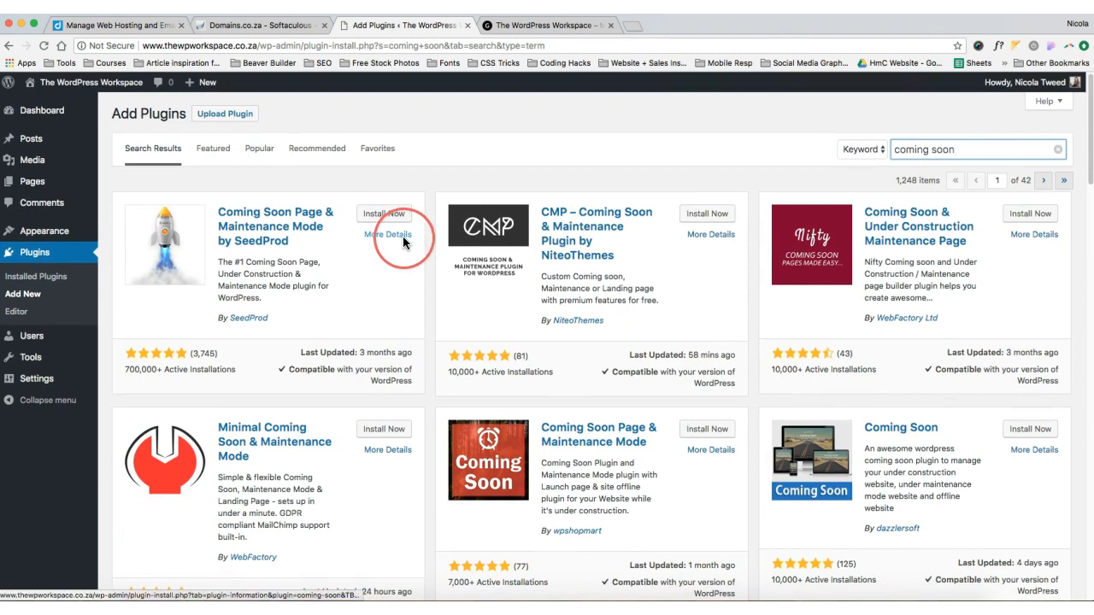
pyautogui.click(383, 214)
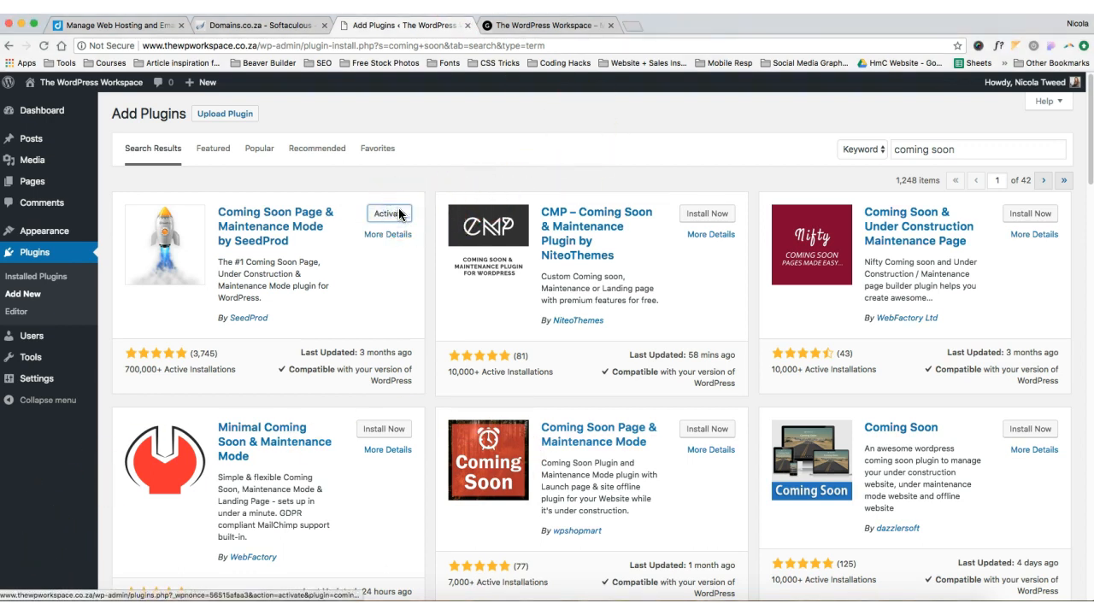
pyautogui.click(390, 214)
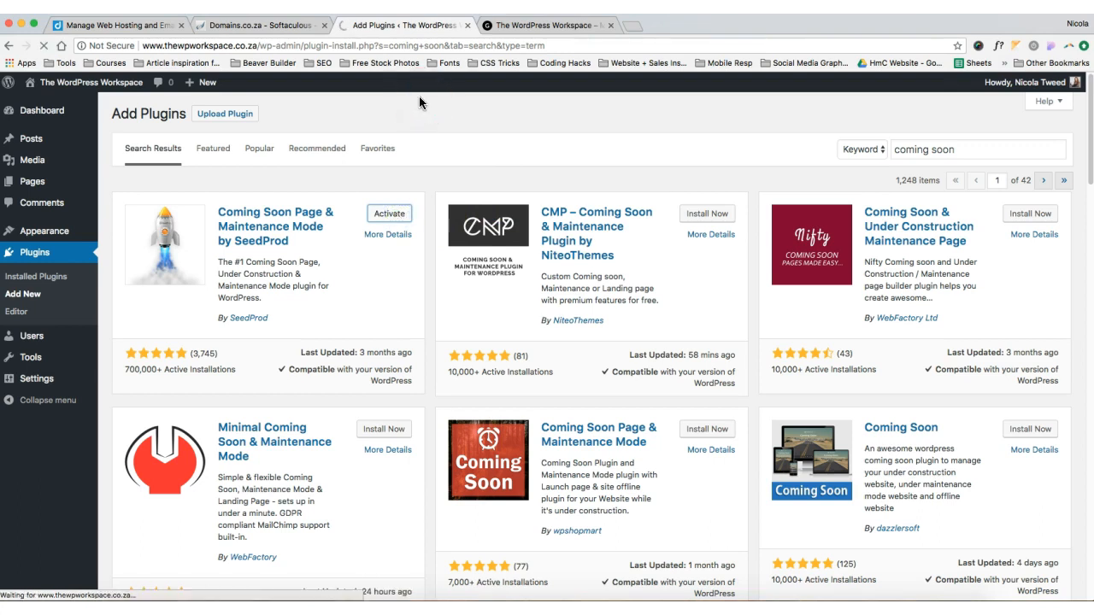
# Step: Enable Coming Soon Mode in SeedProd settings and check the front page still shows Hello world
pyautogui.click(390, 212)
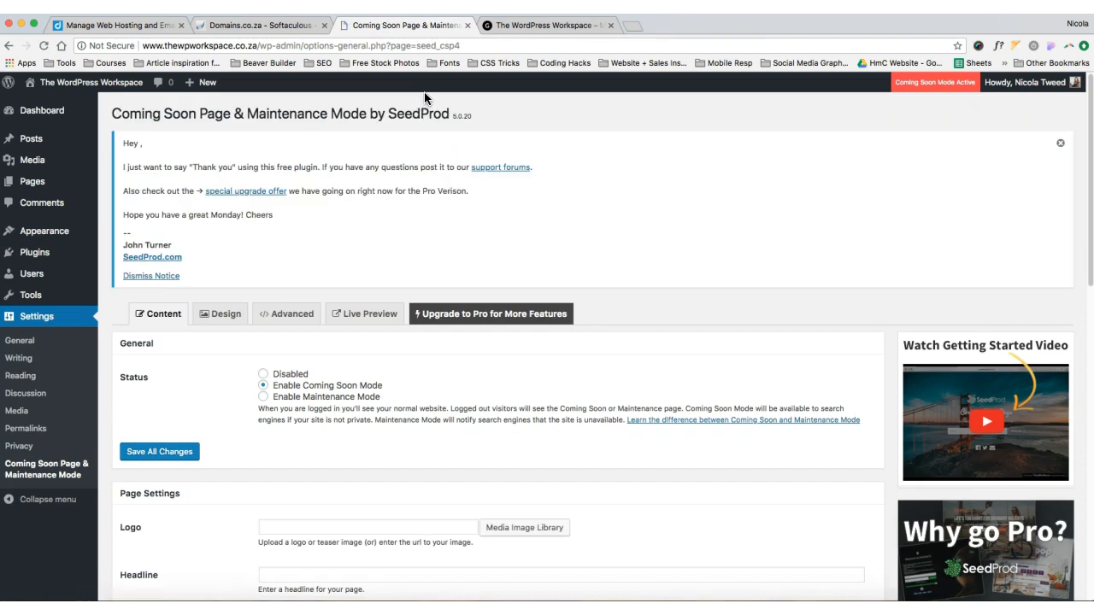
pyautogui.scroll(-3)
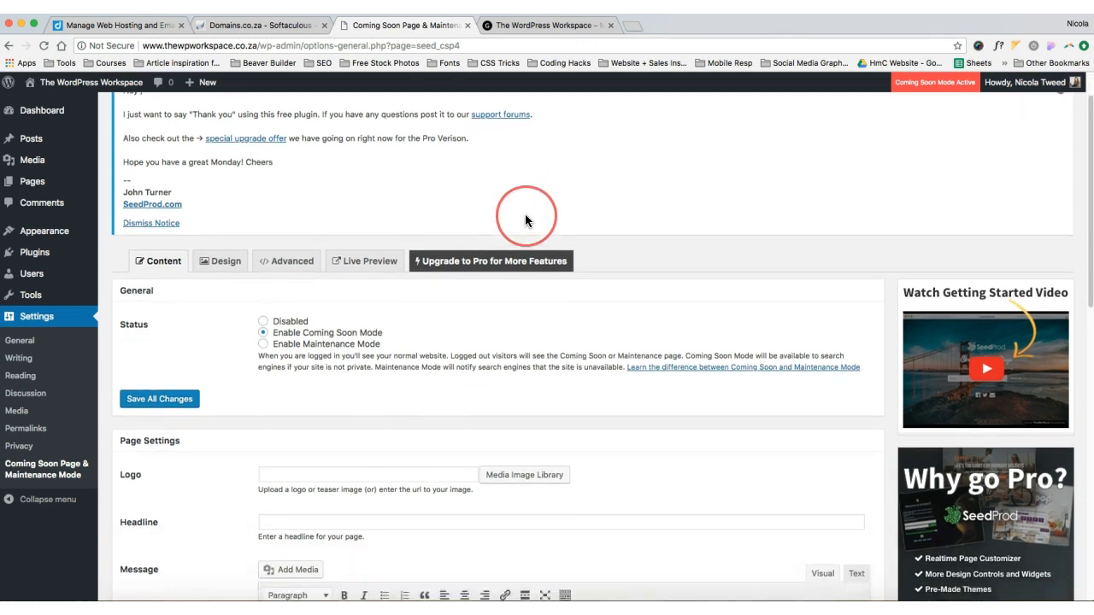
pyautogui.scroll(-3)
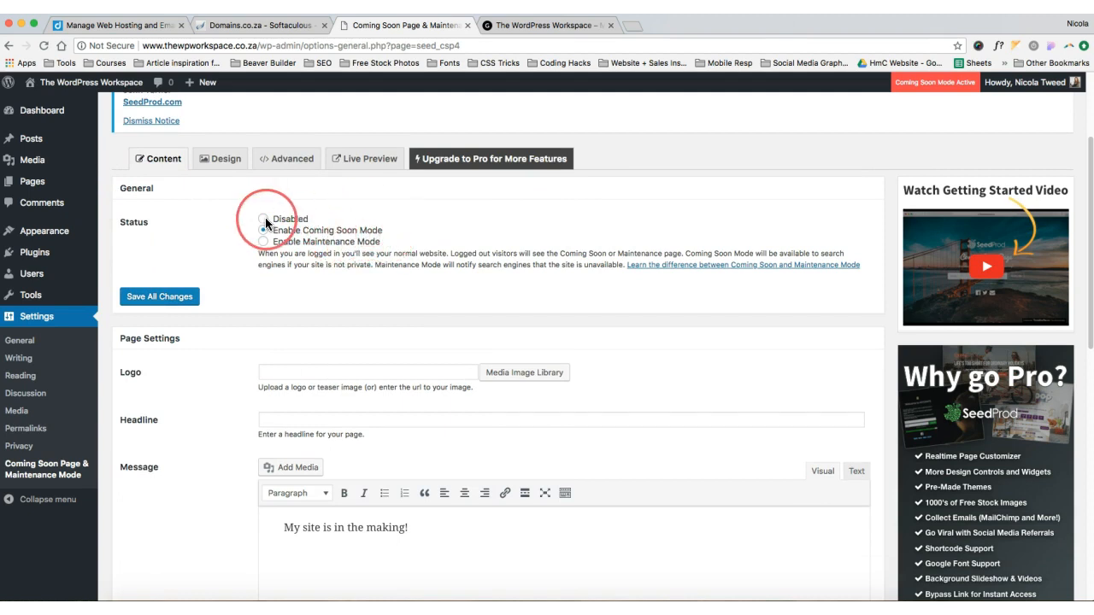
pyautogui.click(263, 229)
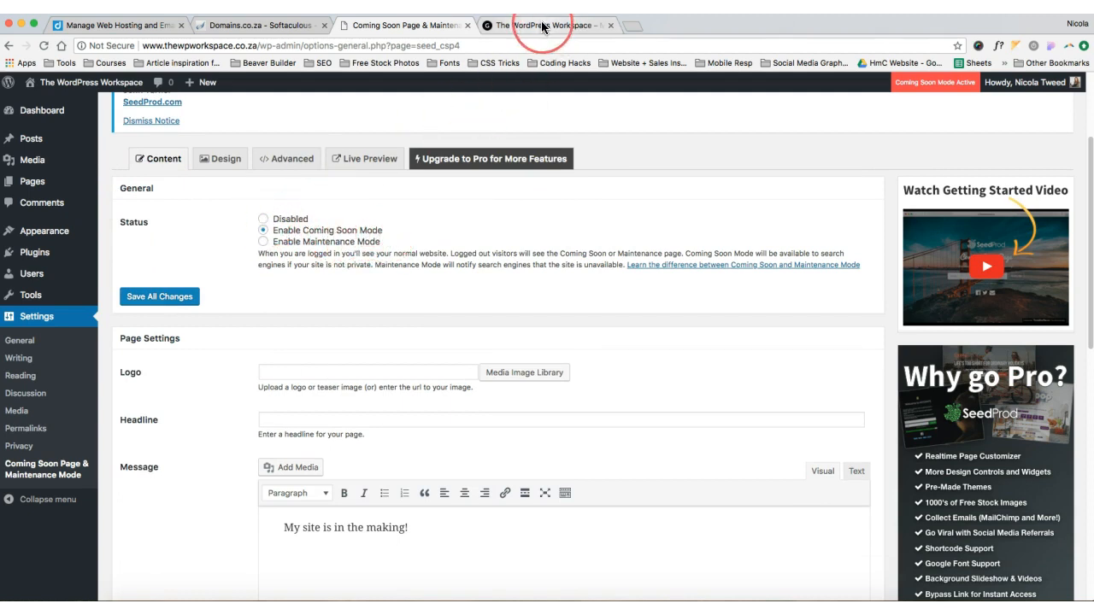
pyautogui.click(547, 25)
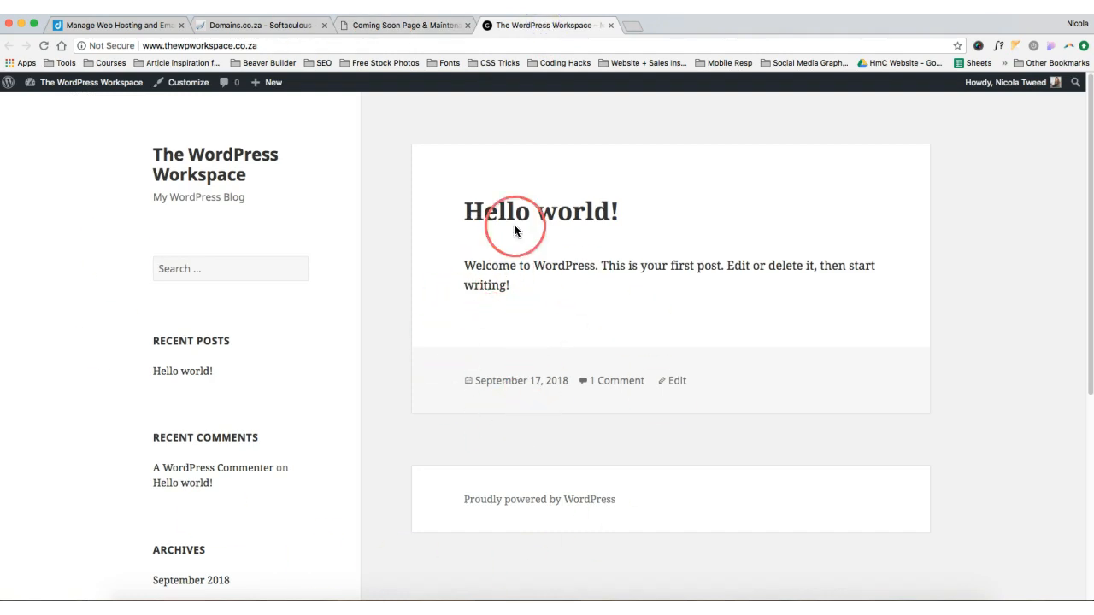
pyautogui.click(402, 26)
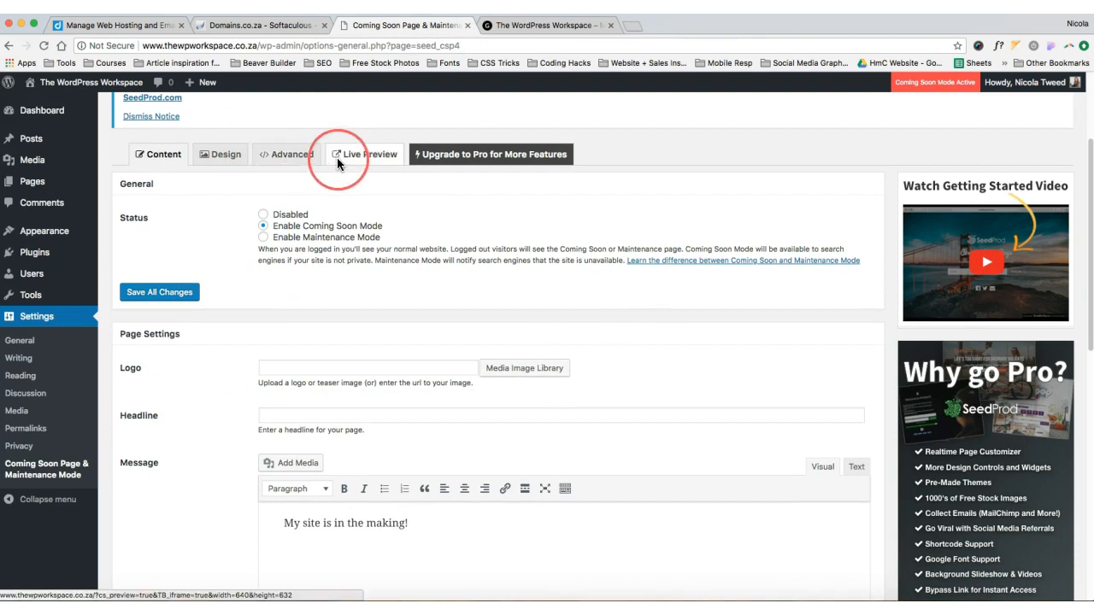
# Step: View the live preview showing 'My site is in the making!' and return to the plugin settings
pyautogui.click(369, 154)
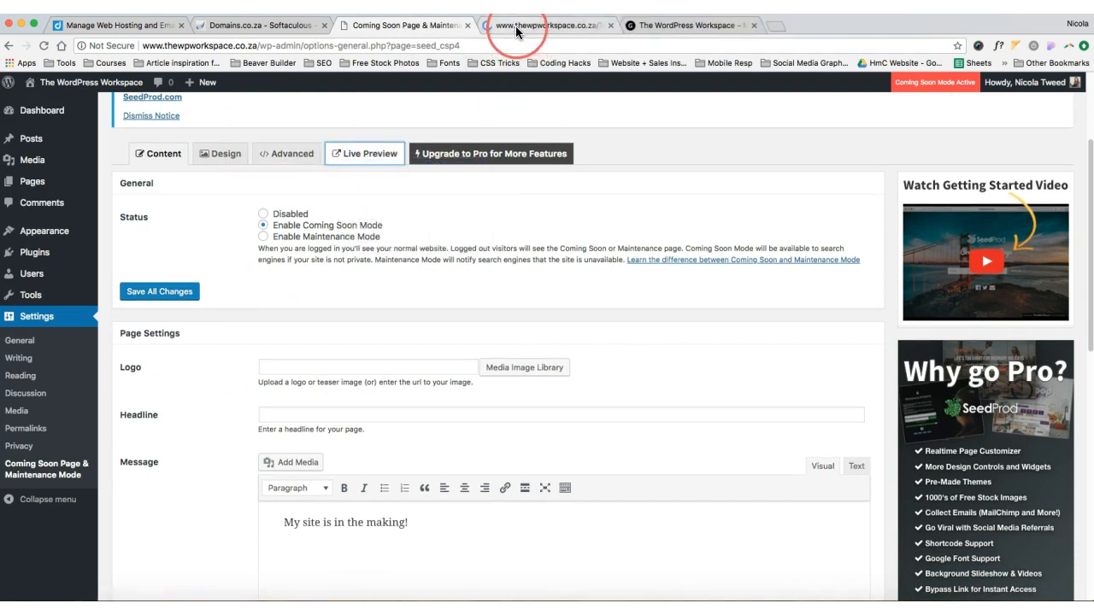
pyautogui.click(365, 154)
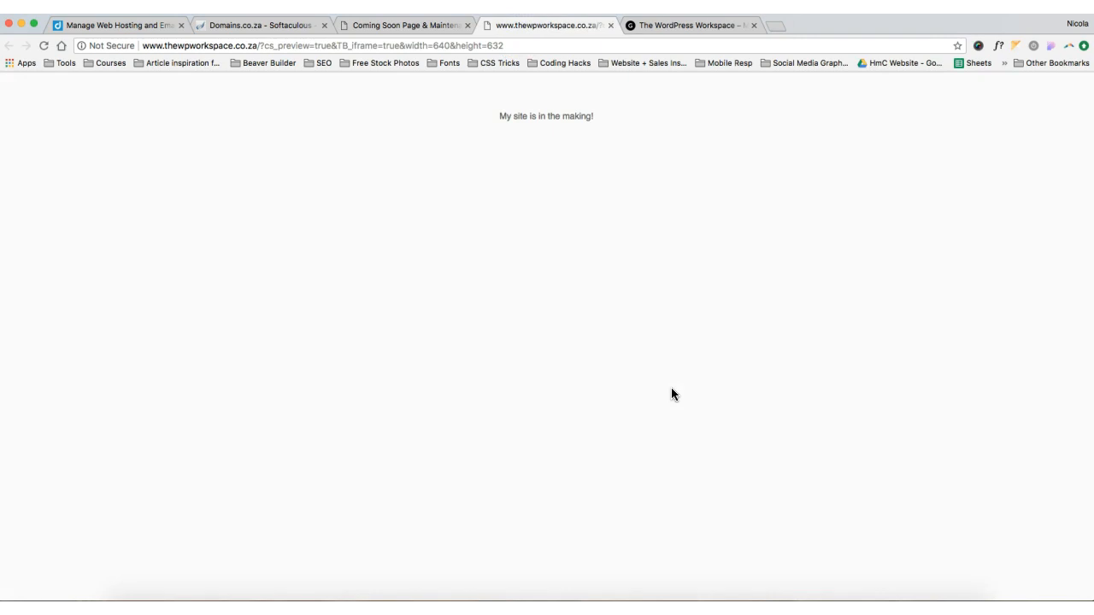
pyautogui.click(407, 25)
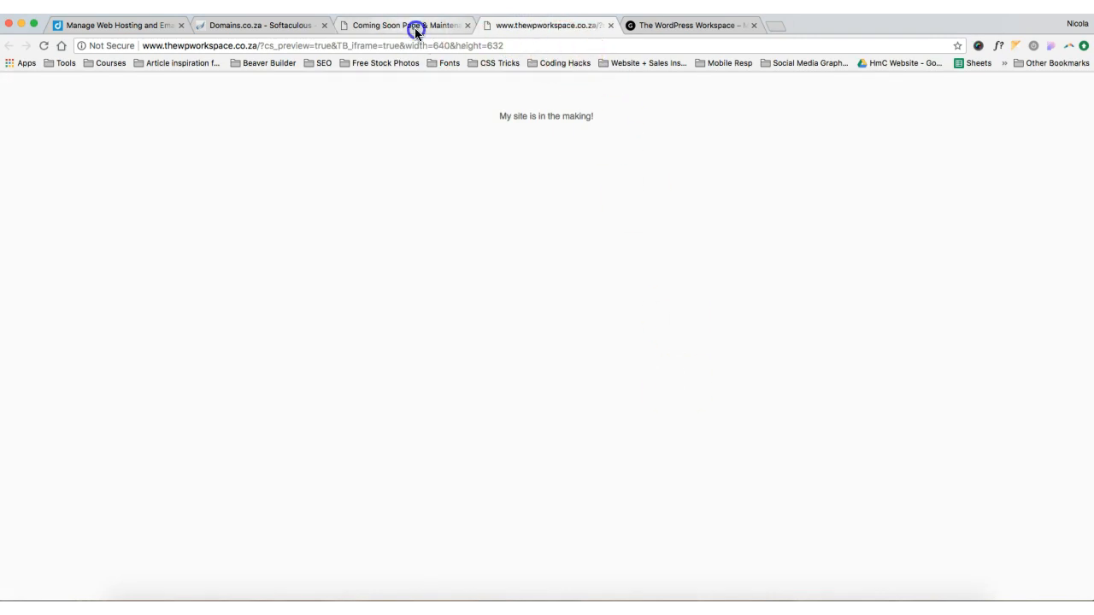
pyautogui.click(402, 26)
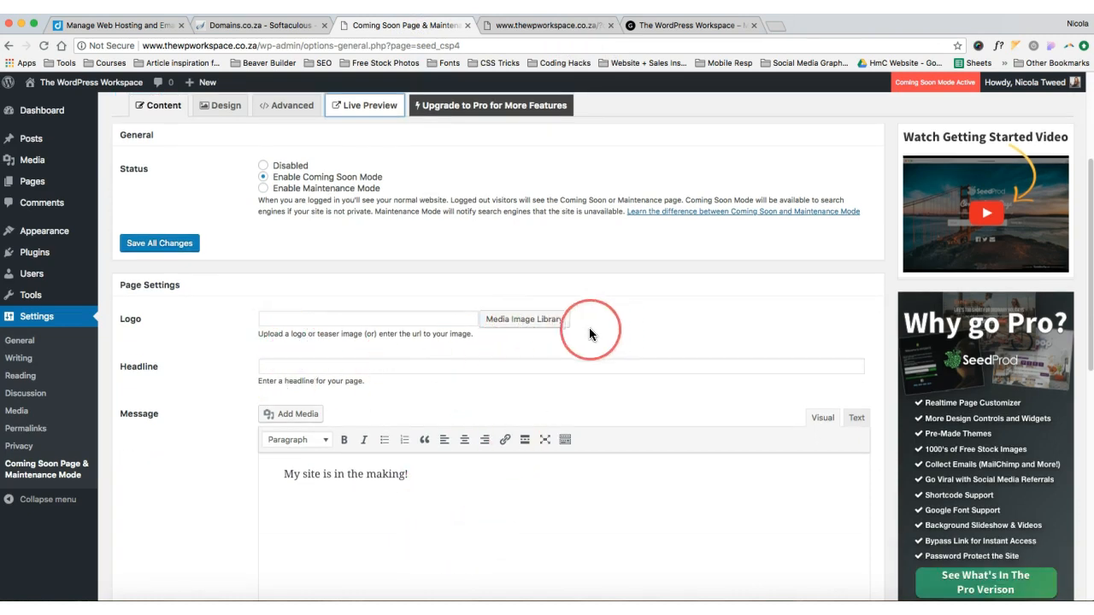
# Step: Upload the WPWS Icon Logo Web-email transparent PNG from the computer as the page logo image
pyautogui.click(524, 320)
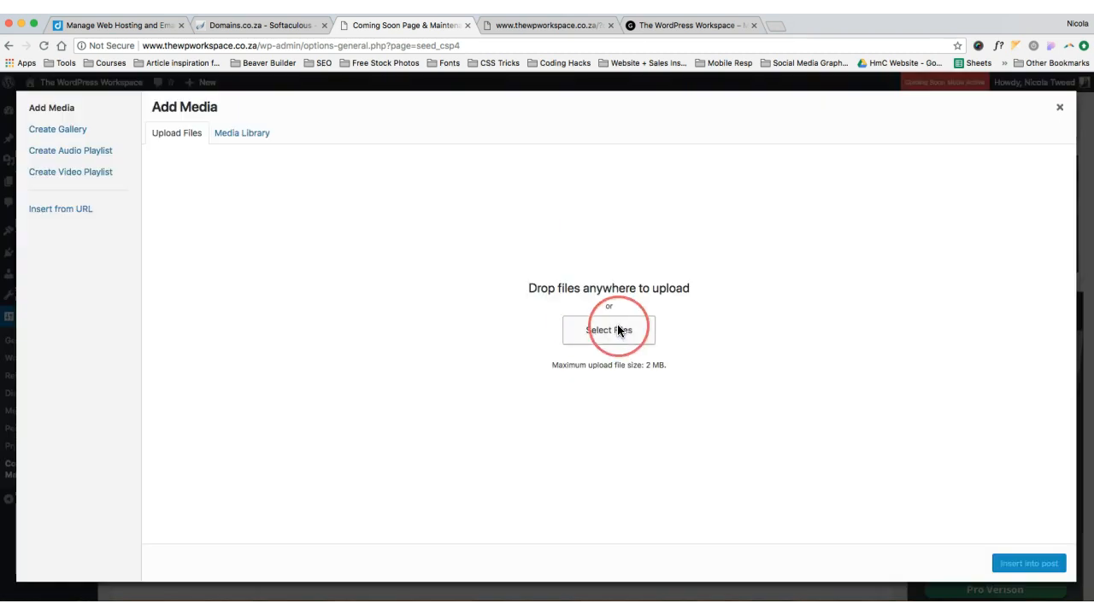
pyautogui.click(609, 332)
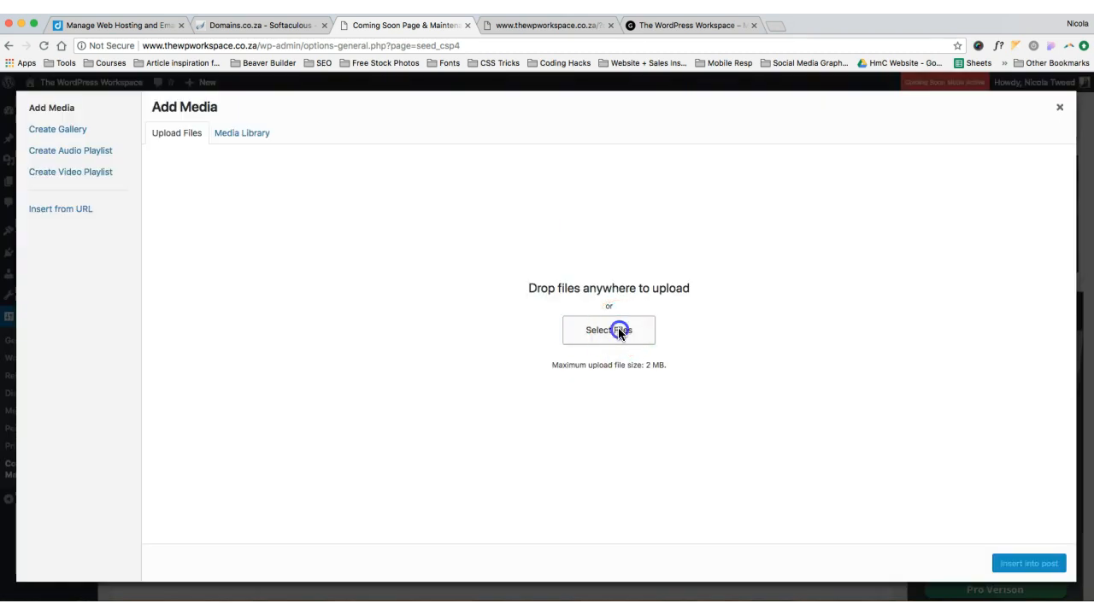
pyautogui.click(609, 330)
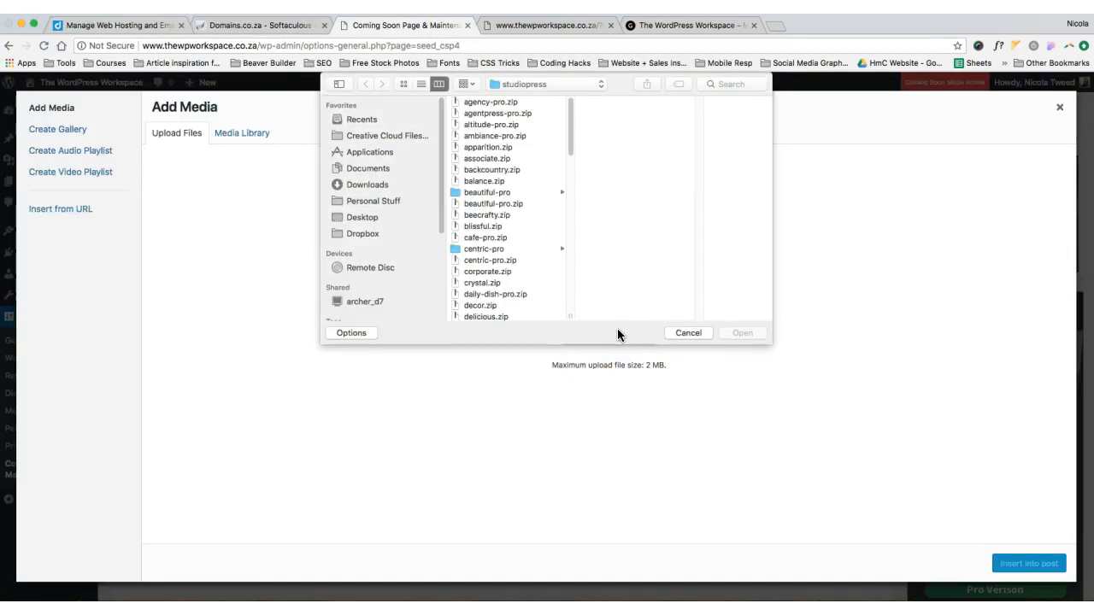
pyautogui.click(362, 233)
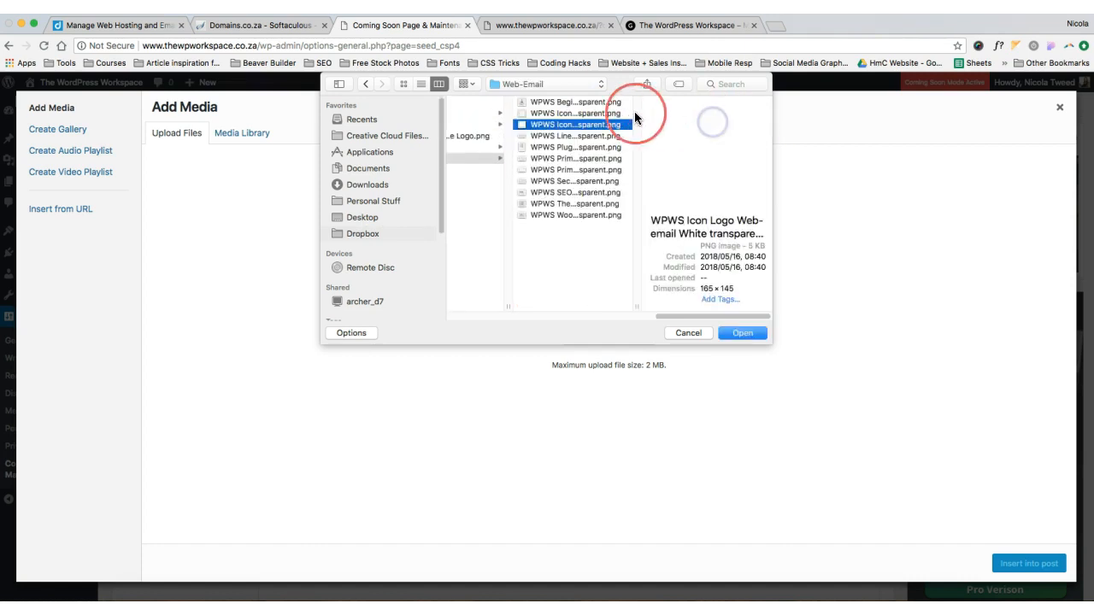
pyautogui.click(574, 113)
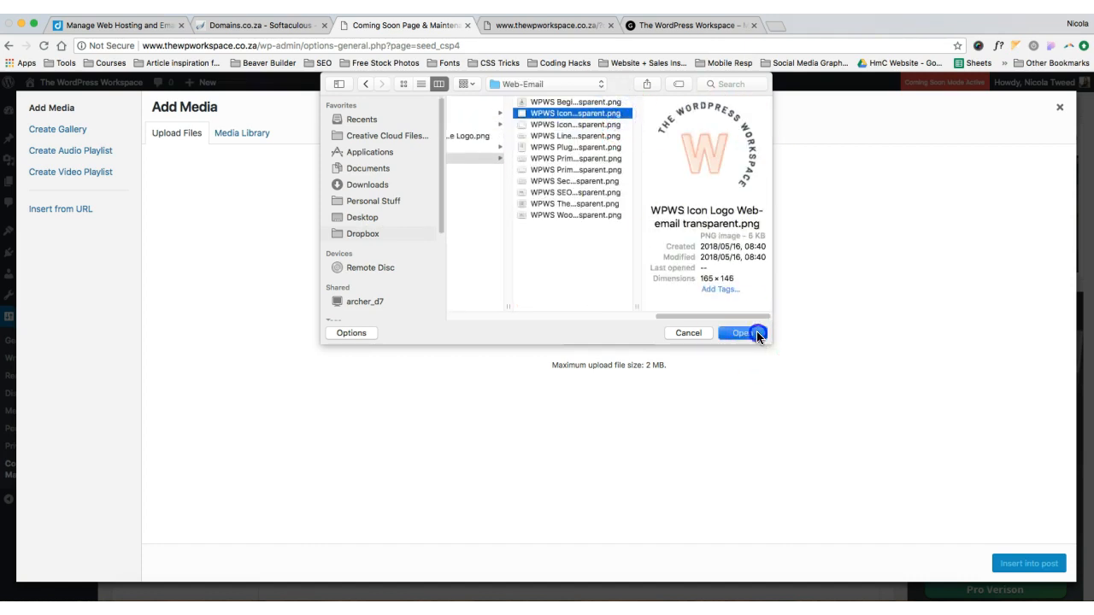
pyautogui.click(742, 334)
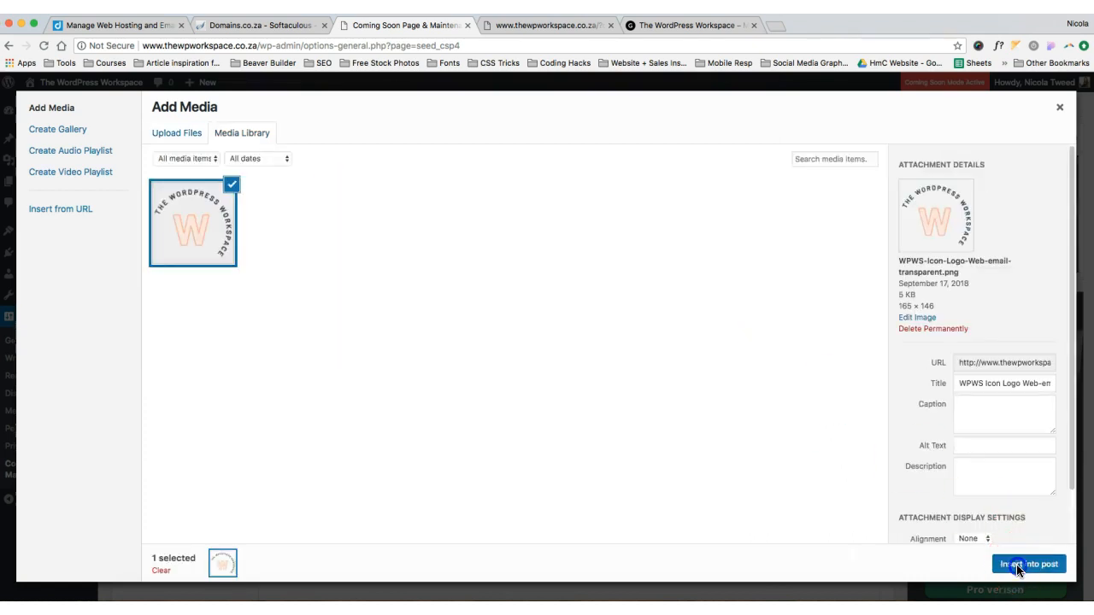
# Step: Insert the uploaded logo into the coming soon page and save all changes
pyautogui.click(1029, 565)
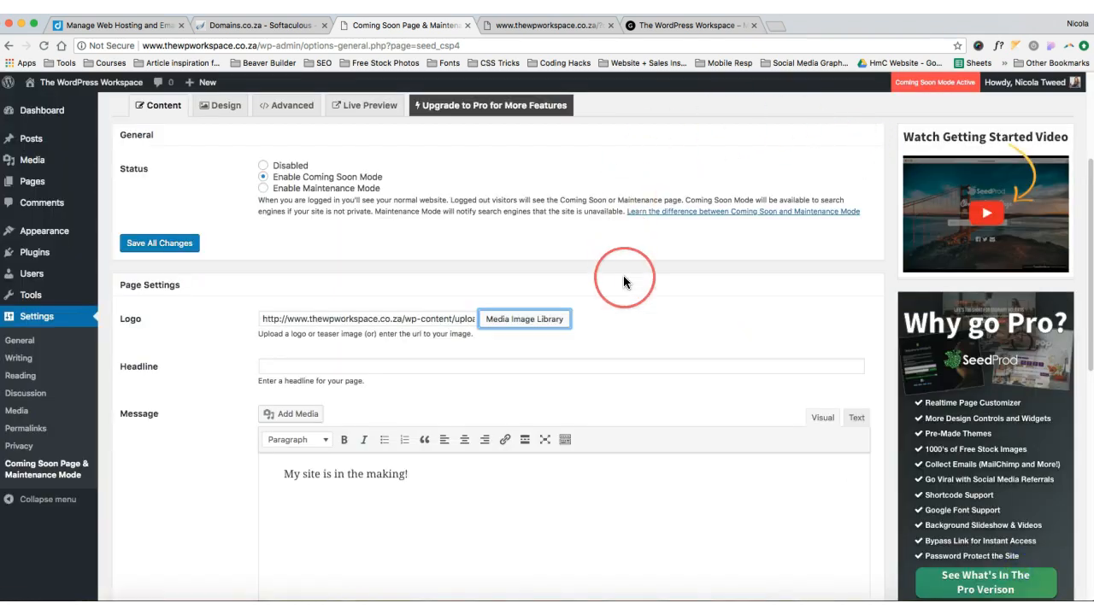
pyautogui.scroll(-3)
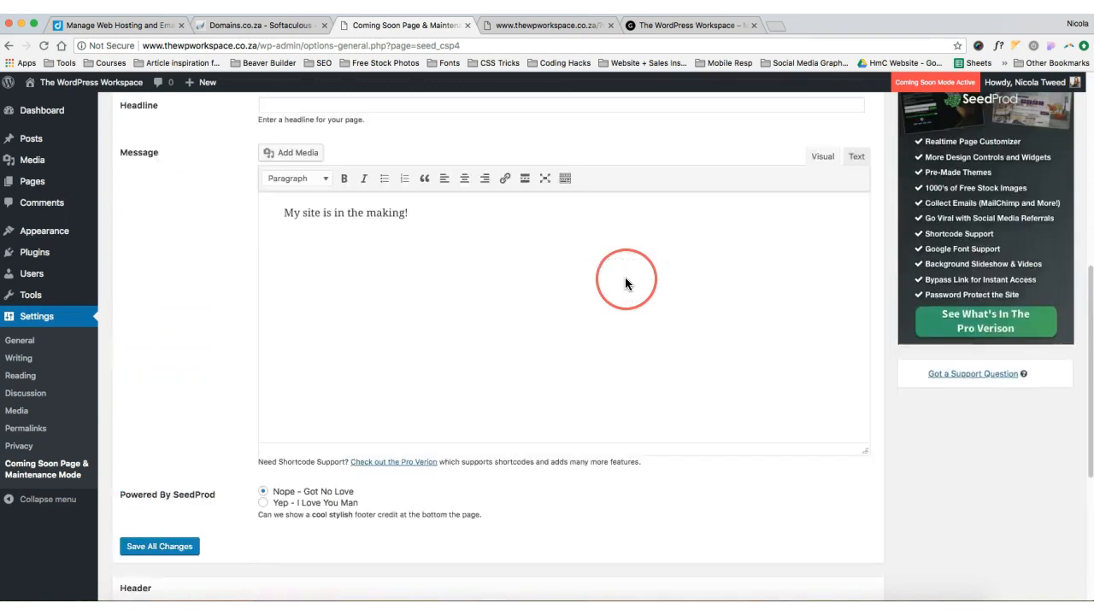
pyautogui.click(159, 547)
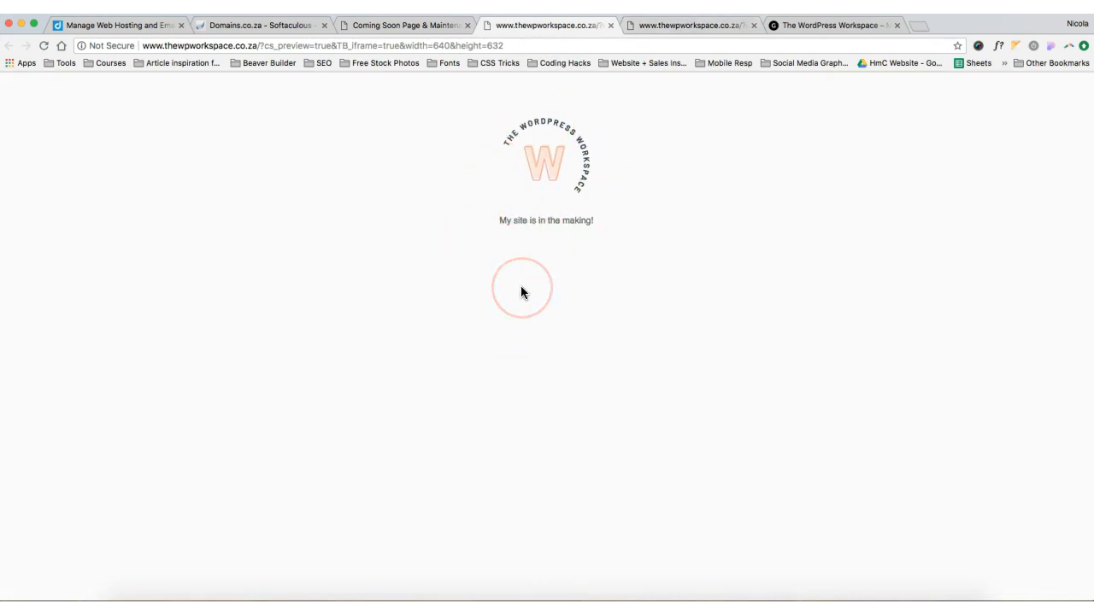
# Step: Review the coming soon page's Design background settings and the Advanced script settings
pyautogui.click(404, 26)
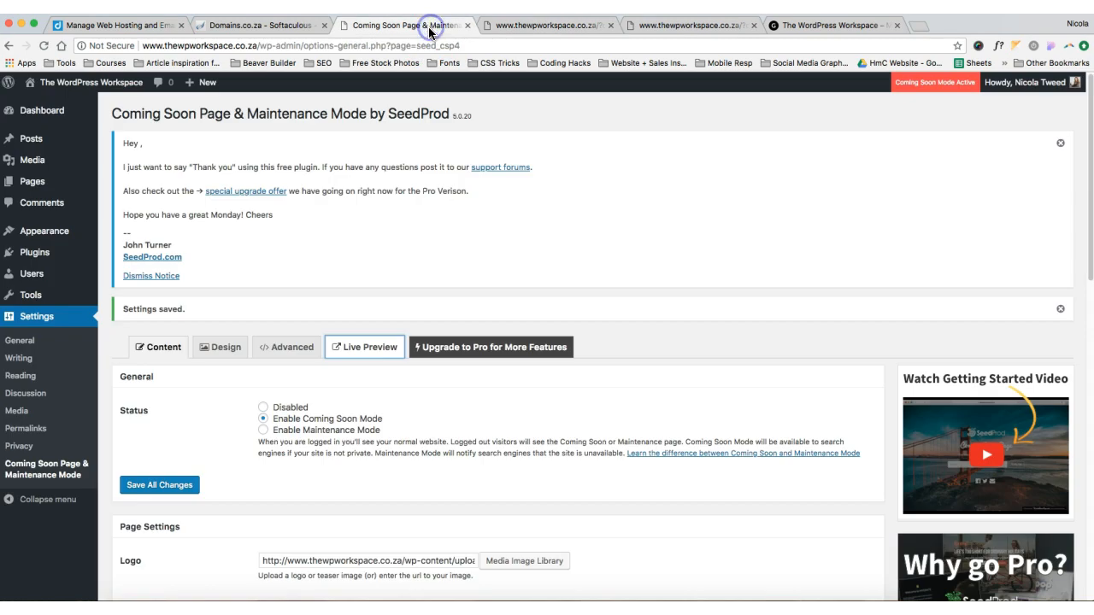
pyautogui.click(218, 345)
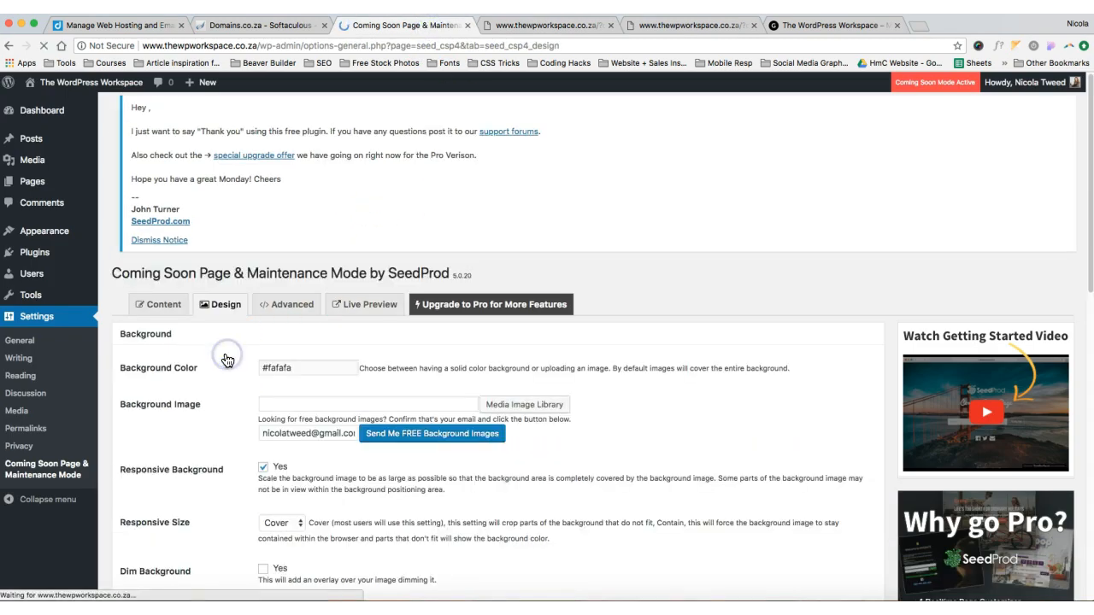
pyautogui.scroll(-3)
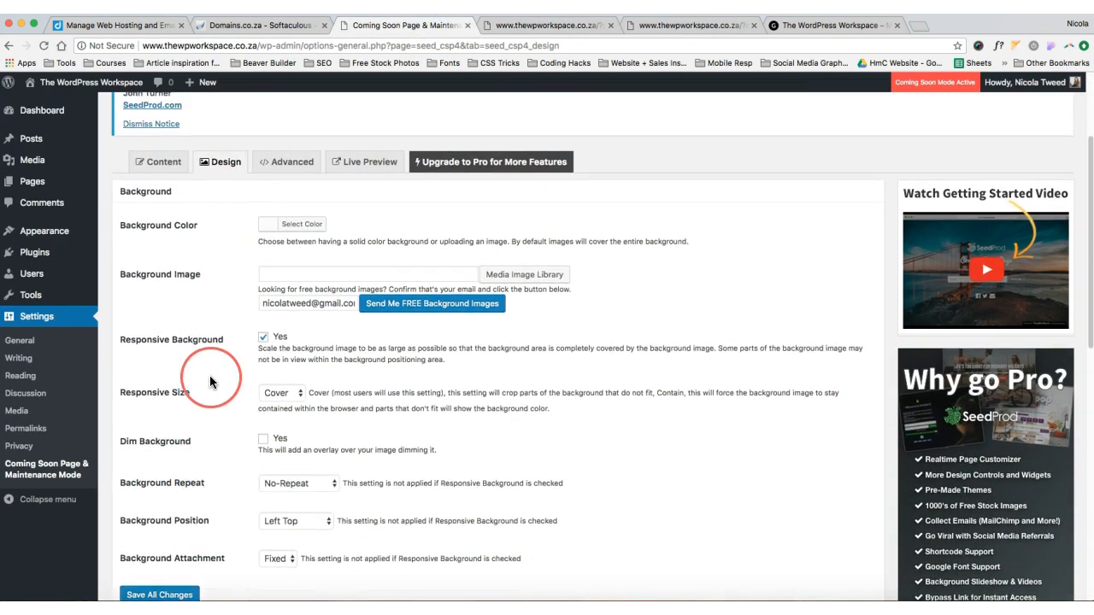
pyautogui.click(288, 160)
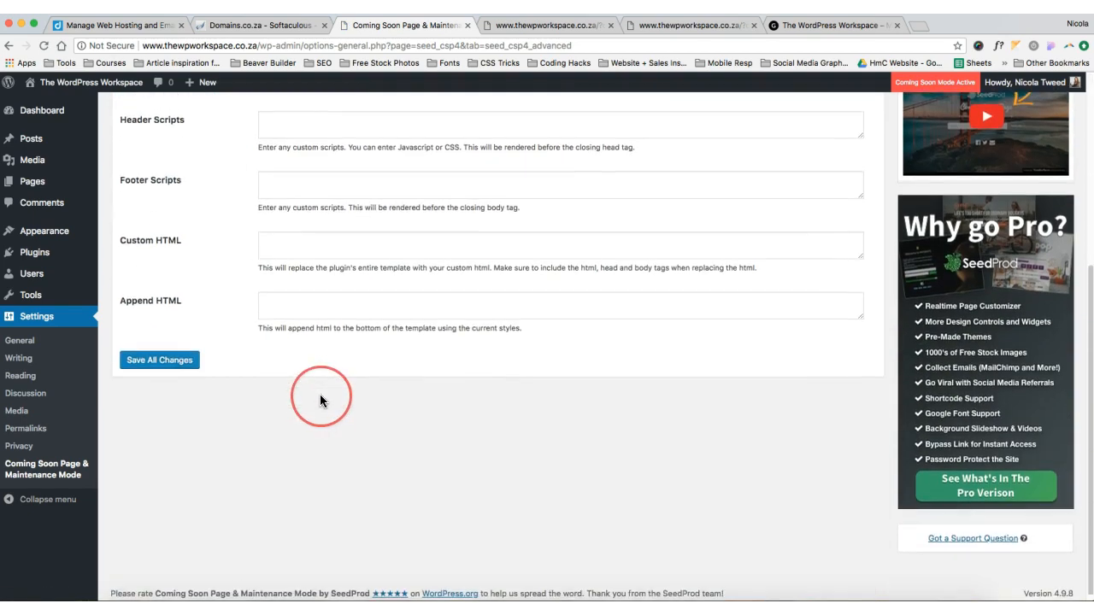
pyautogui.click(221, 274)
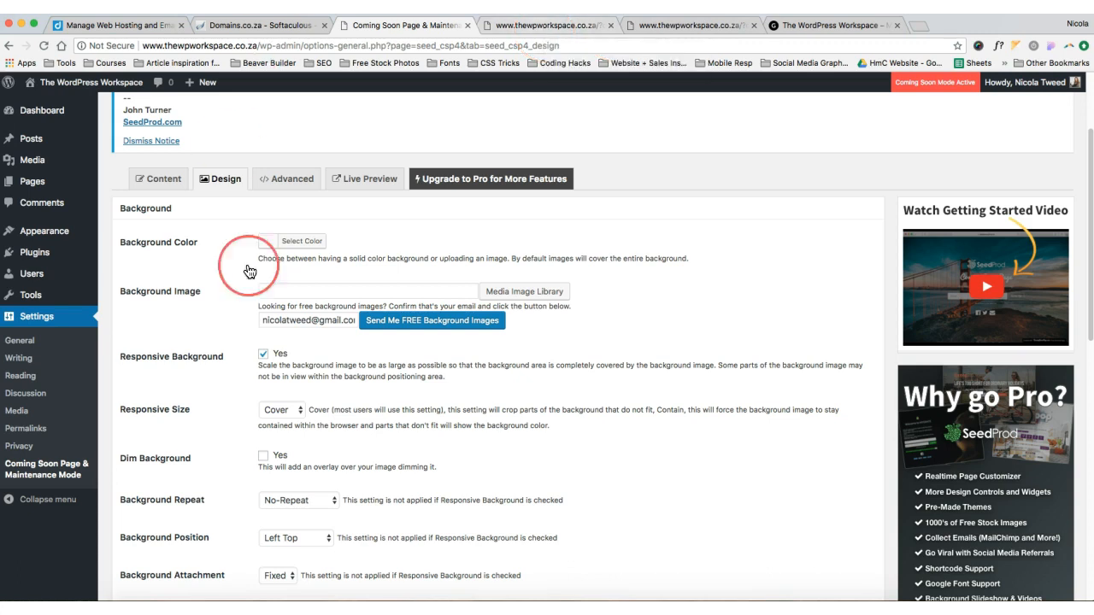
pyautogui.moveTo(636, 335)
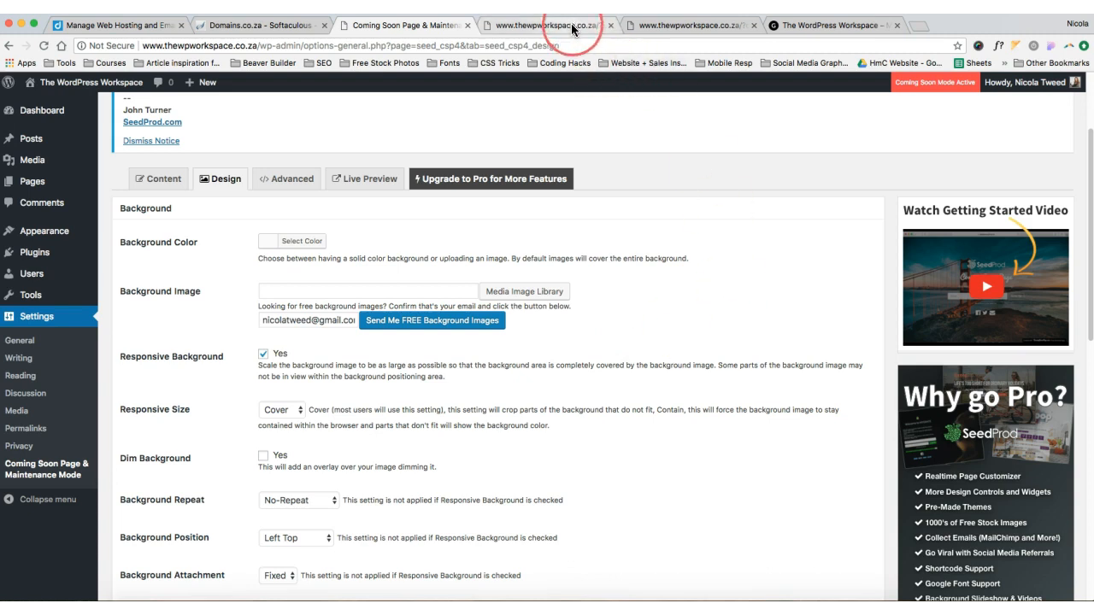
# Step: Check the front end and the preview showing the logo, then return to the settings
pyautogui.click(834, 25)
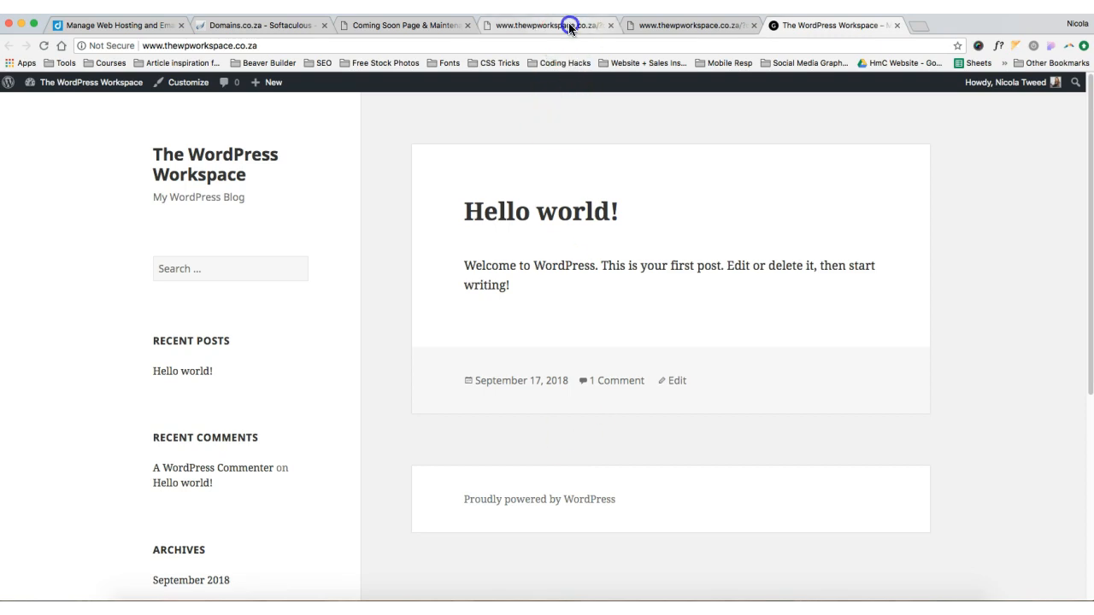
pyautogui.click(547, 26)
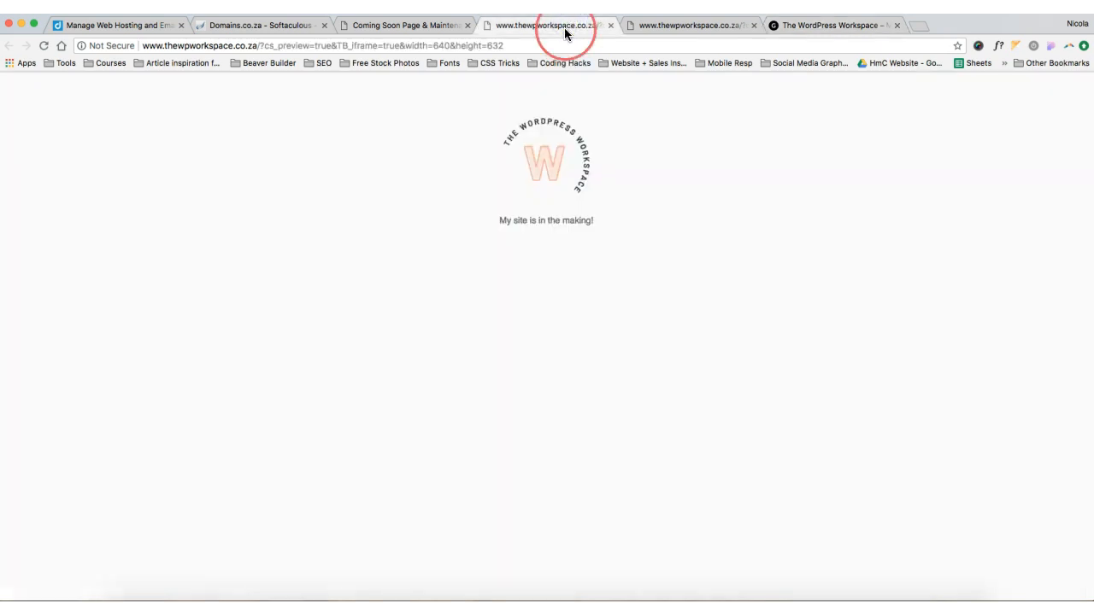
pyautogui.click(403, 26)
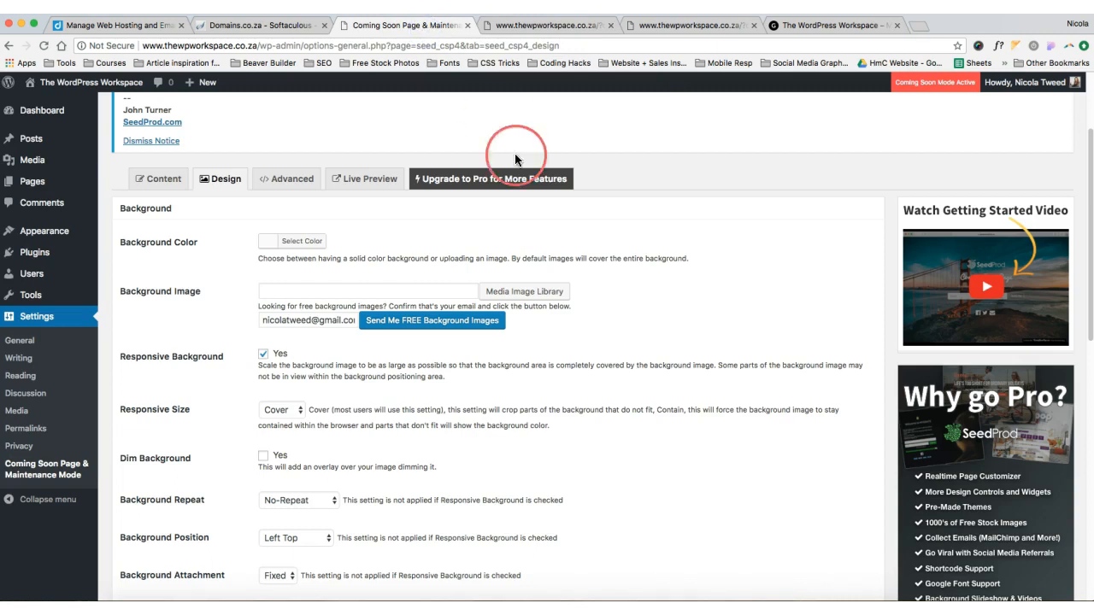
# Step: Save the Content settings with Enable Coming Soon Mode selected and the logo set
pyautogui.click(164, 179)
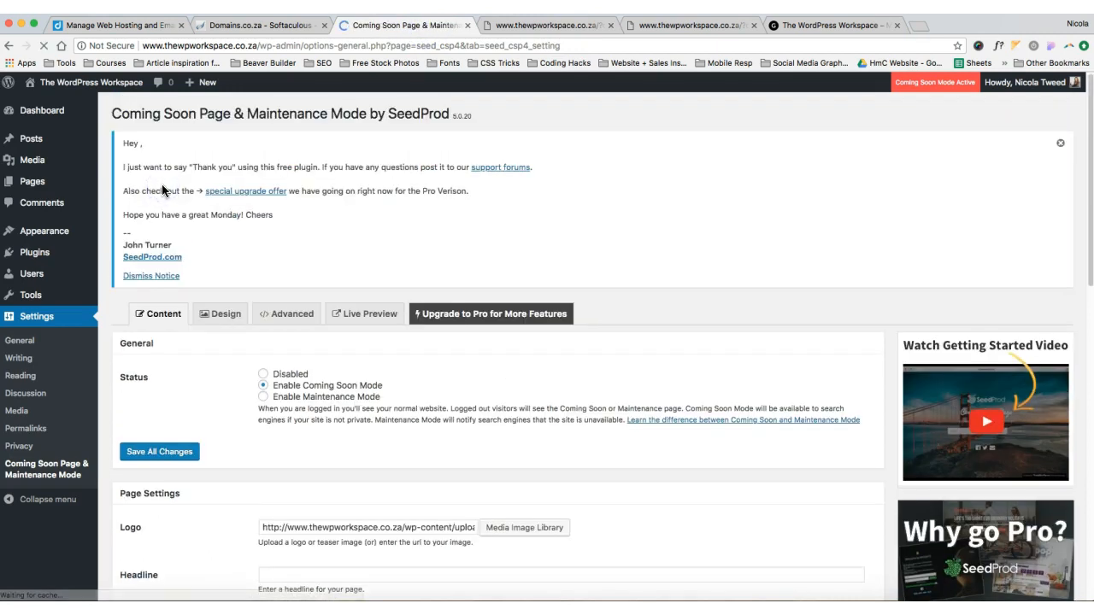
pyautogui.click(159, 451)
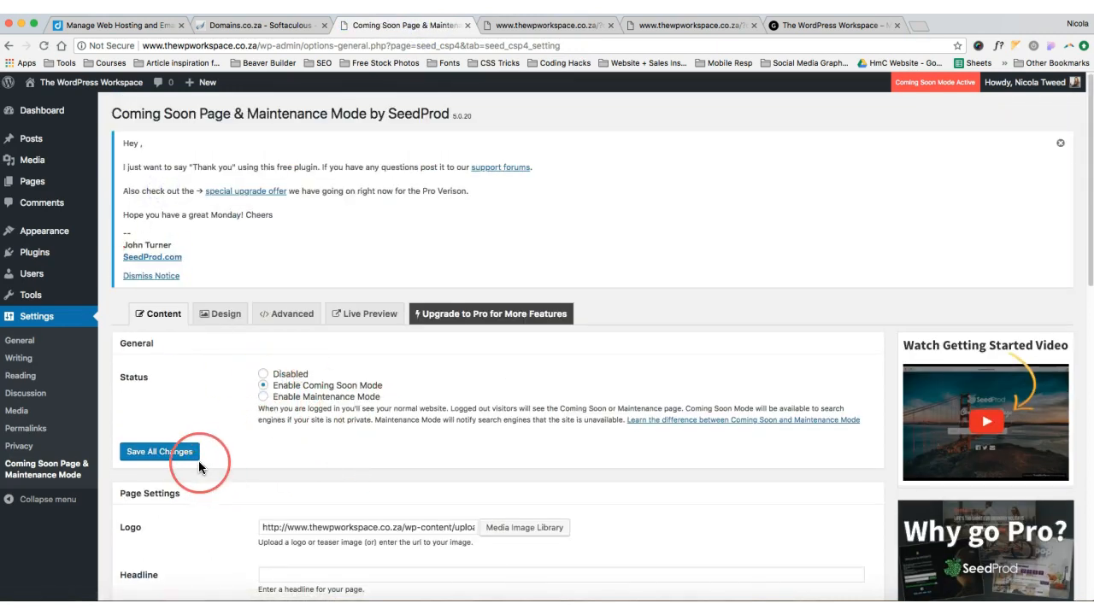
pyautogui.click(159, 451)
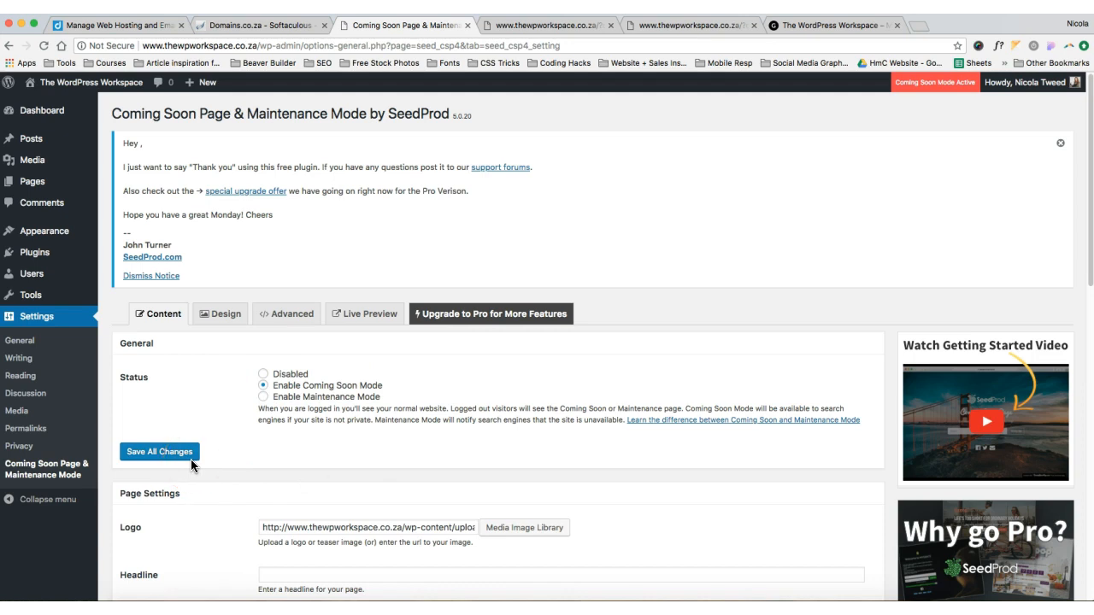
pyautogui.moveTo(35, 253)
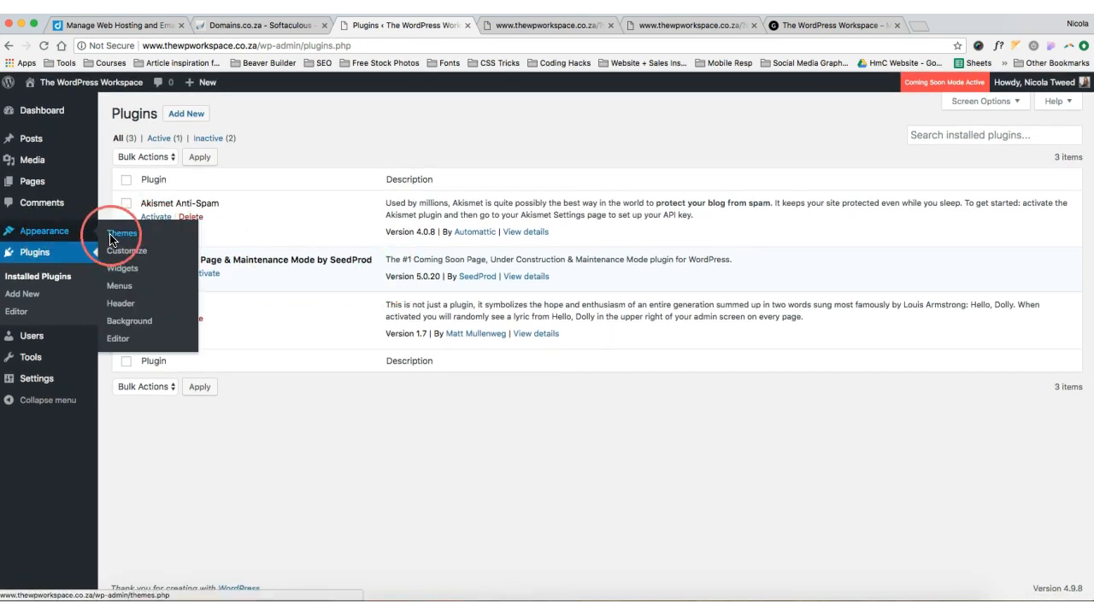
# Step: From Appearance > Themes with Twenty Fifteen active, reach Add Themes and browse featured themes
pyautogui.click(123, 232)
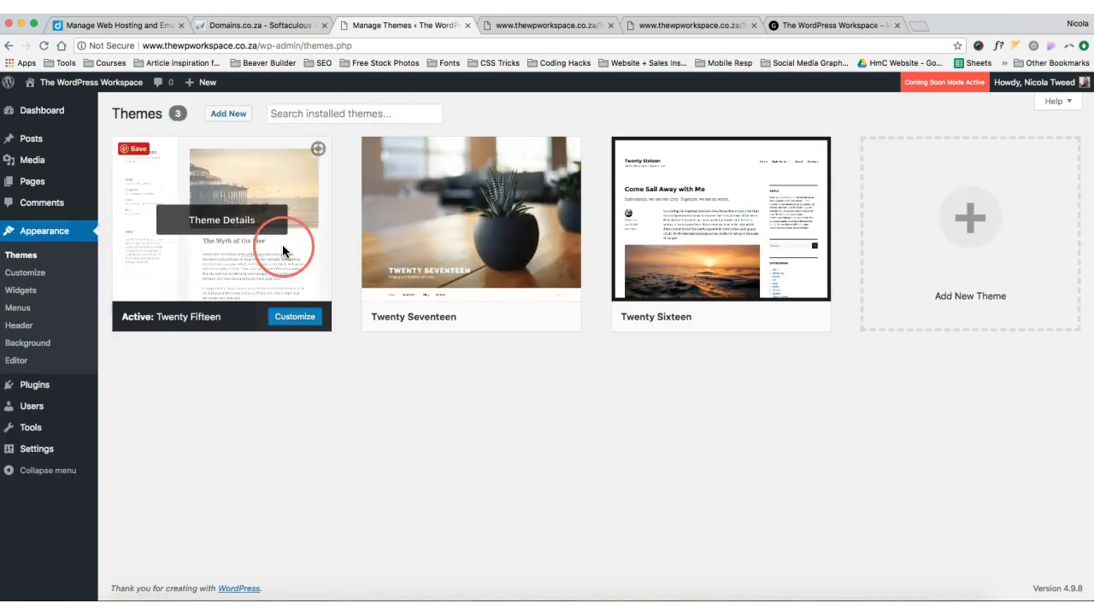
pyautogui.moveTo(441, 248)
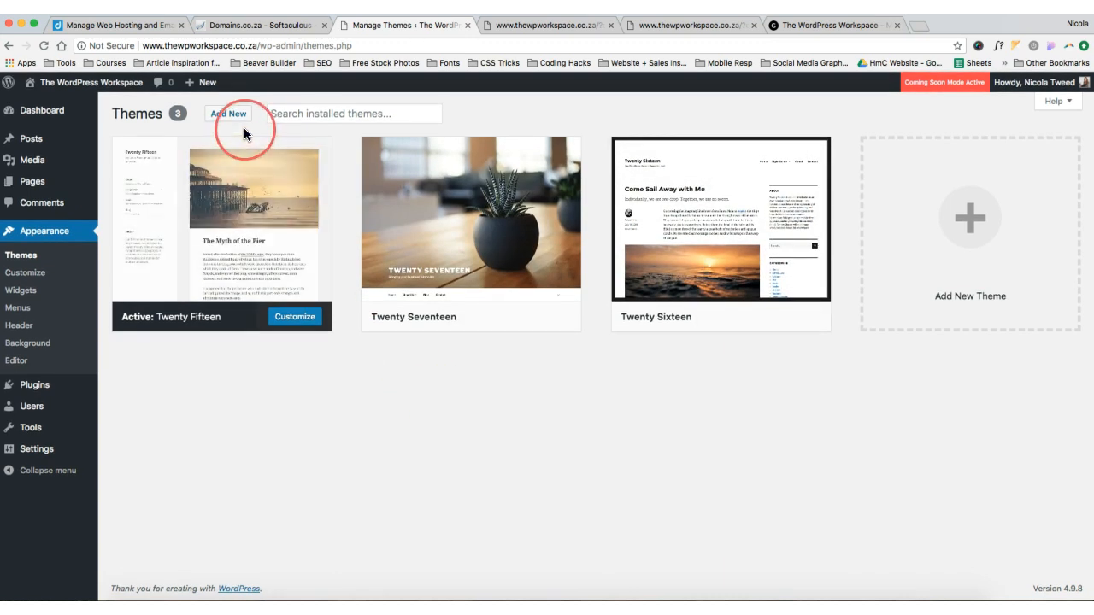
pyautogui.click(229, 113)
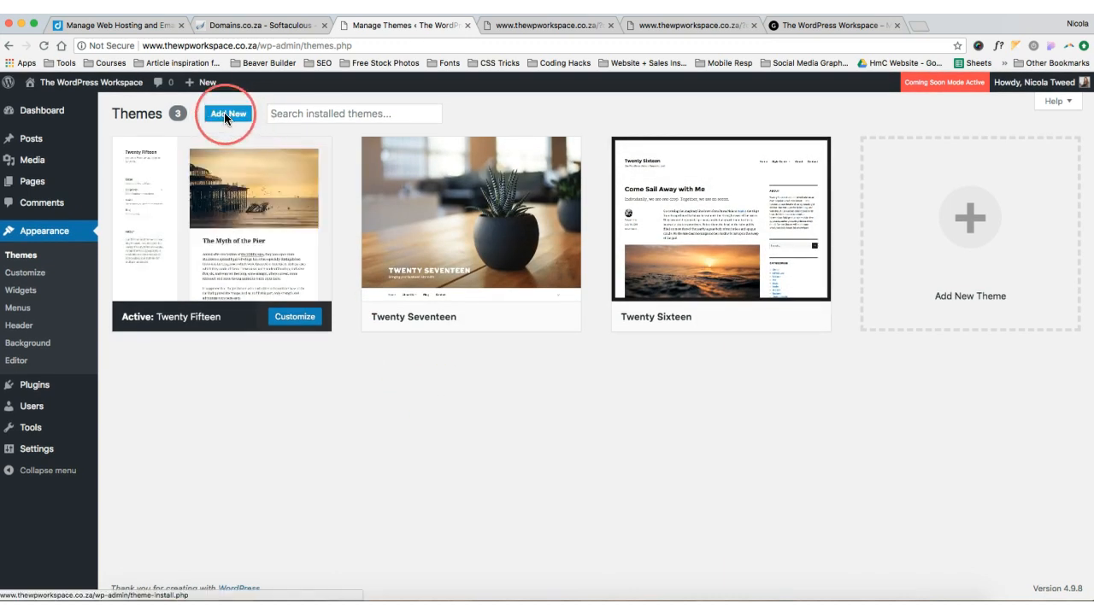
pyautogui.click(228, 113)
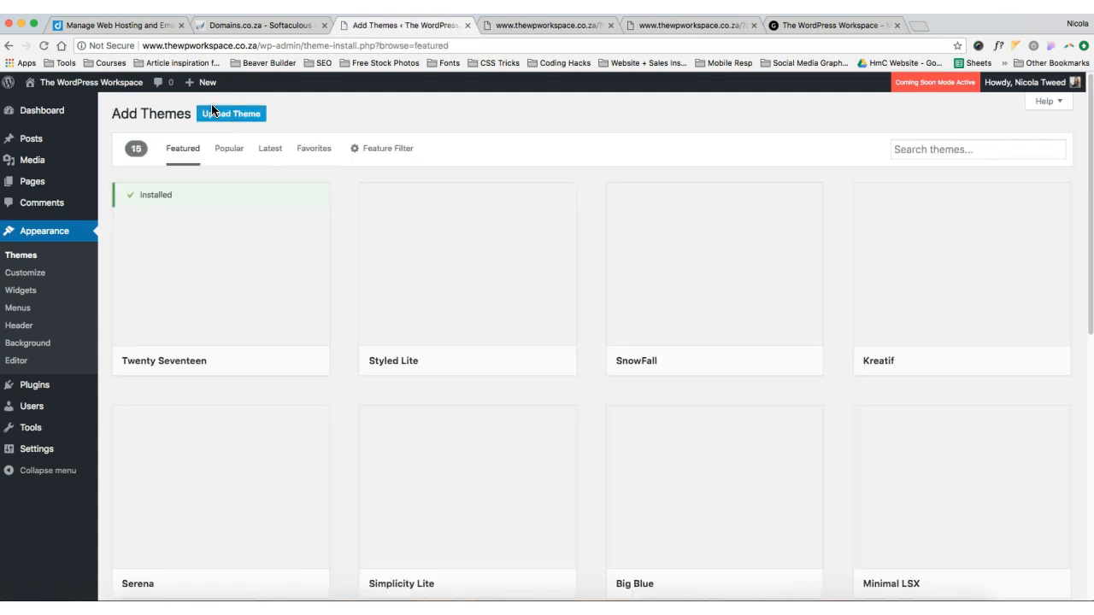
pyautogui.scroll(-3)
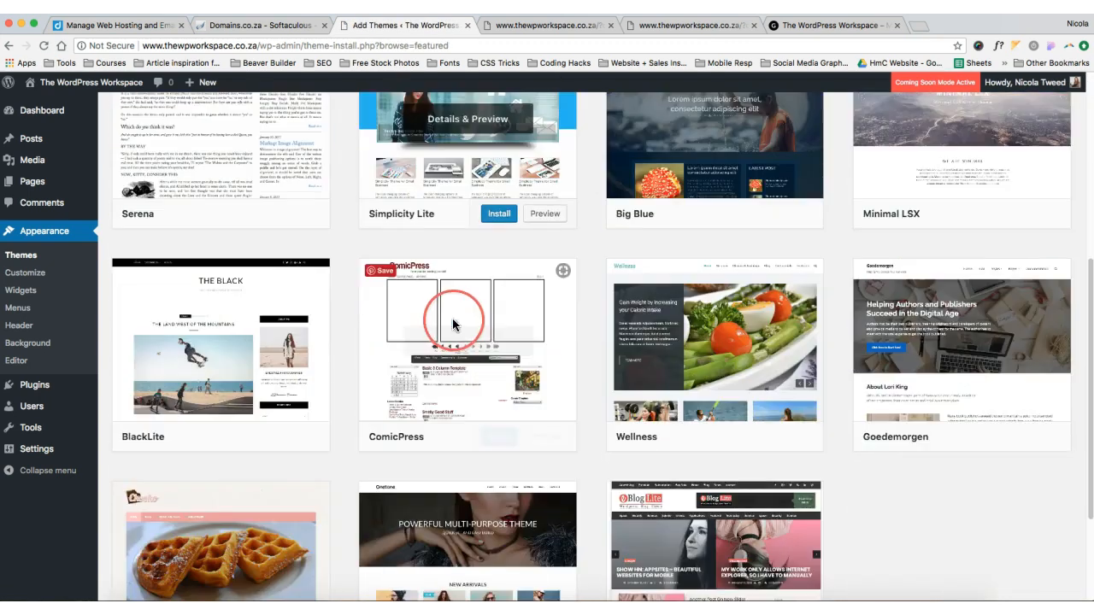
pyautogui.scroll(3)
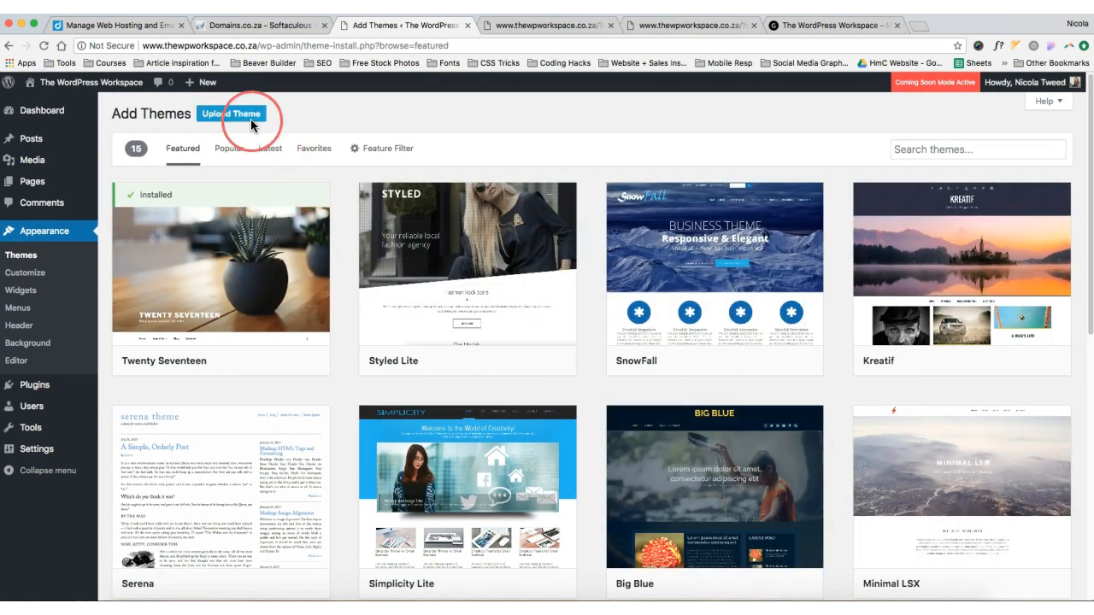
# Step: Choose genesis.2.1.2.zip from the Dropbox Genesis Themes folder in the Upload Theme form
pyautogui.click(231, 113)
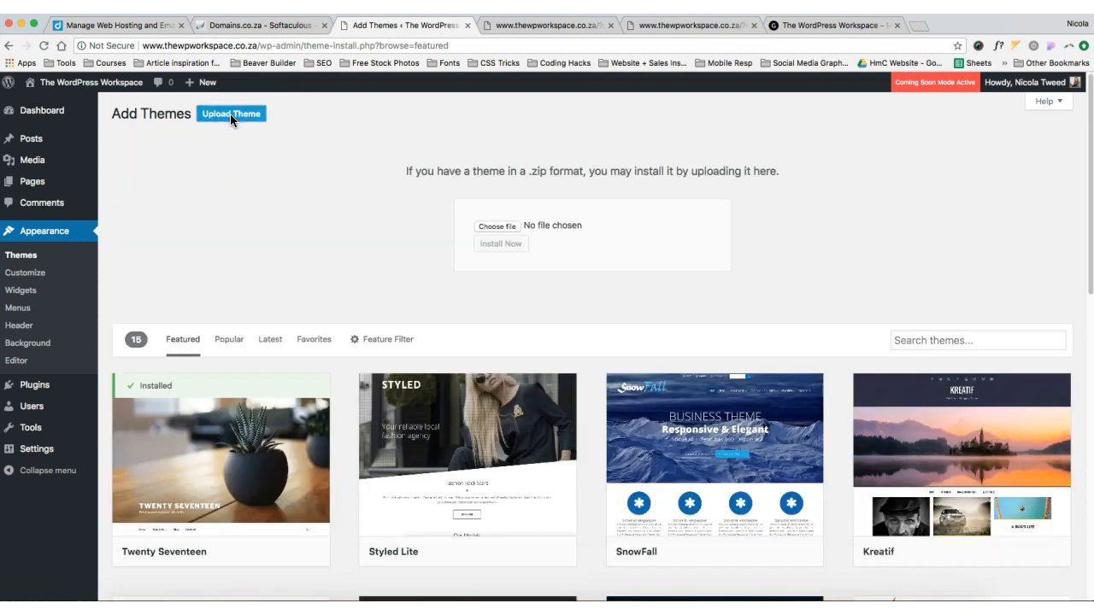
pyautogui.click(496, 226)
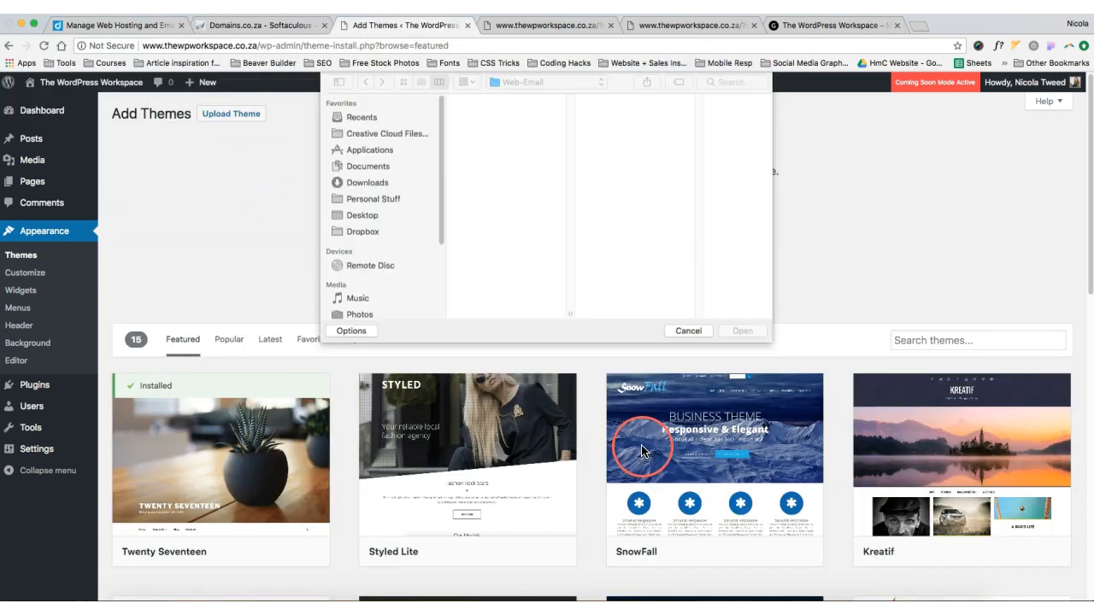
pyautogui.click(363, 232)
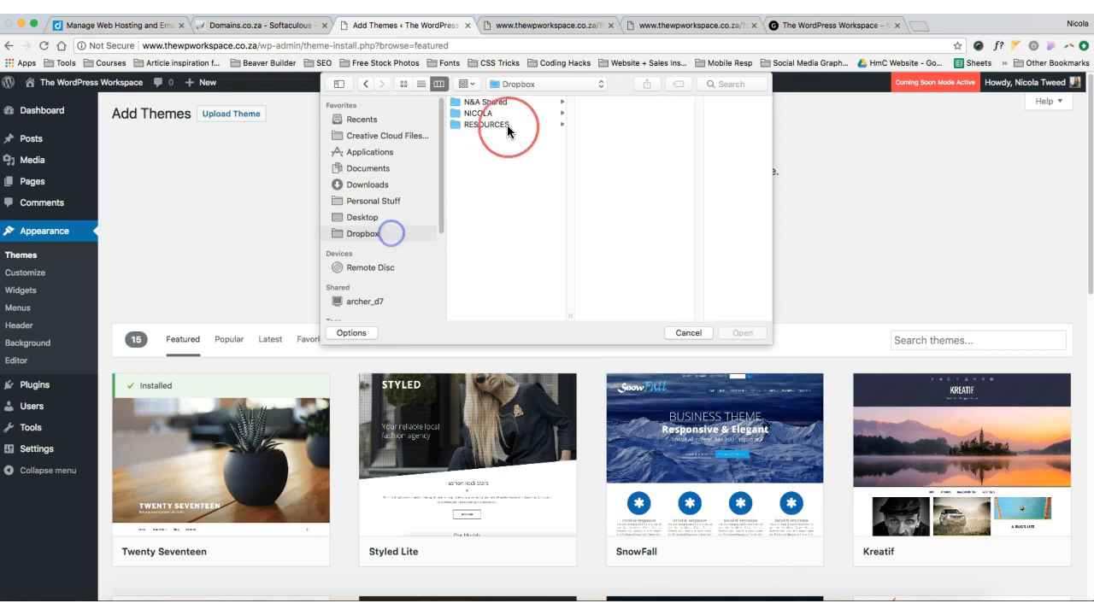
pyautogui.click(479, 113)
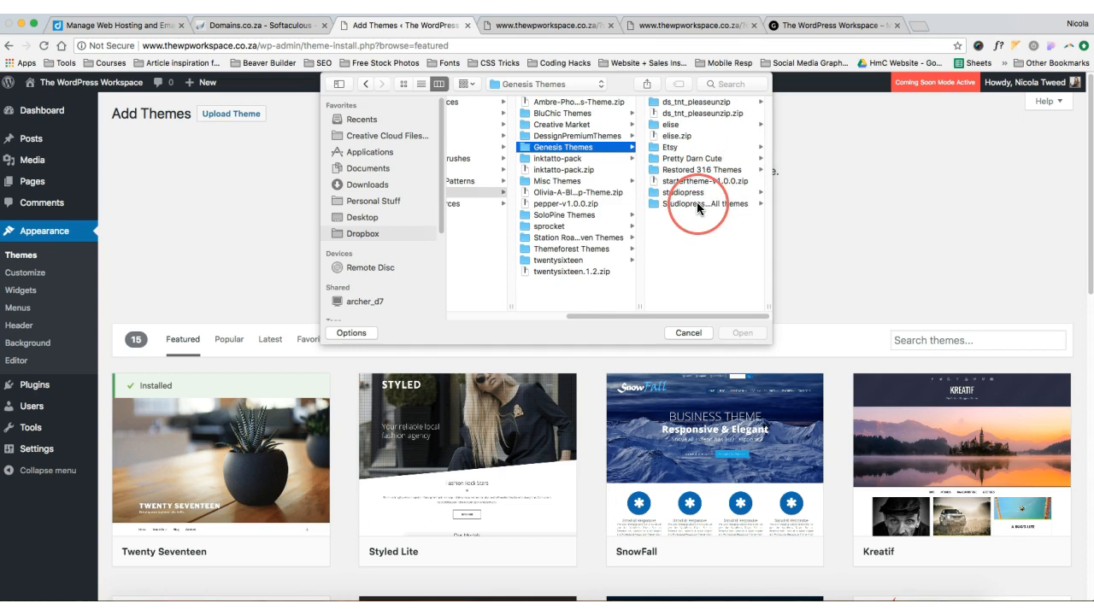
pyautogui.click(684, 191)
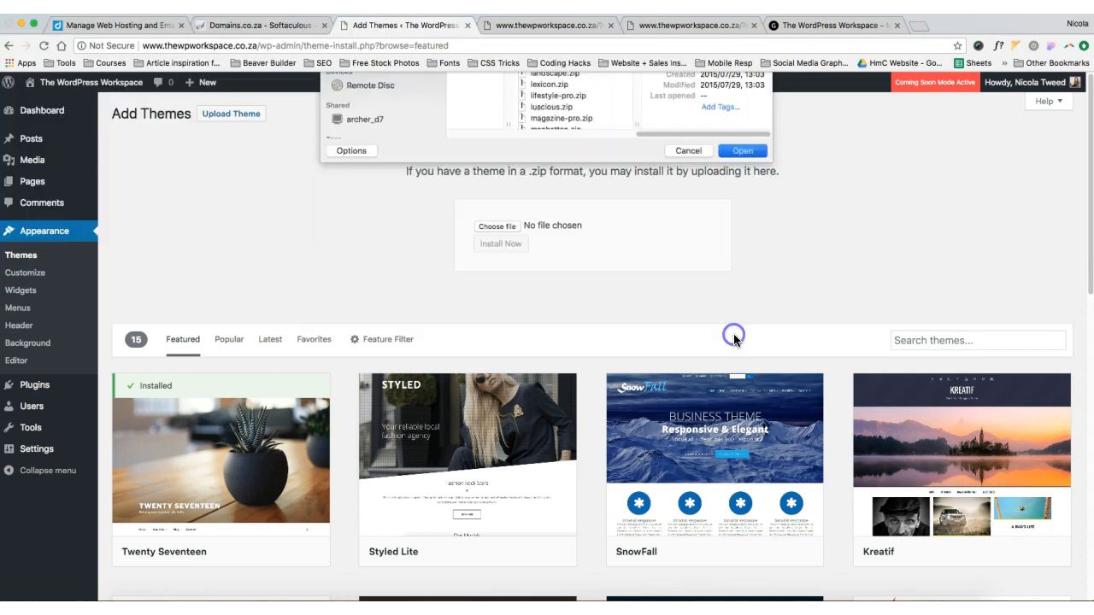
pyautogui.click(501, 243)
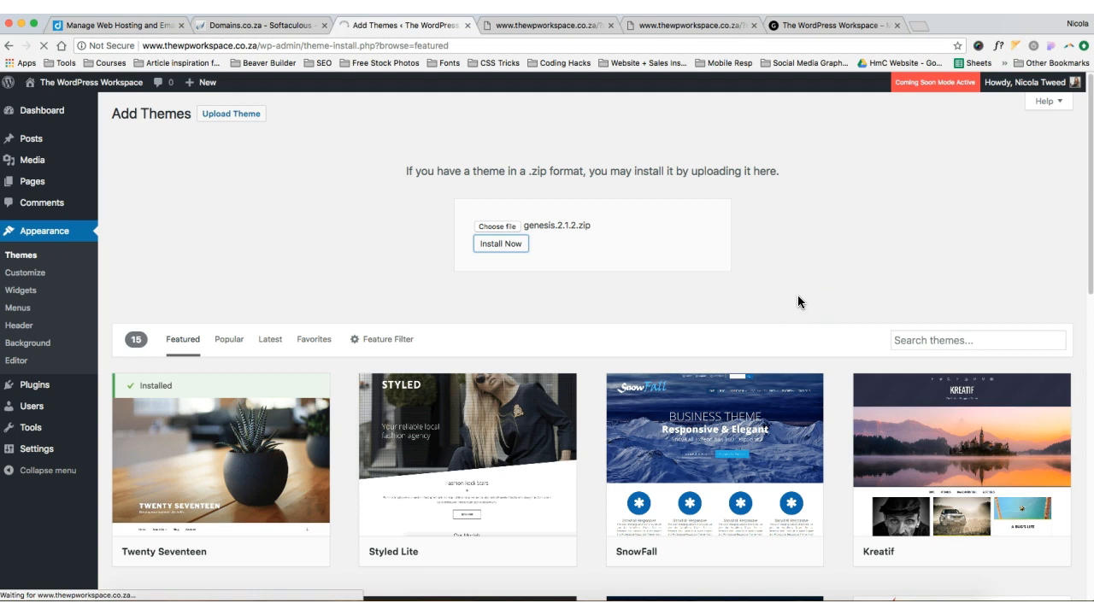
# Step: Install the Genesis theme, activate it and confirm the Themes list shows Genesis active
pyautogui.click(499, 242)
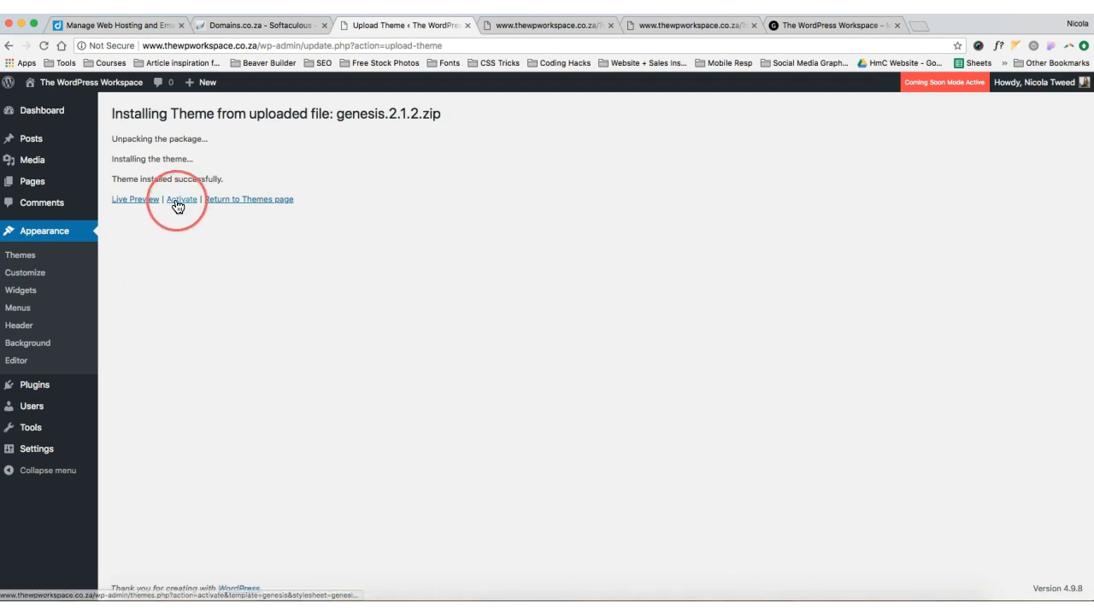
pyautogui.click(181, 198)
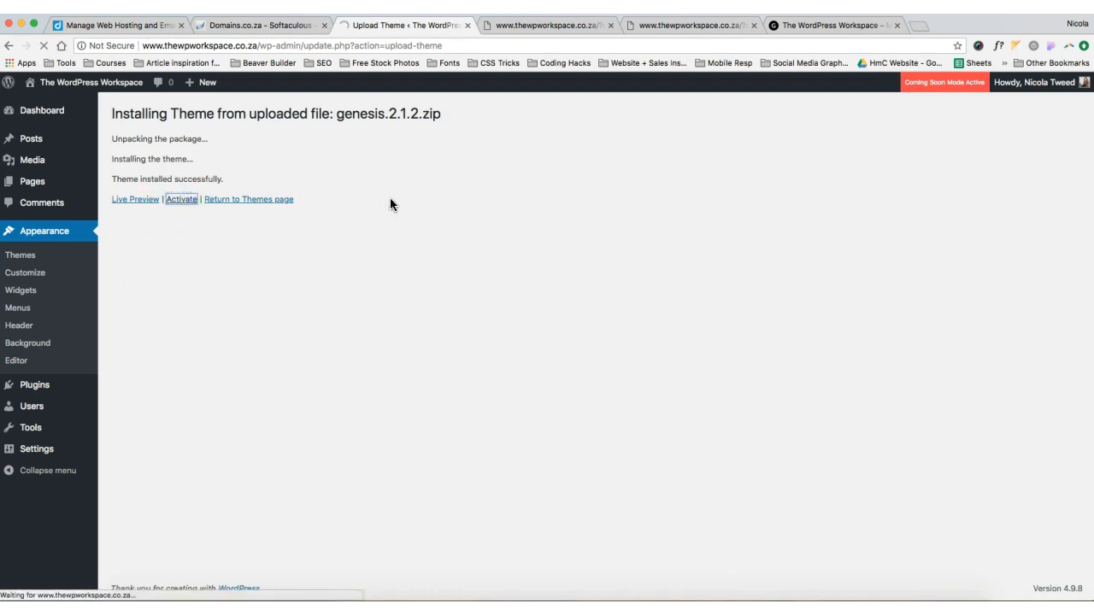
pyautogui.click(181, 198)
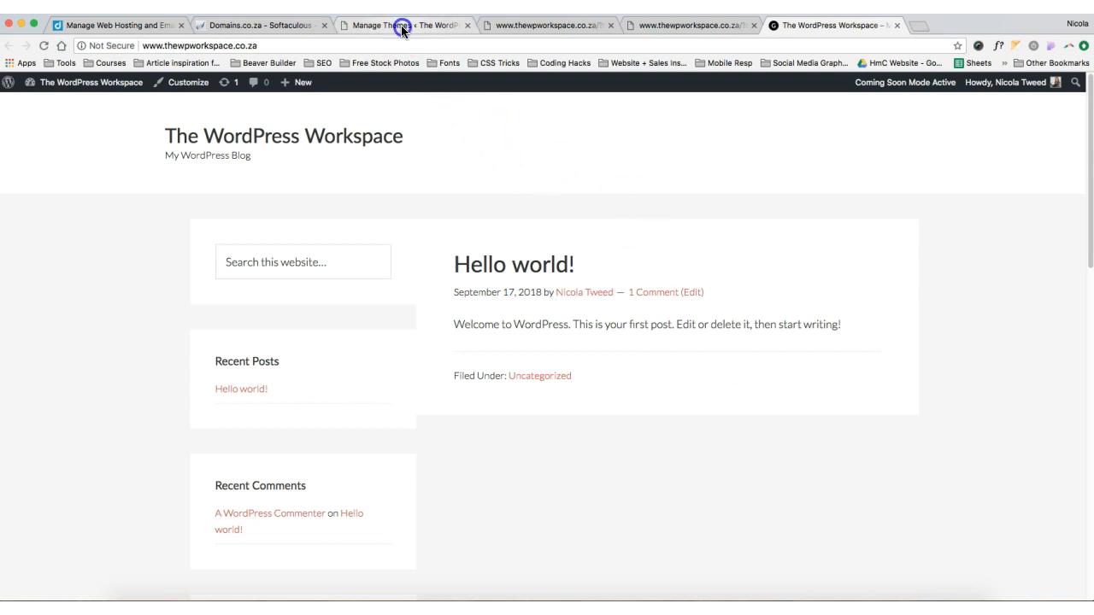
pyautogui.click(401, 25)
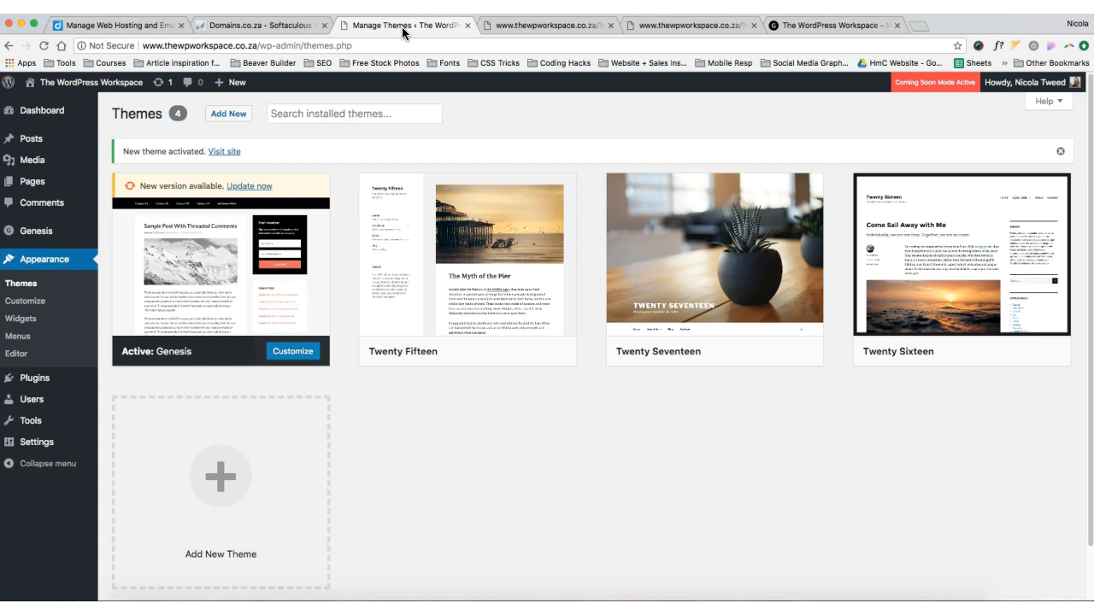